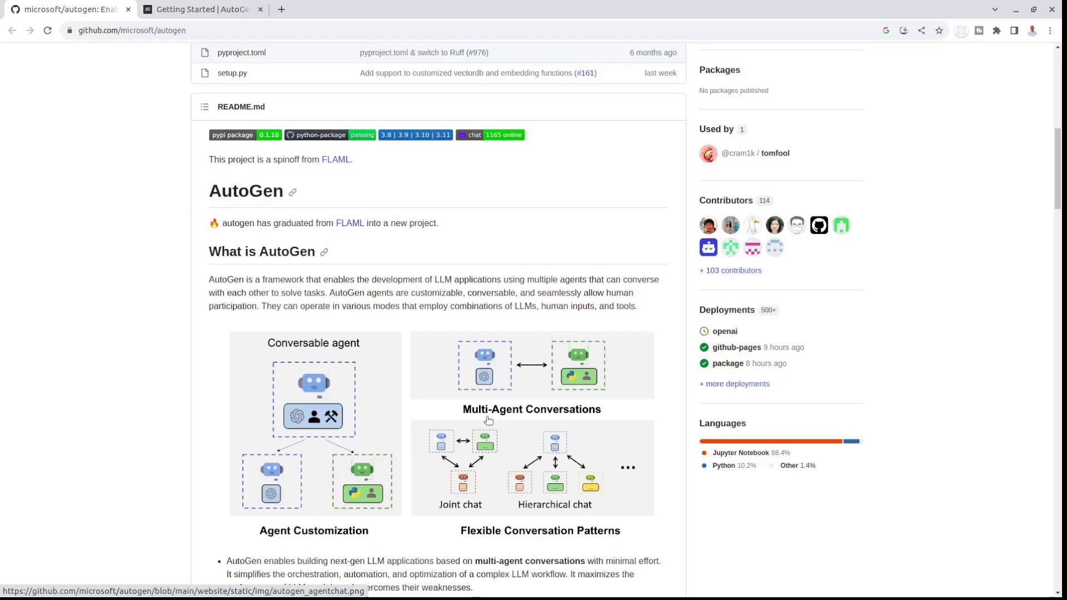
mouse_move(420, 377)
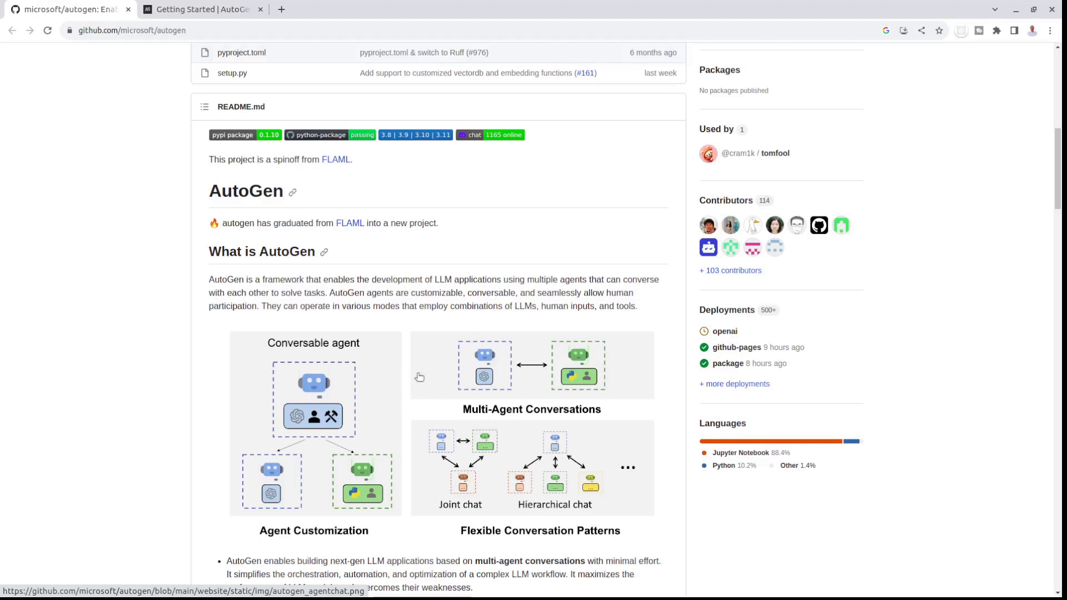
mouse_move(370, 322)
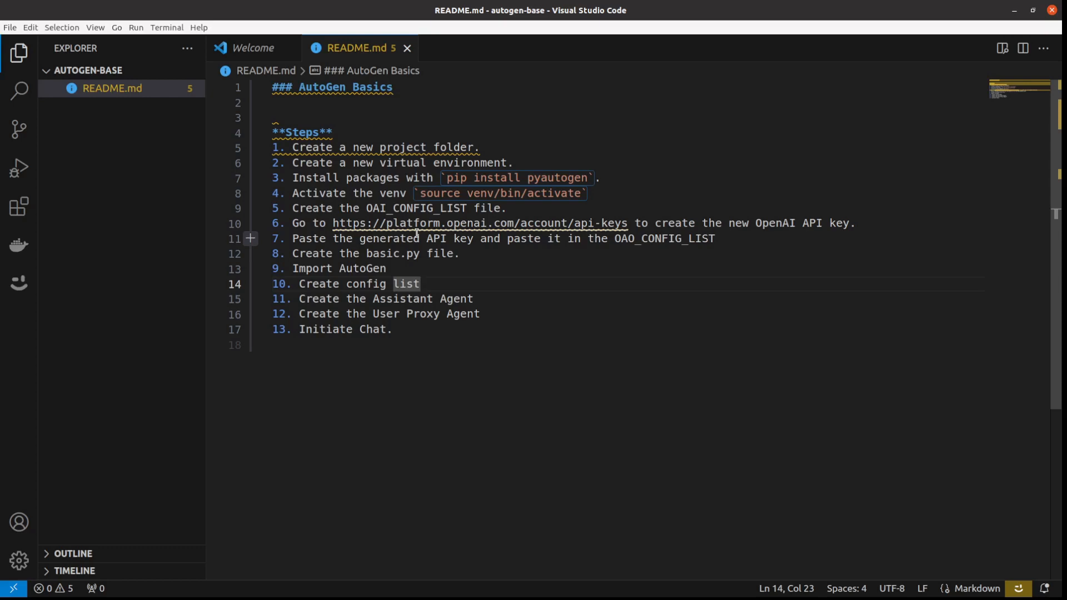
mouse_move(491, 148)
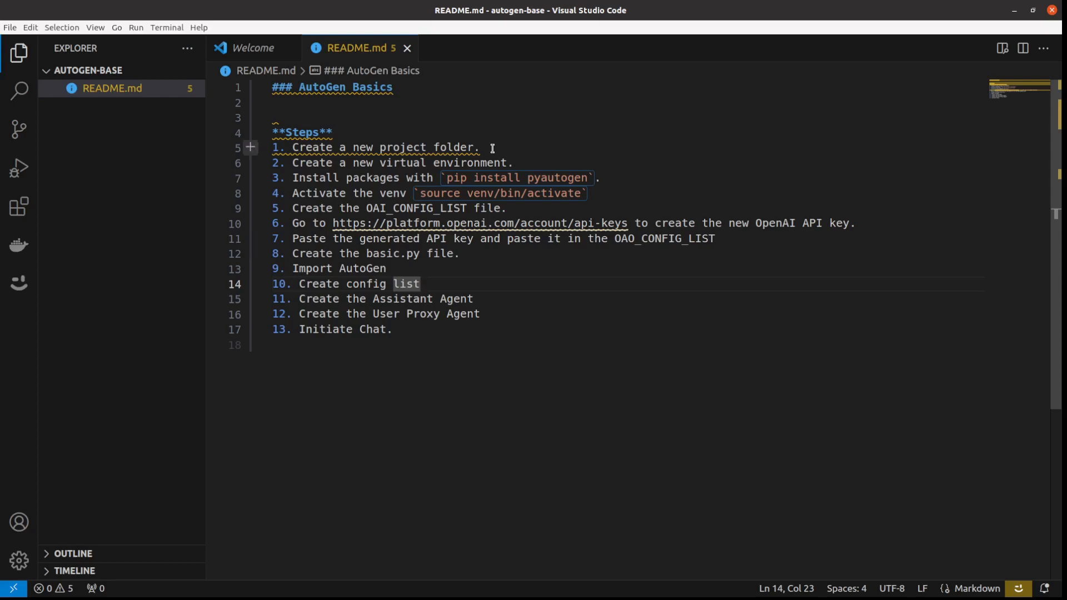
mouse_move(463, 143)
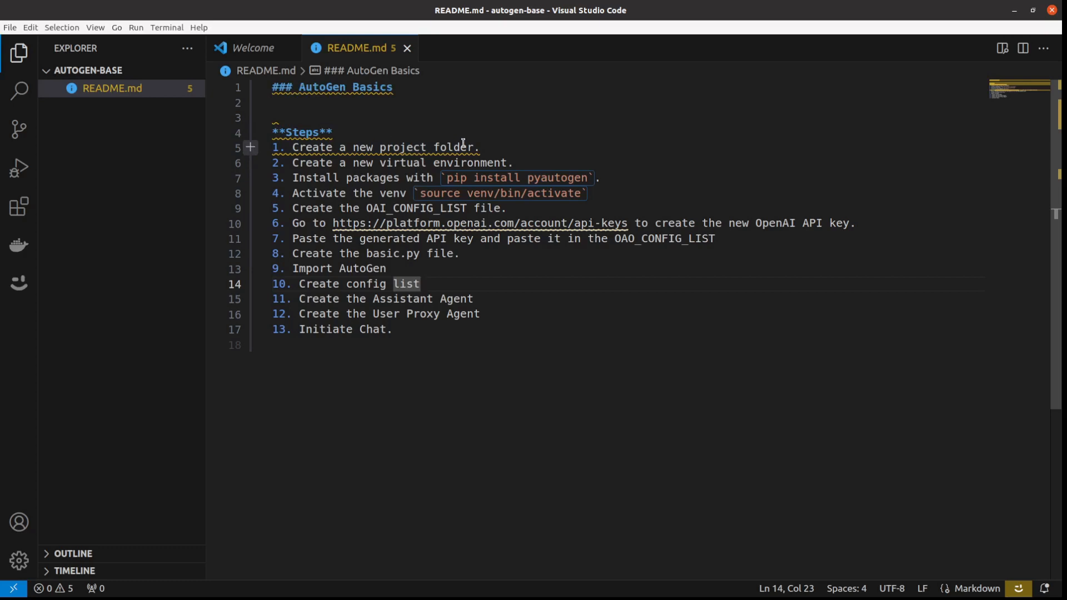
mouse_move(88, 70)
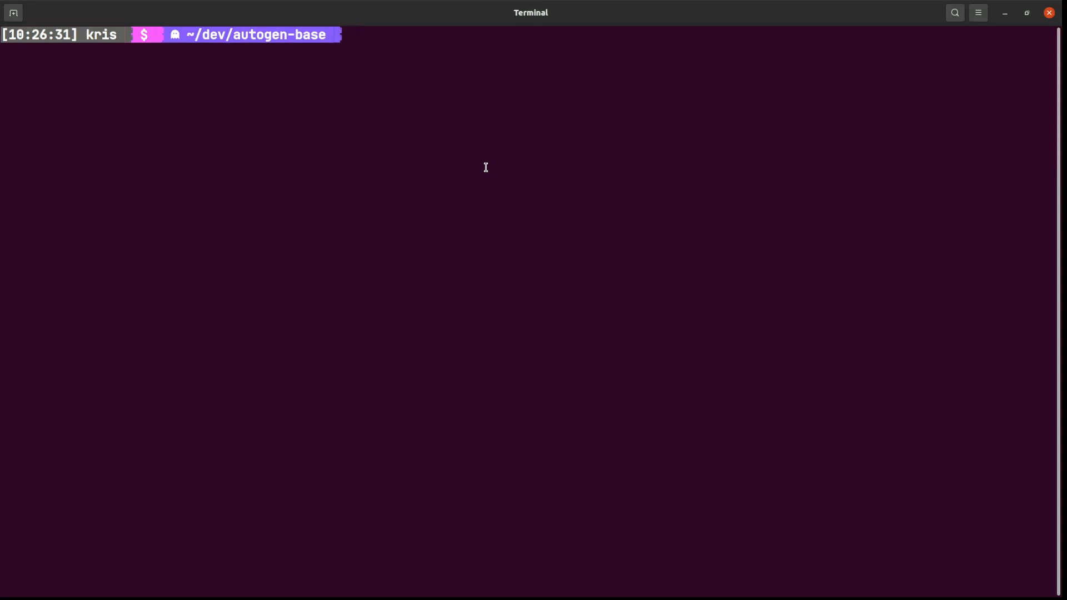
mouse_move(427, 79)
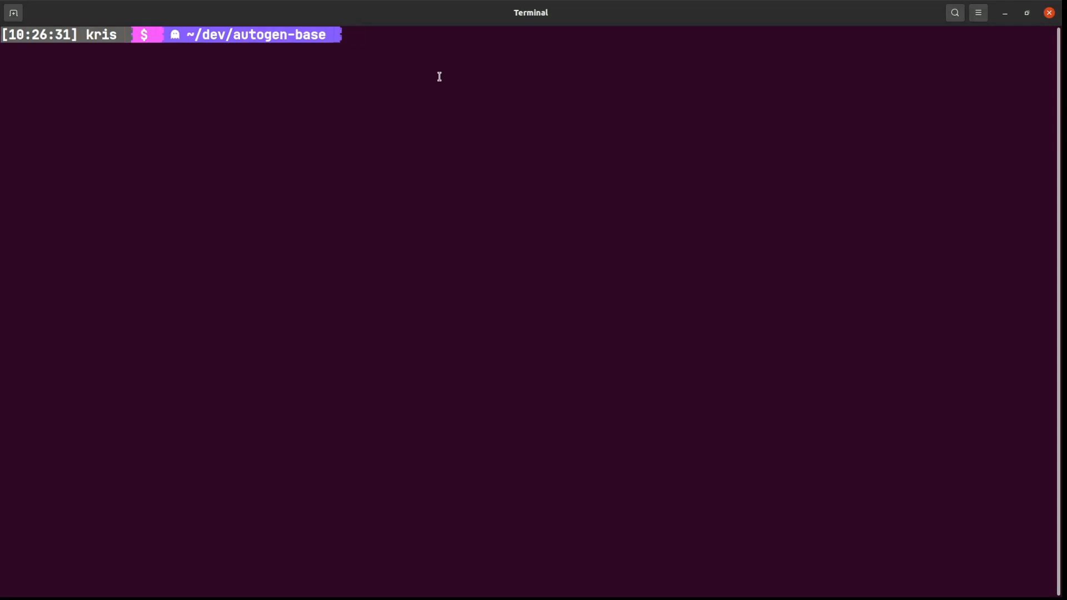
- Create a virtual environment named venv with python -m venv venv
type("python -")
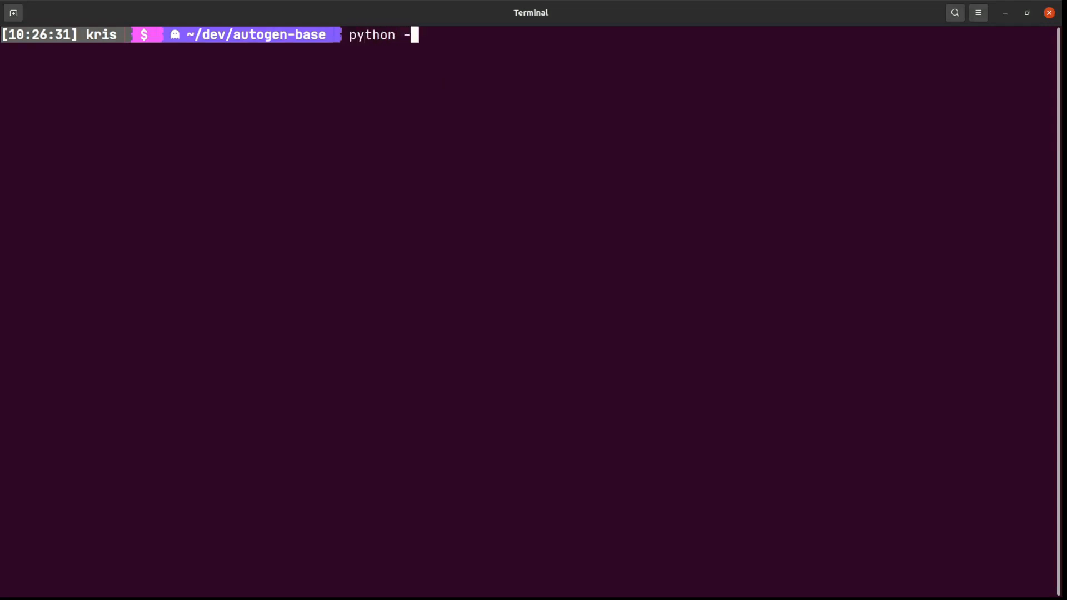
type("m venv")
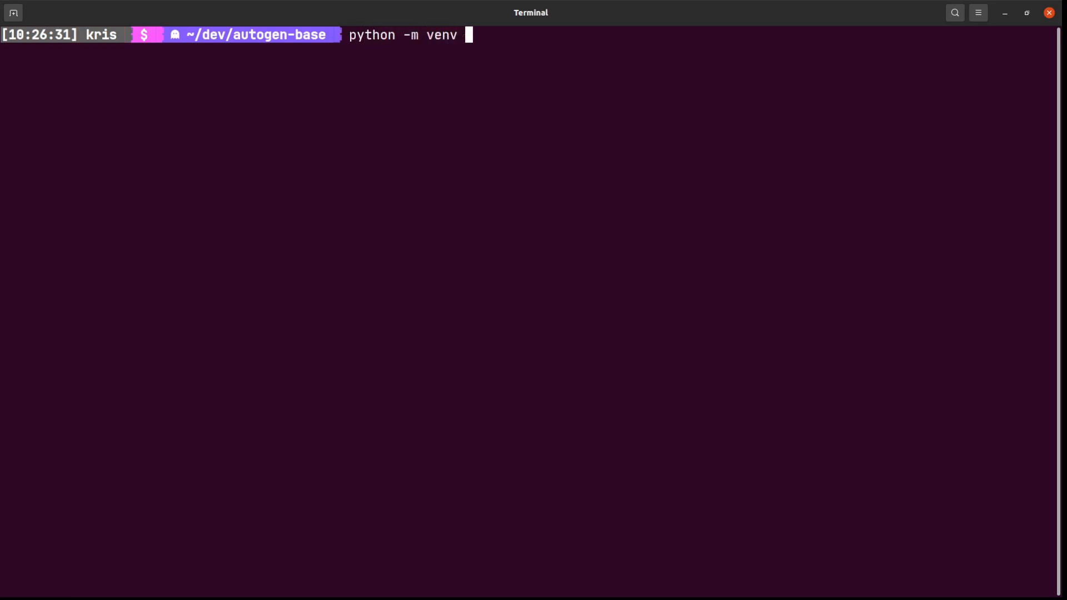
type("venv")
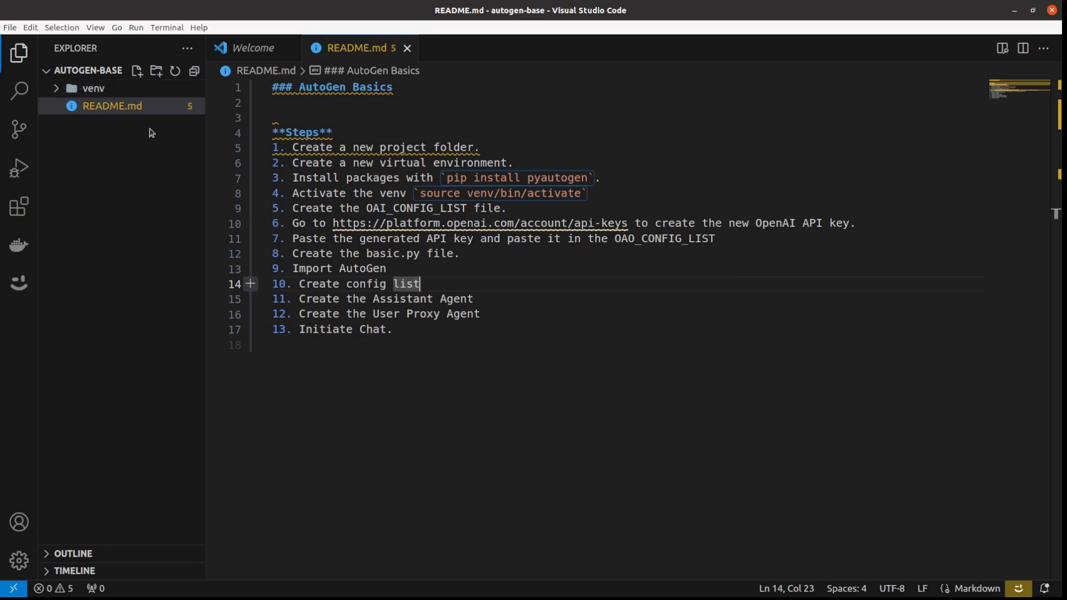
mouse_move(114, 197)
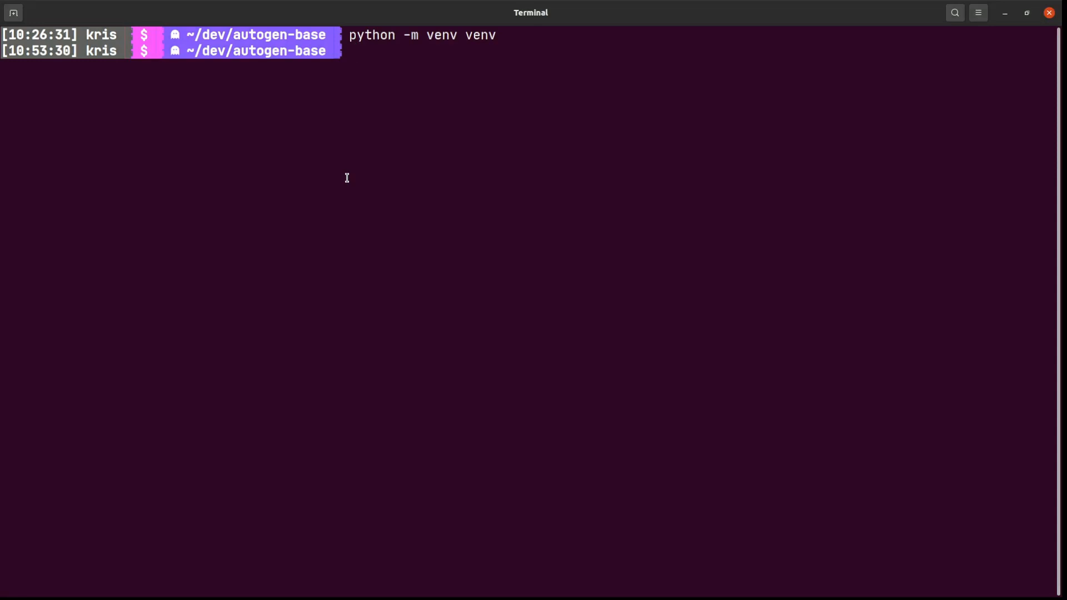
- Activate the venv environment with source venv/bin/activate
type("source /ve")
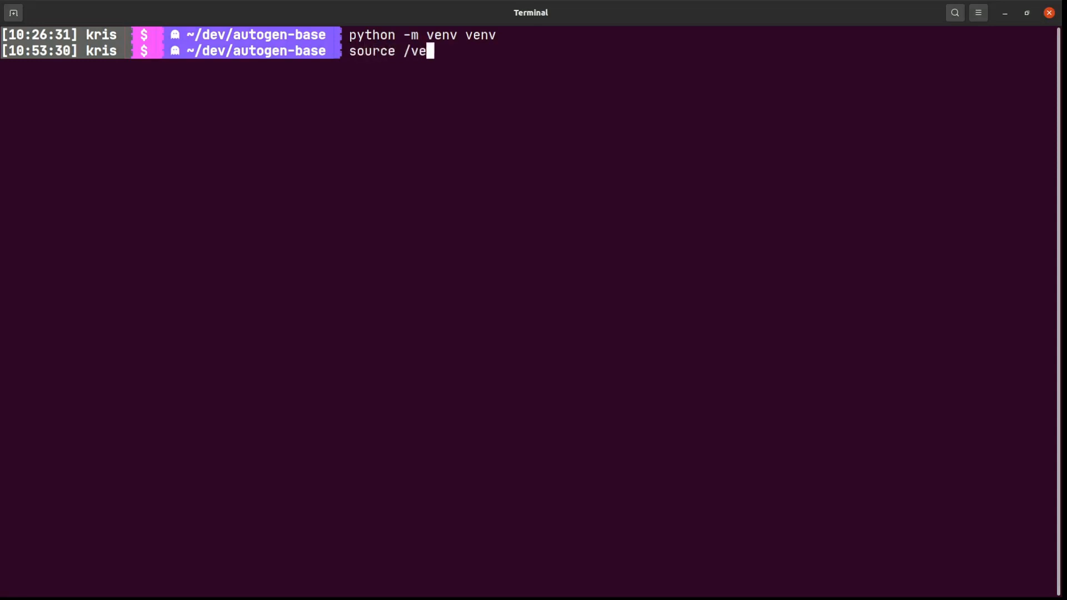
key("BackSpace")
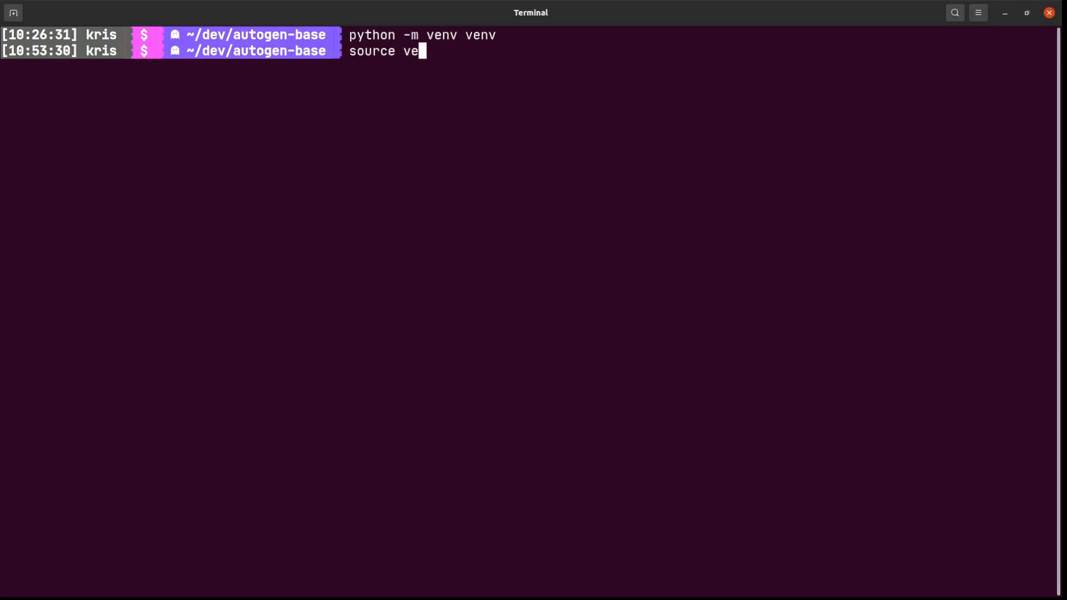
type("nv/bin/activate")
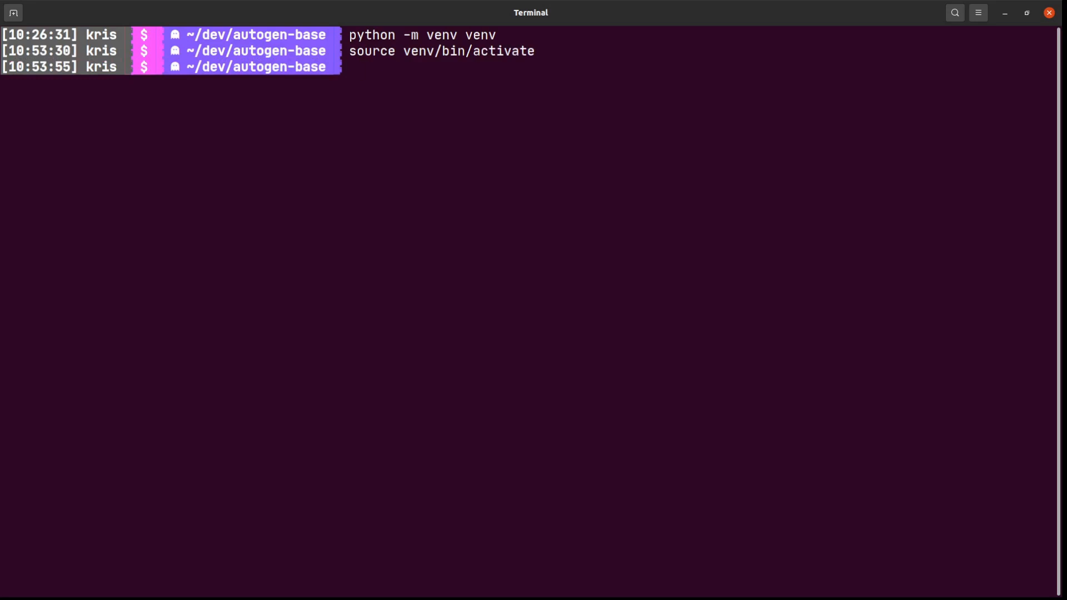
- Run pip freeze to list installed packages, which shows none
type("p")
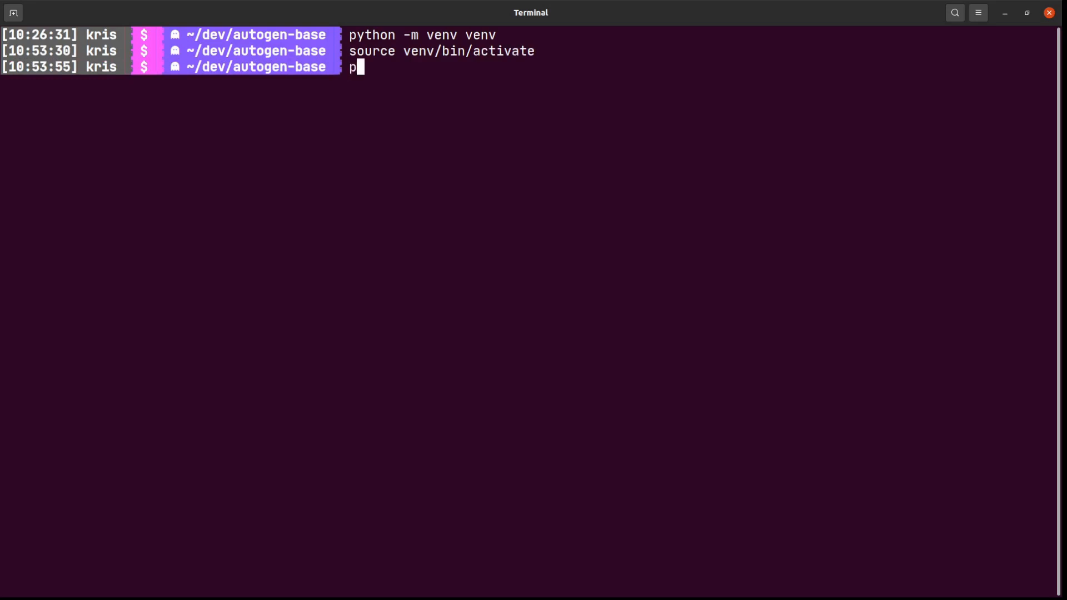
type("ip freeze")
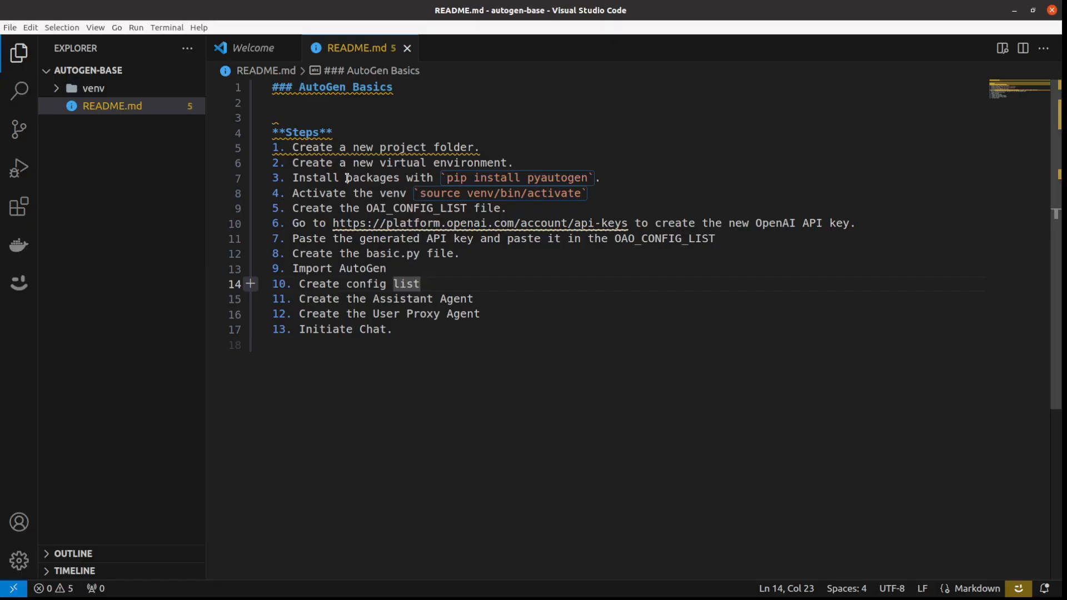
mouse_move(481, 185)
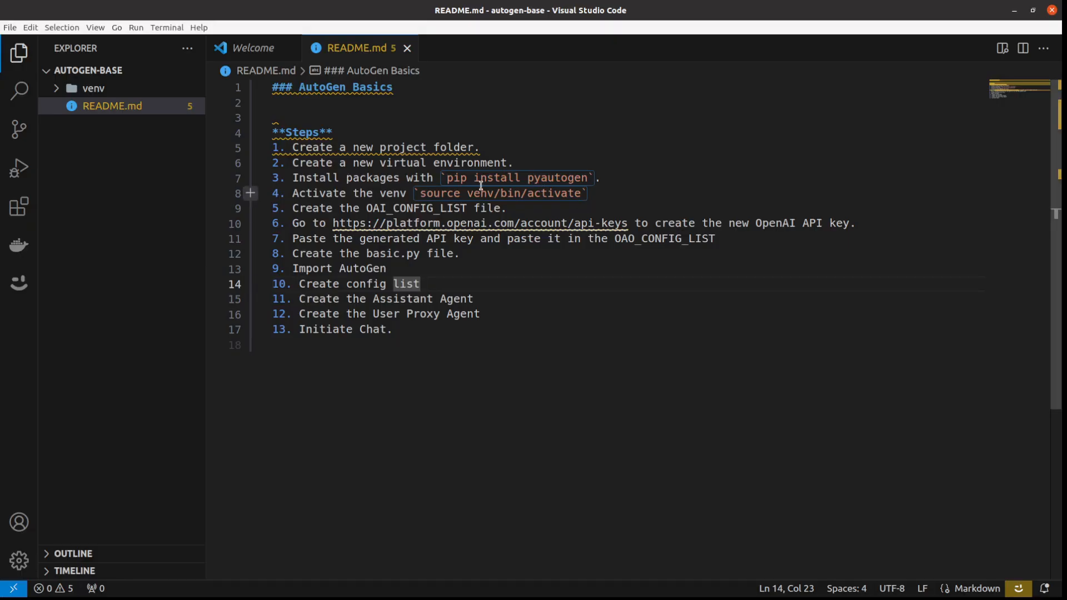
double_click(557, 178)
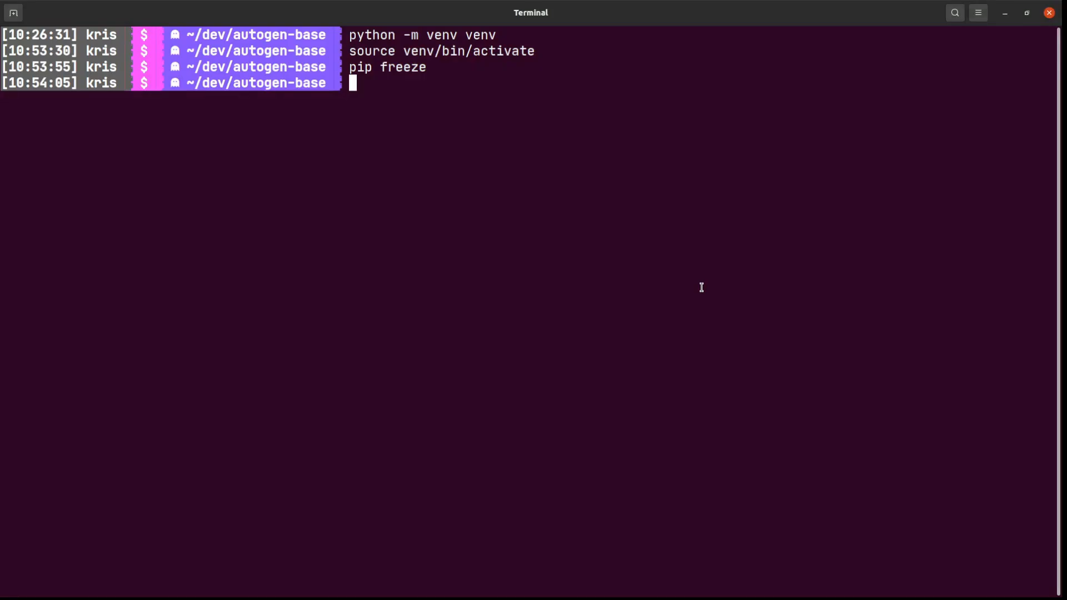
- Start installing pyautogen into the venv with pip install pyautogen
type("pip install")
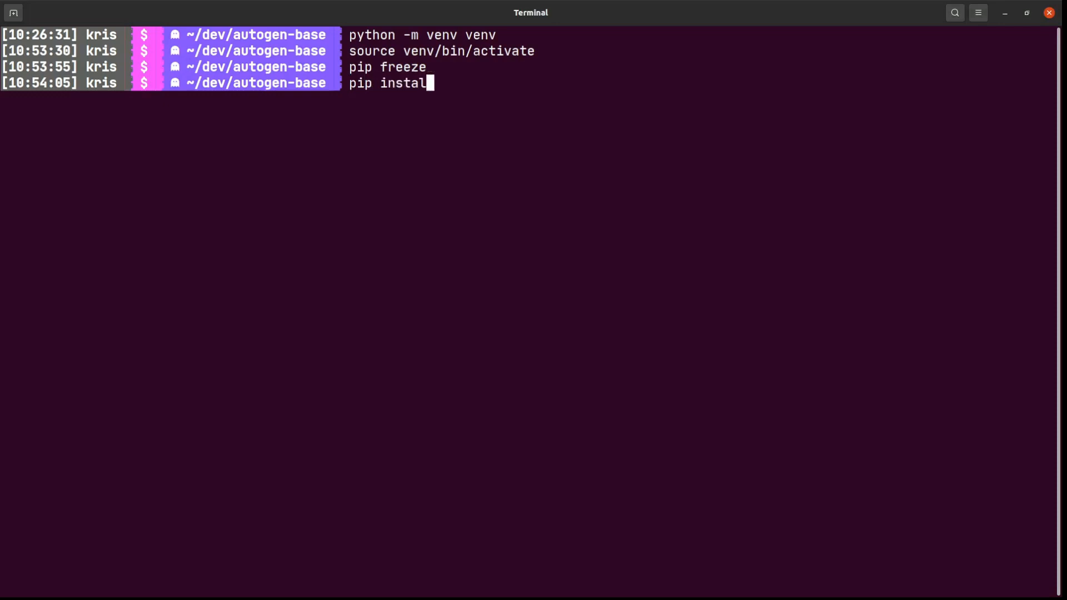
type("pyautogen")
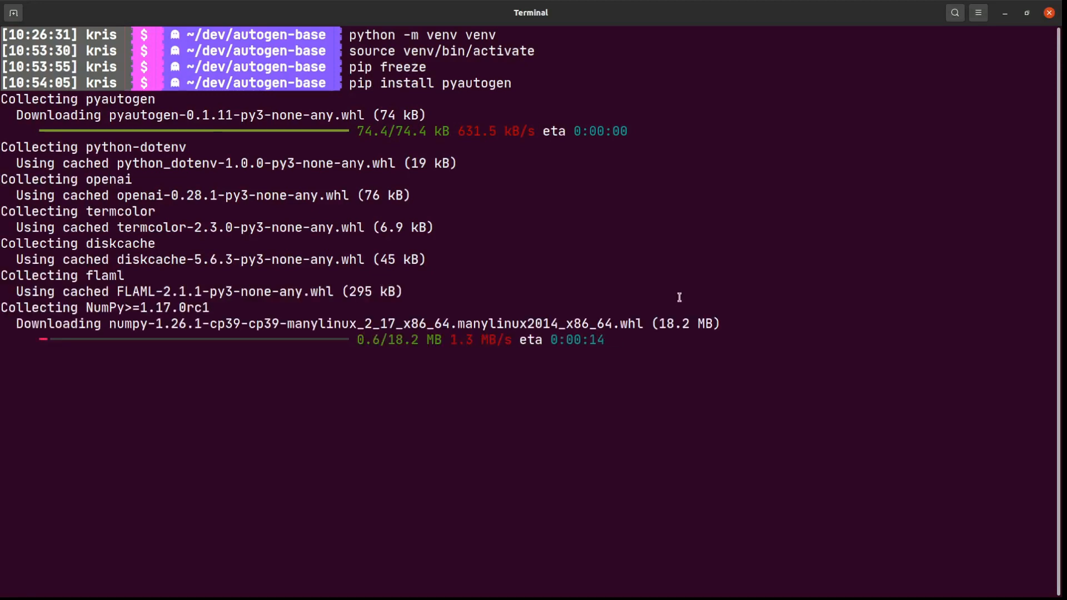
mouse_move(339, 201)
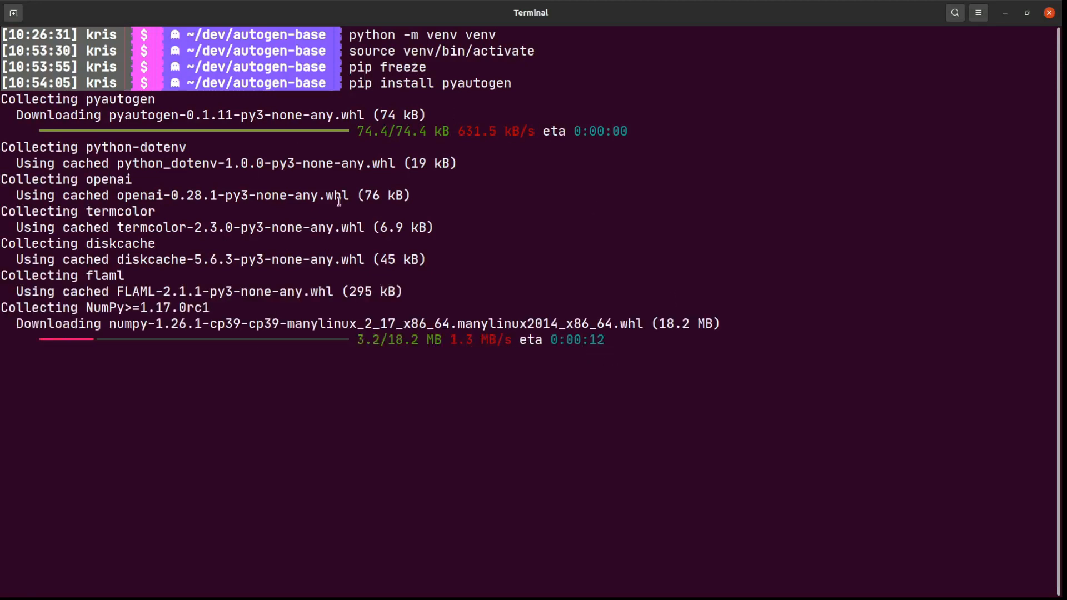
mouse_move(212, 316)
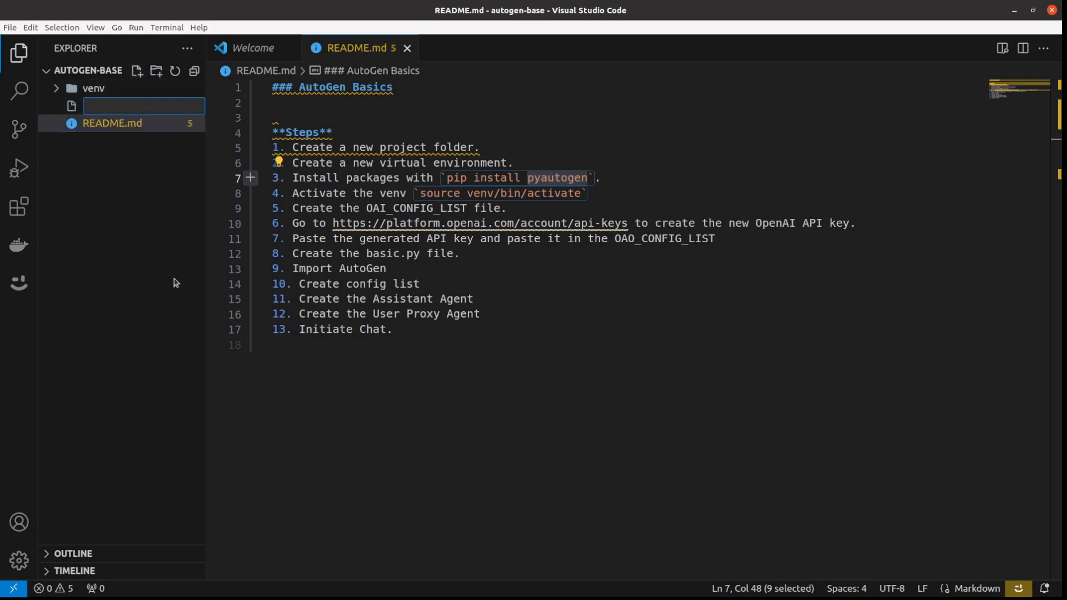
- Create and open a new file named OAI_CONFIG_LIST
type("OAI+")
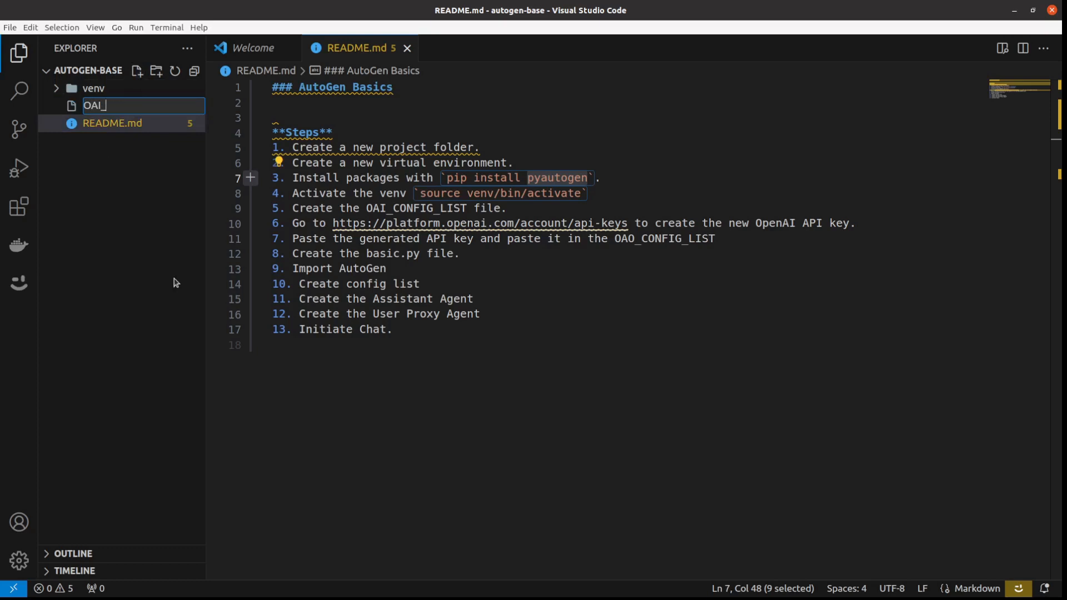
type("CONFIG_LIST")
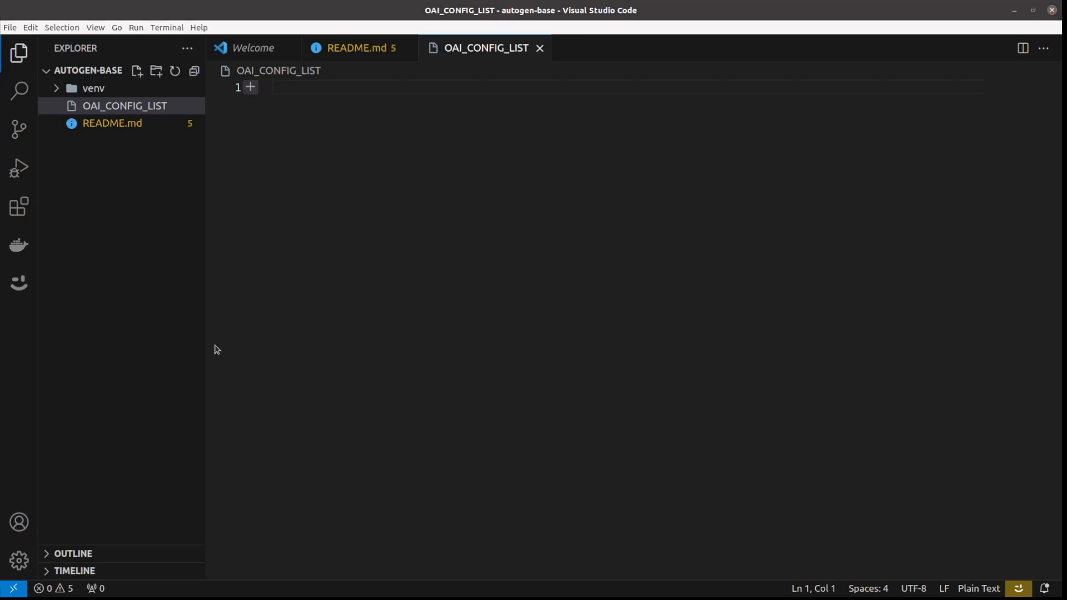
mouse_move(279, 121)
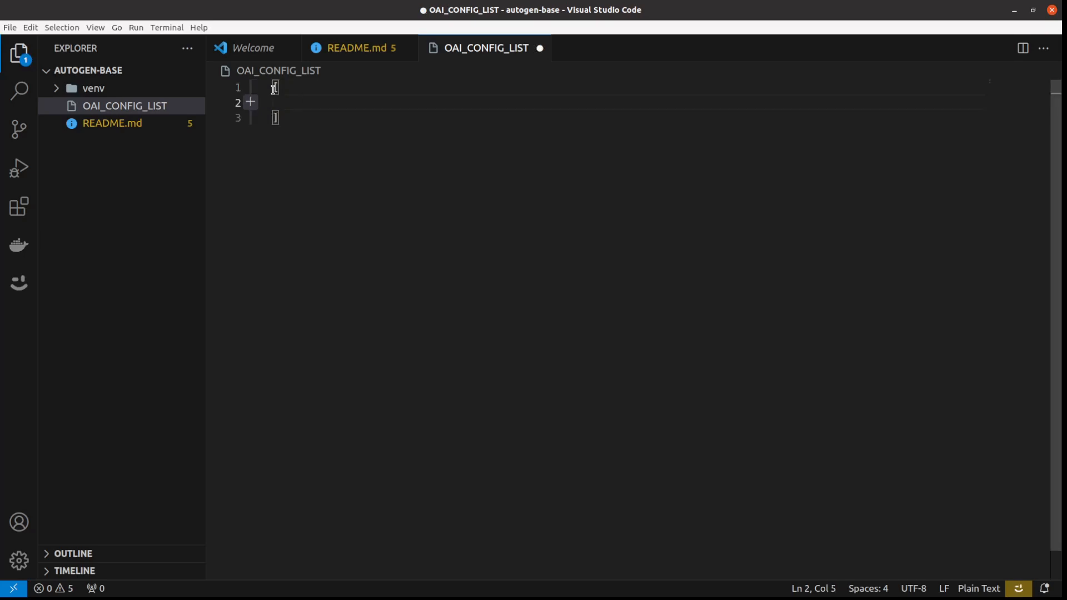
- Write a config object with "model": "gpt-3.5-turbo" and an empty "api_key": "" entry
type("{}")
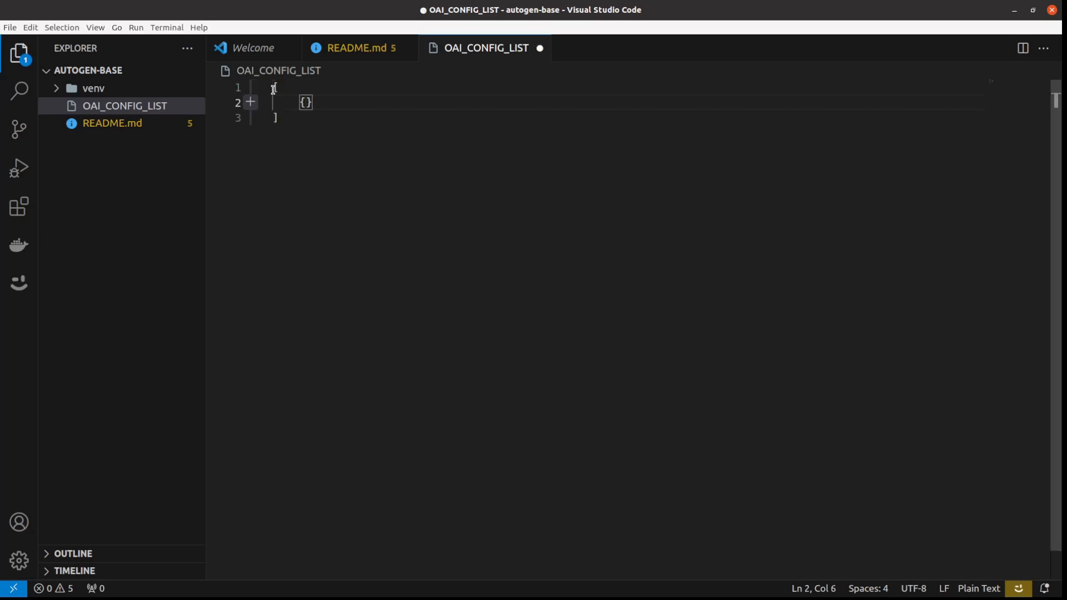
type("\"mo")
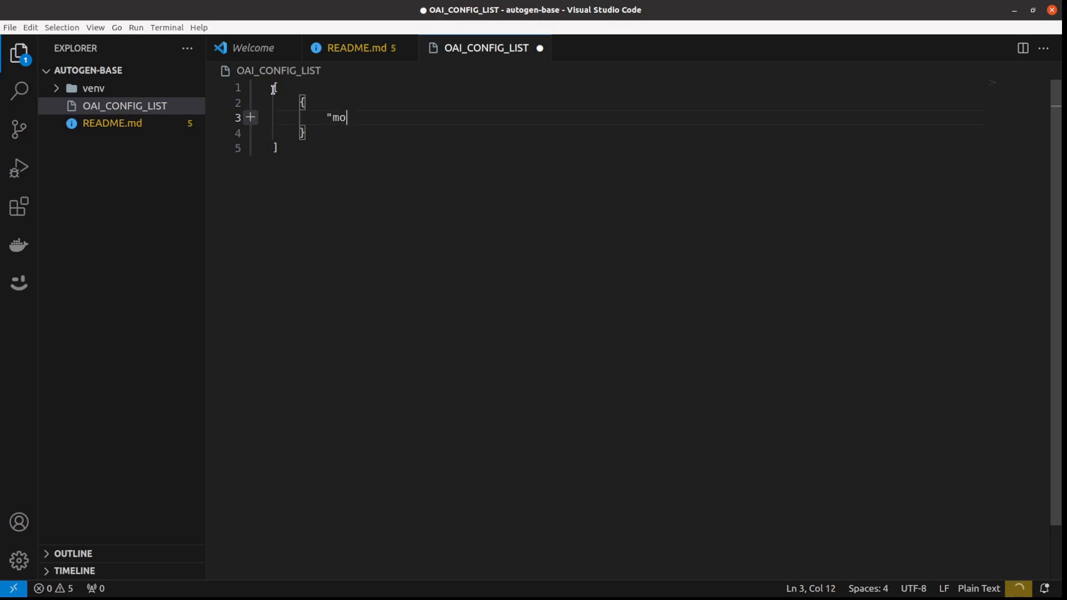
type("del\"")
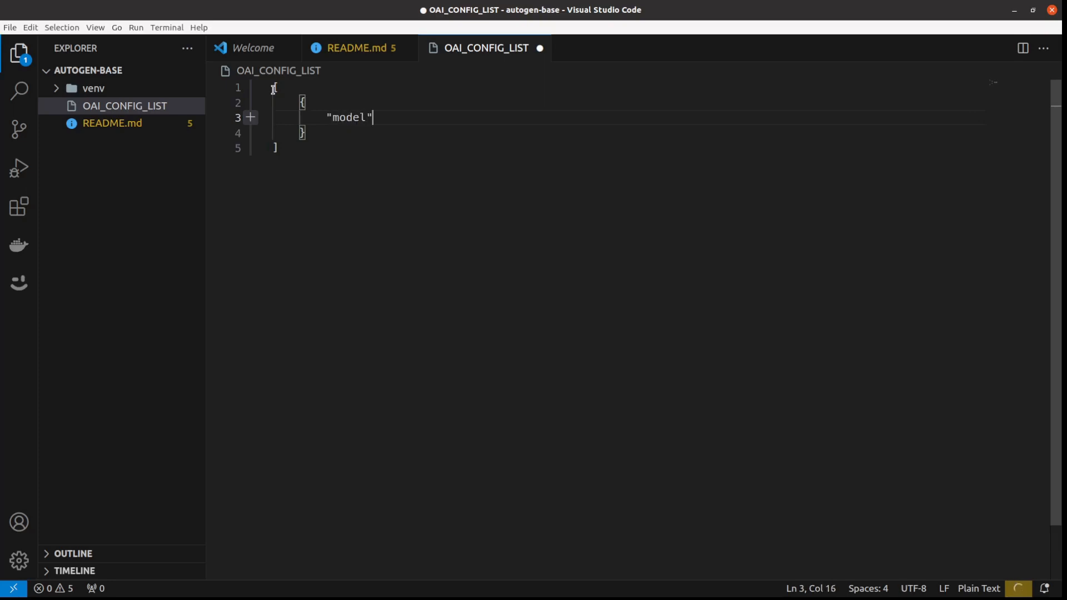
type(": \"")
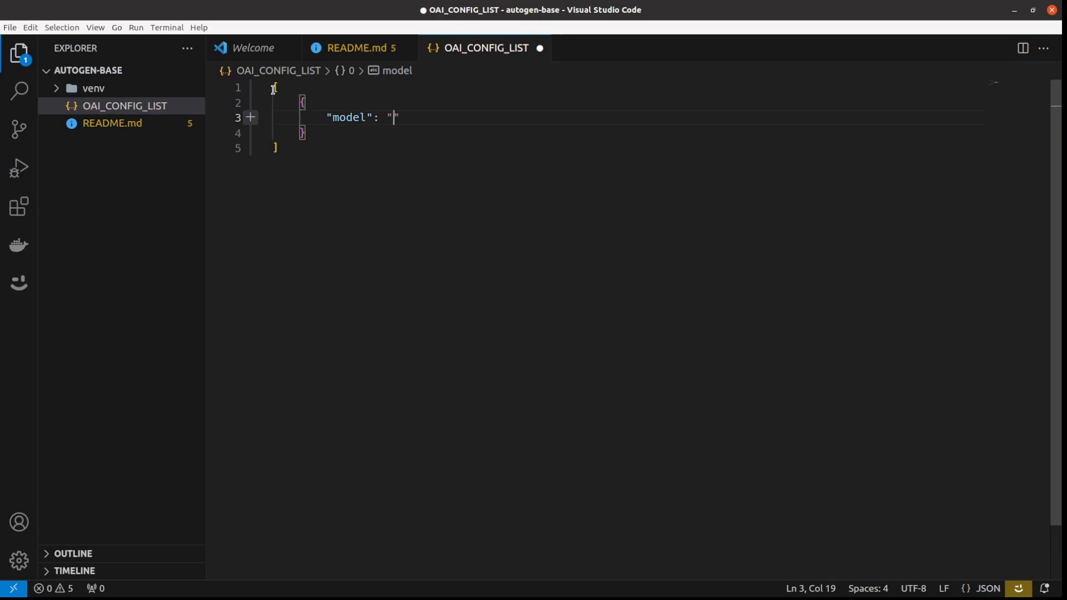
type("gpt")
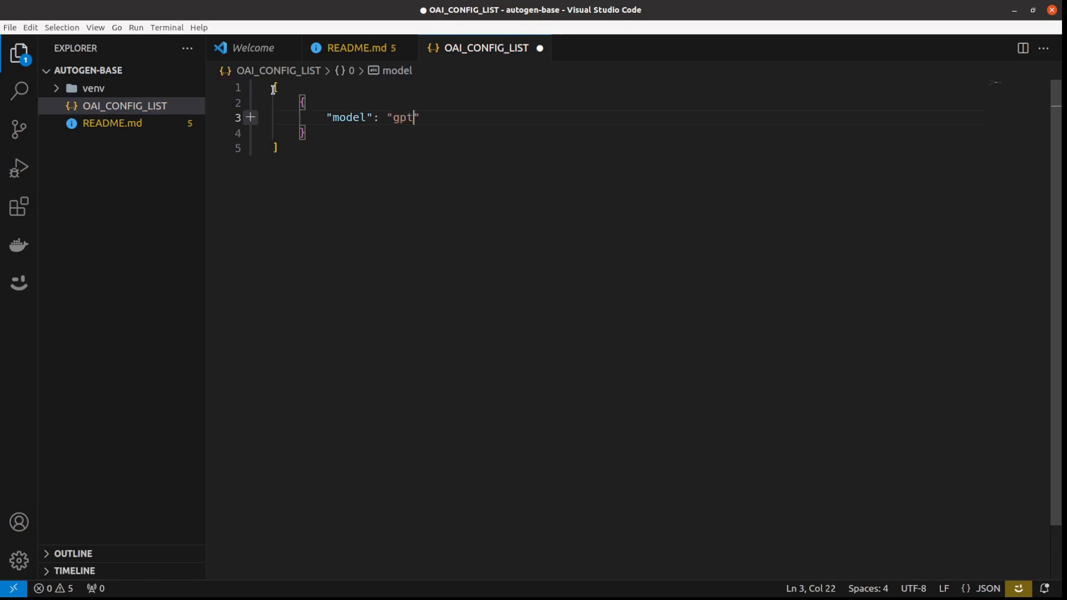
type("-3.5")
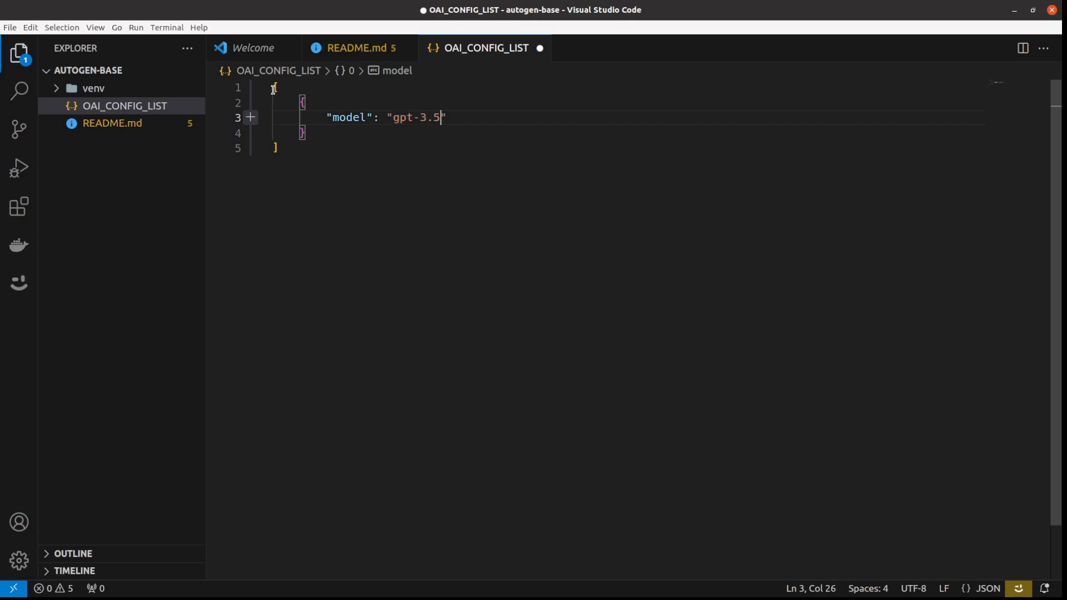
type("-turb")
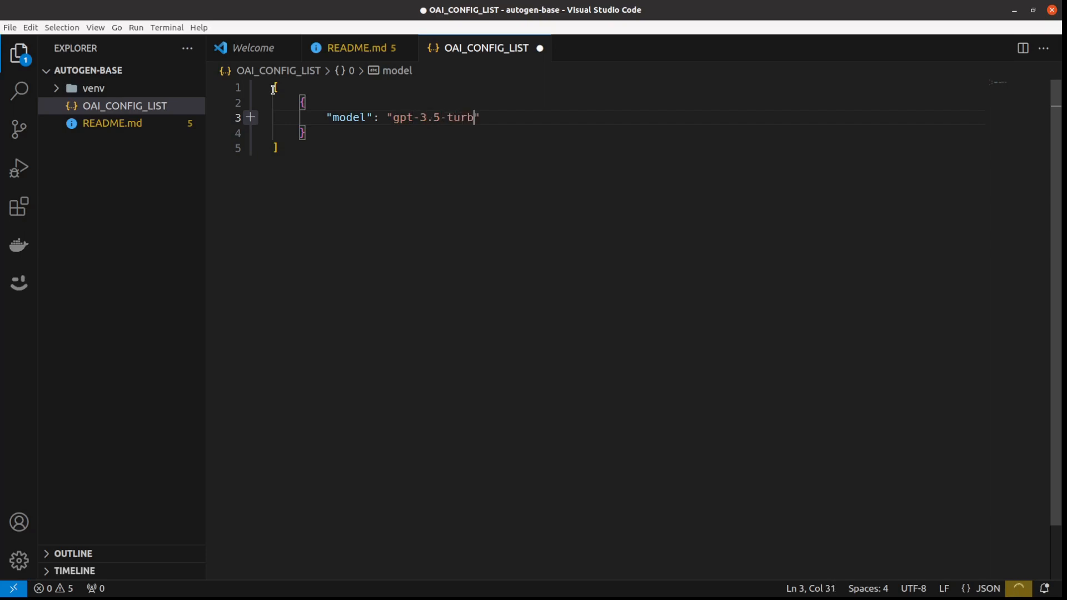
type("o,")
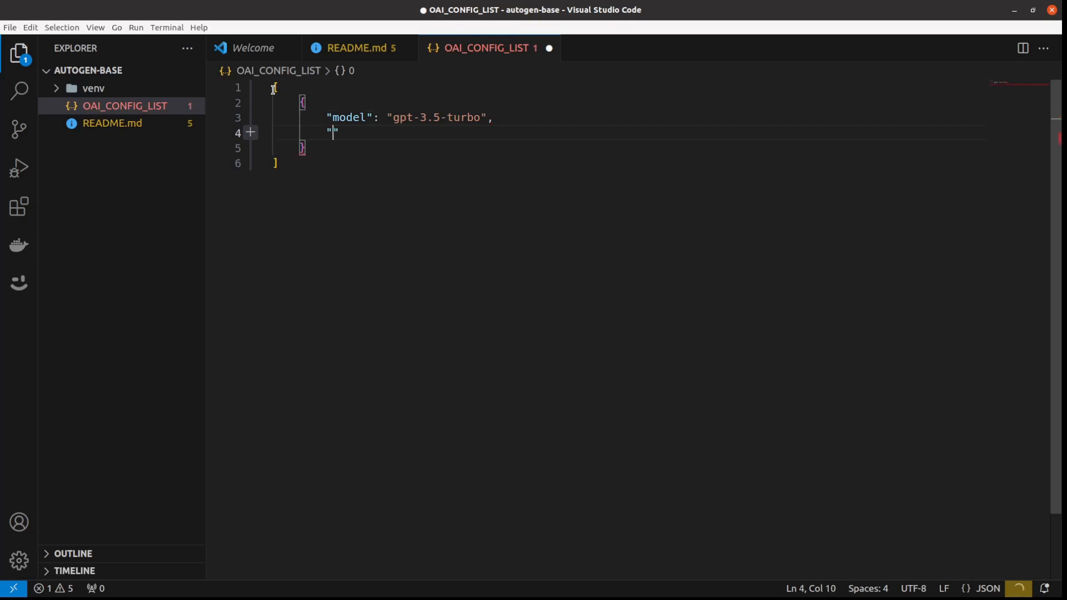
type("api_key")
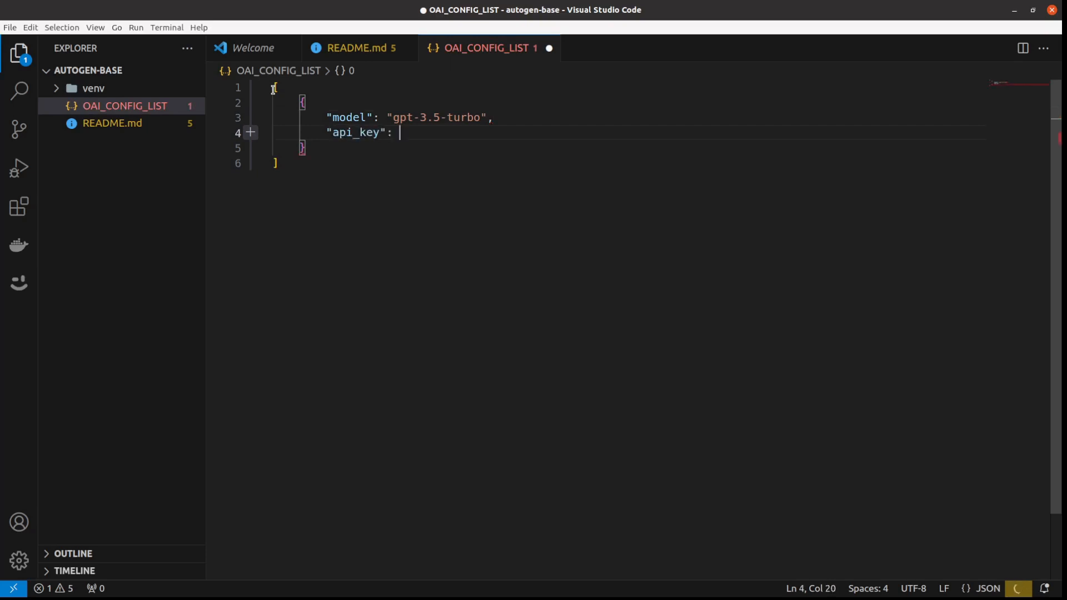
type("\"\"")
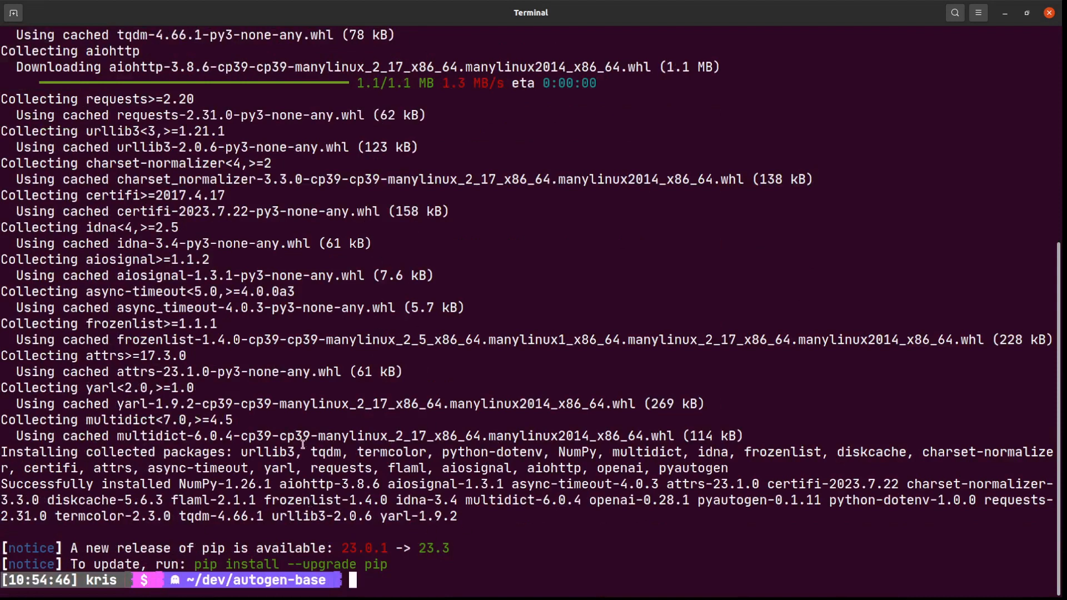
- Confirm pip reports pyautogen and its dependencies successfully installed
double_click(758, 500)
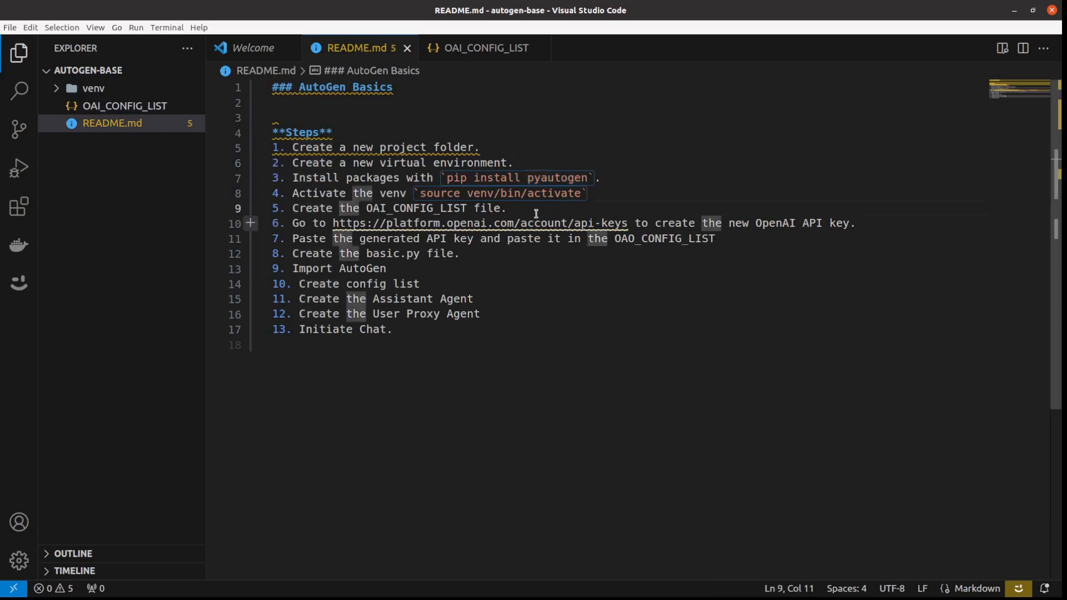
mouse_move(545, 220)
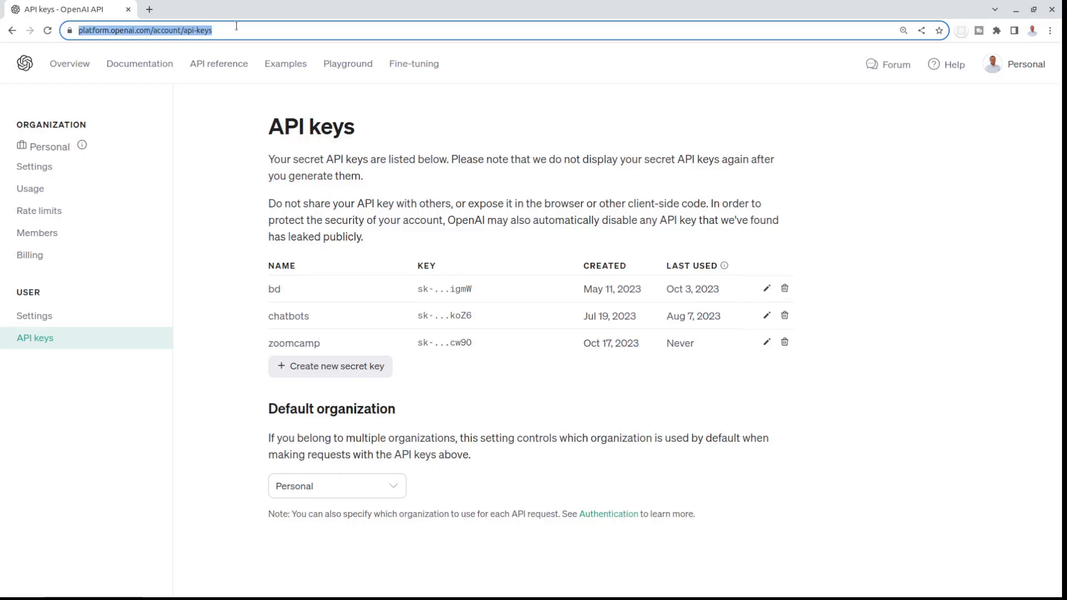
mouse_move(224, 51)
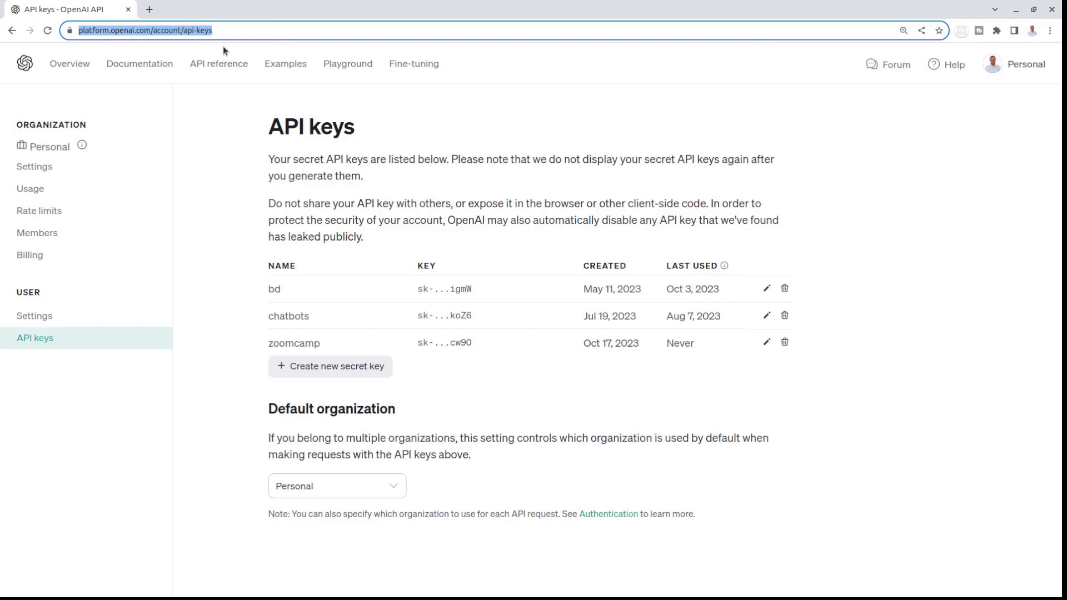
mouse_move(448, 241)
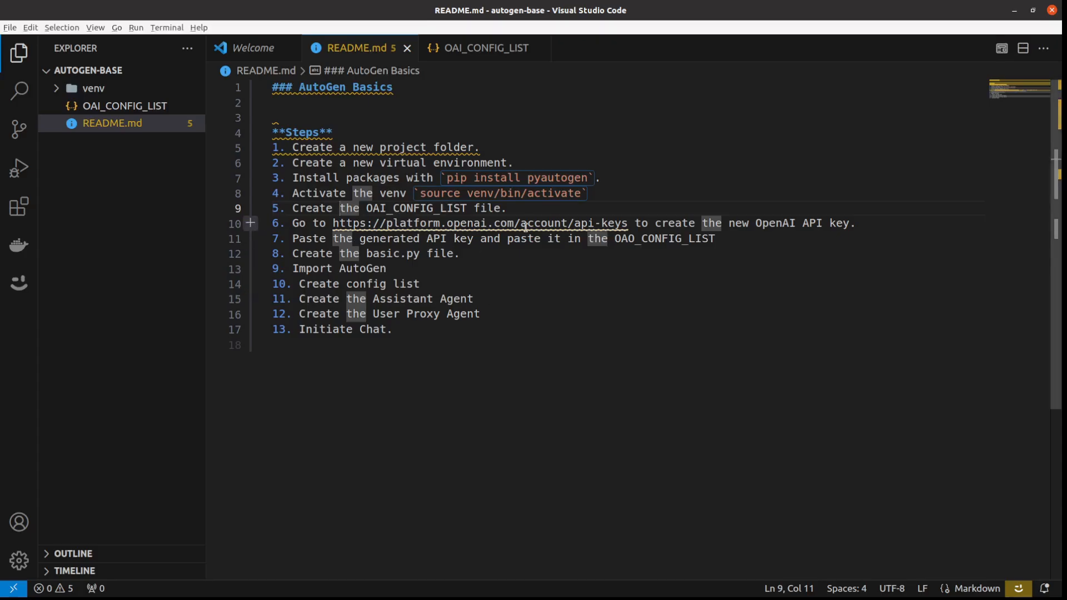
- Open the OpenAI Platform API keys page from the README link
left_click(479, 223)
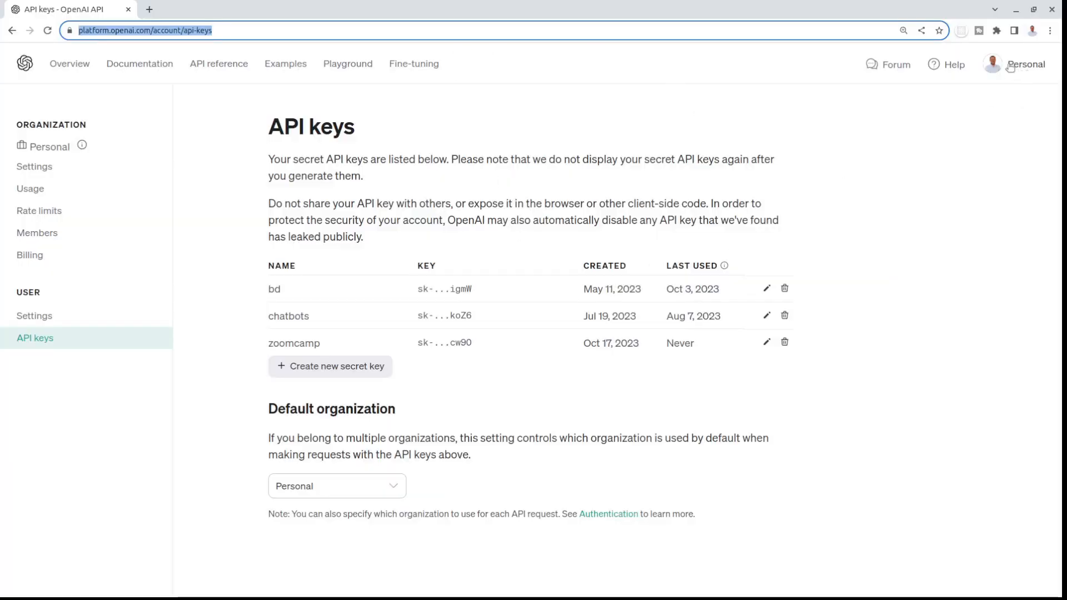
mouse_move(898, 255)
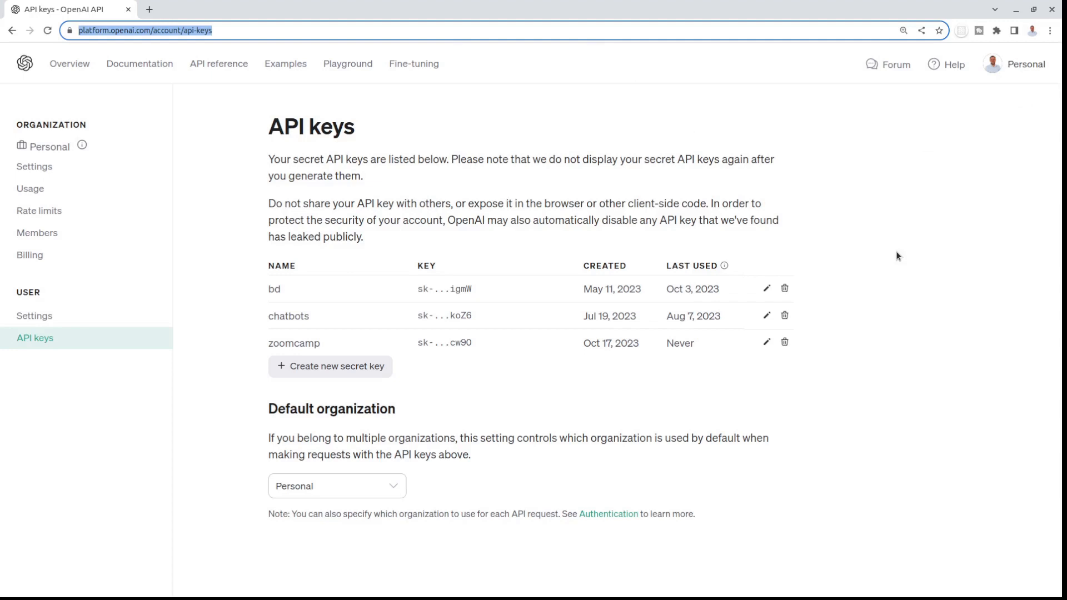
mouse_move(1024, 161)
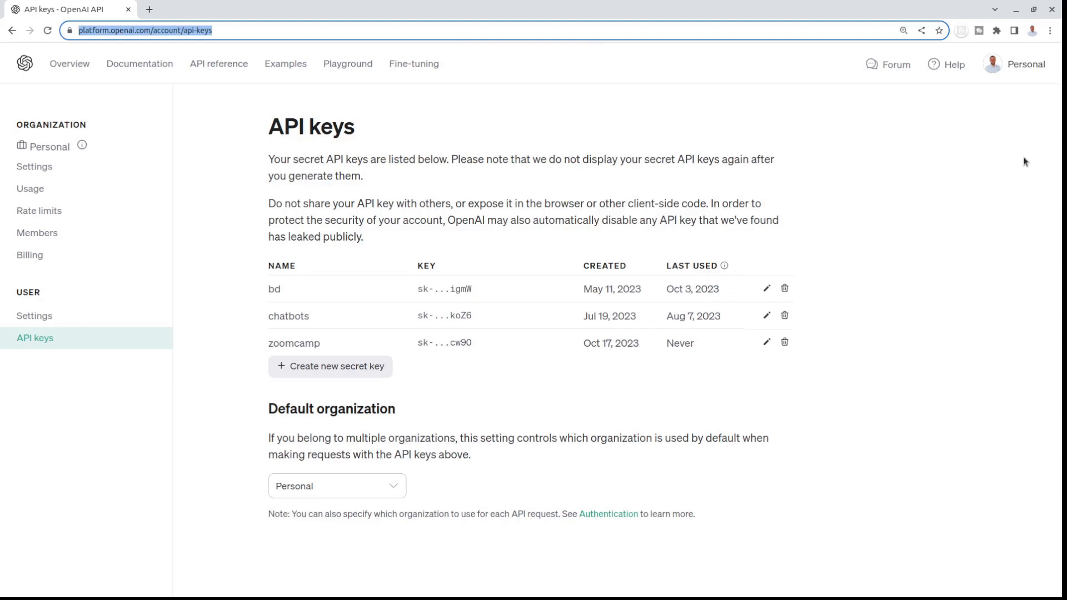
mouse_move(418, 225)
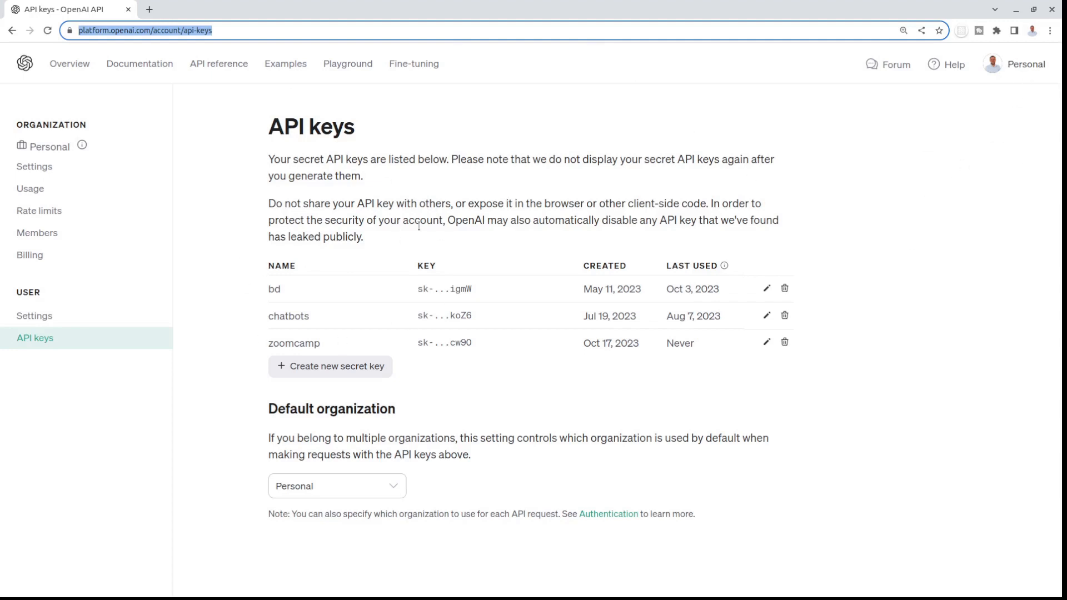
- Create a new OpenAI secret key named autogen
left_click(330, 366)
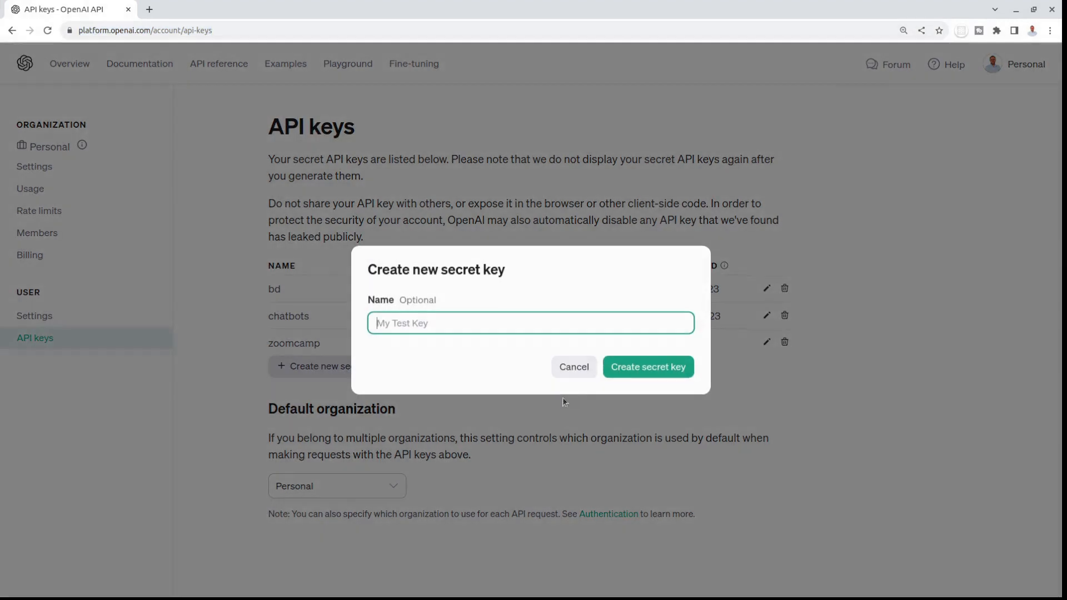
type("autogen")
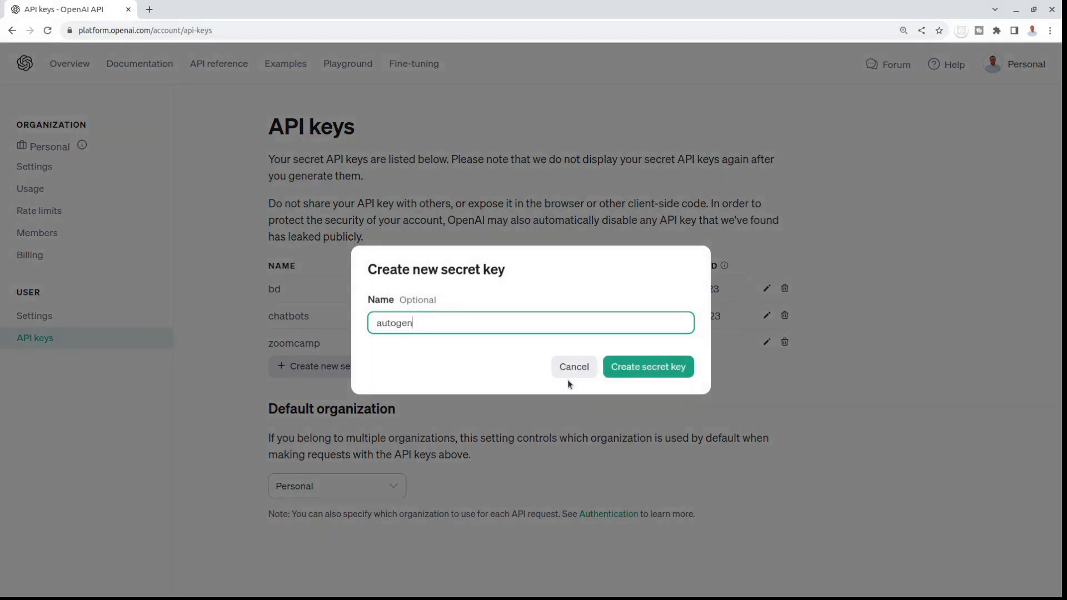
left_click(647, 366)
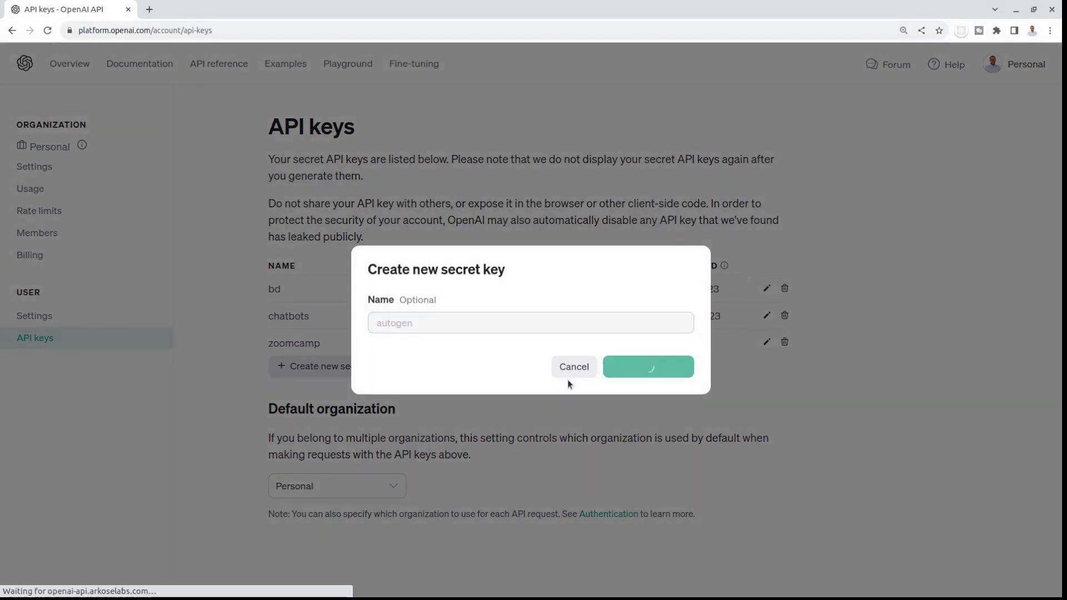
left_click(646, 366)
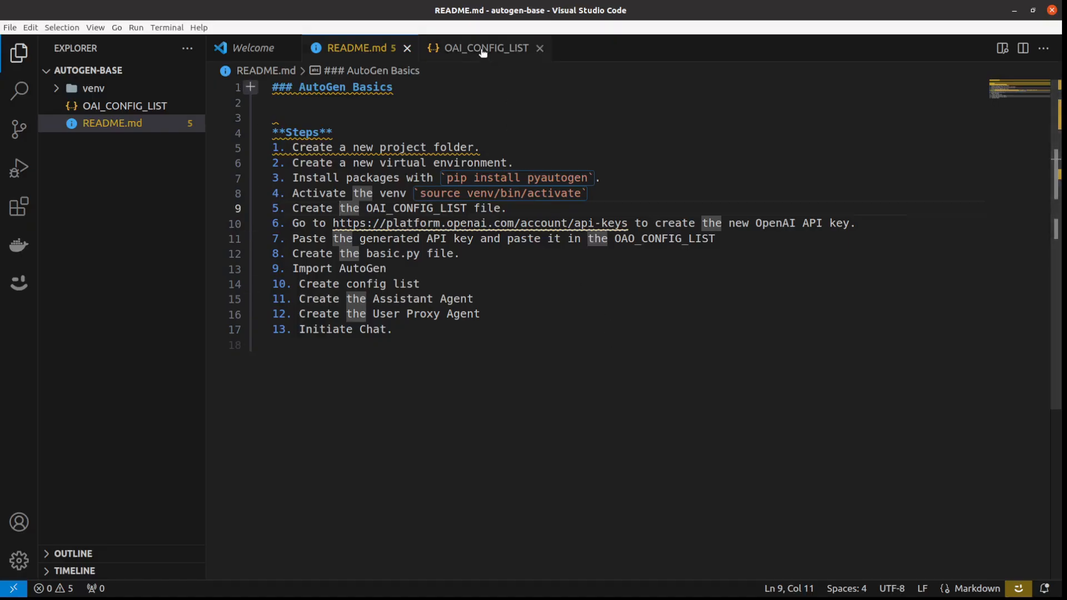
- Paste the new key into api_key in OAI_CONFIG_LIST and dismiss the key window
left_click(486, 48)
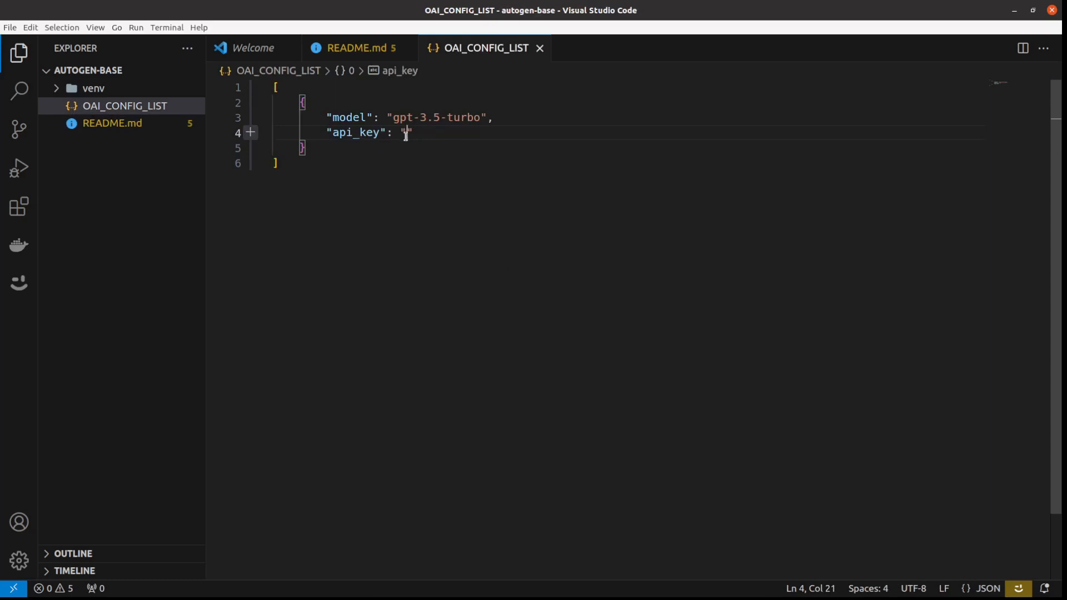
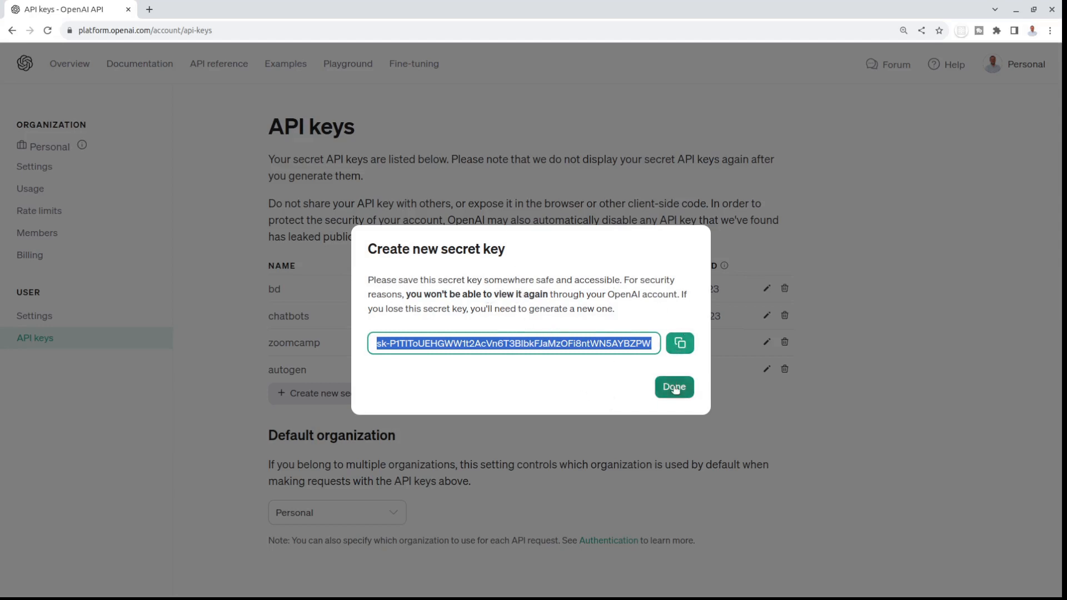
left_click(672, 386)
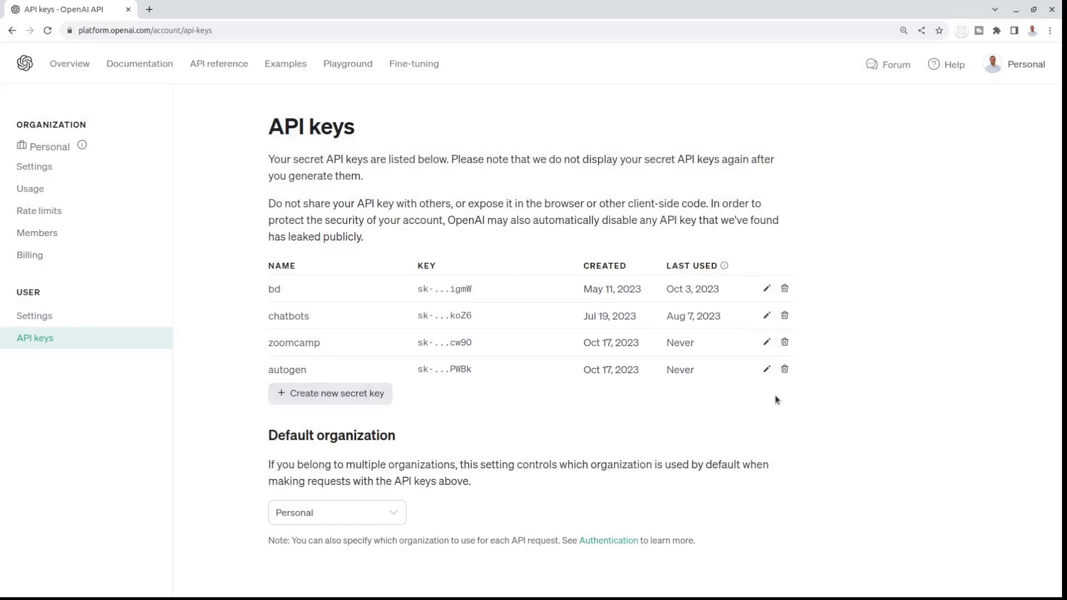
mouse_move(398, 405)
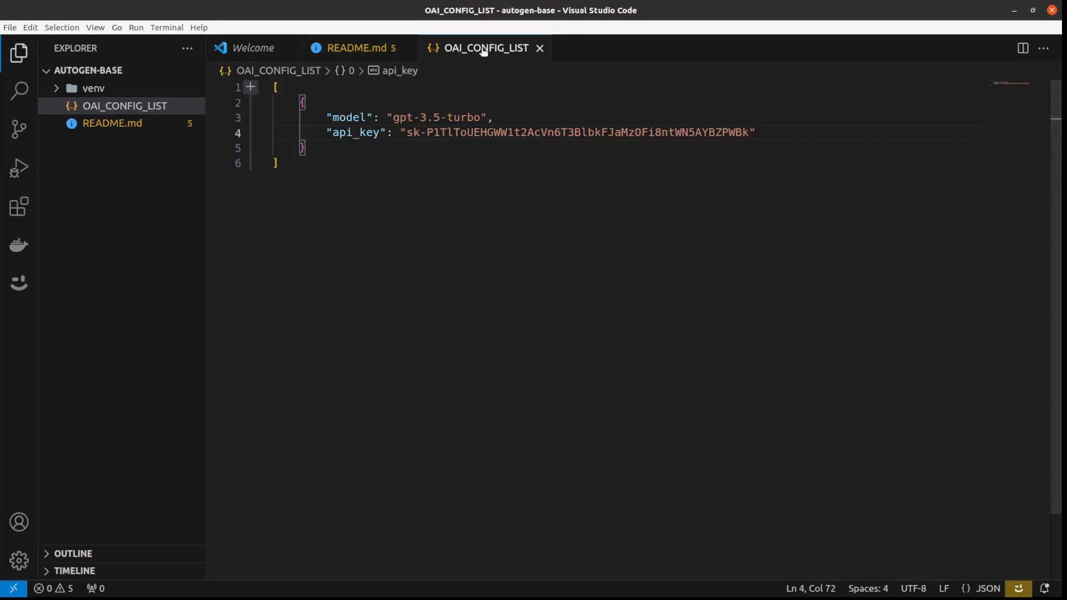
- Switch back to the README.md tab to view the setup steps
left_click(354, 48)
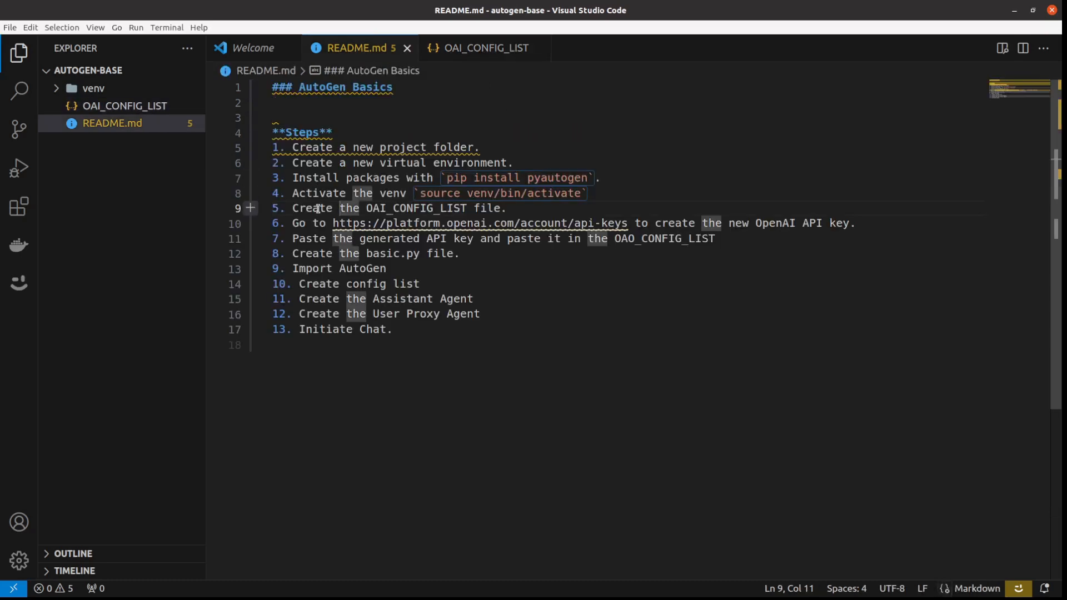
mouse_move(306, 223)
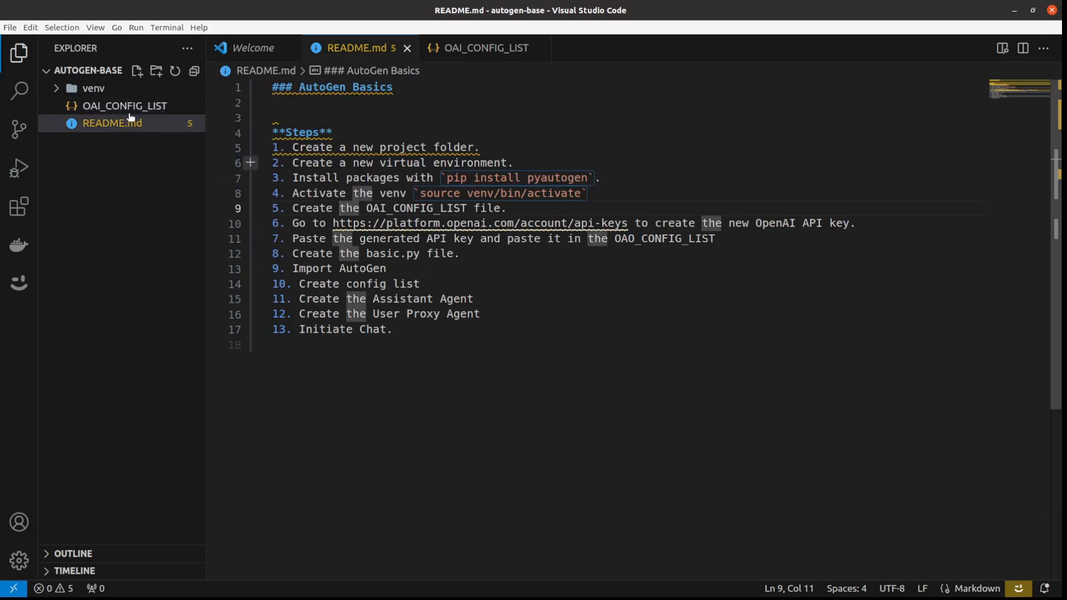
mouse_move(137, 180)
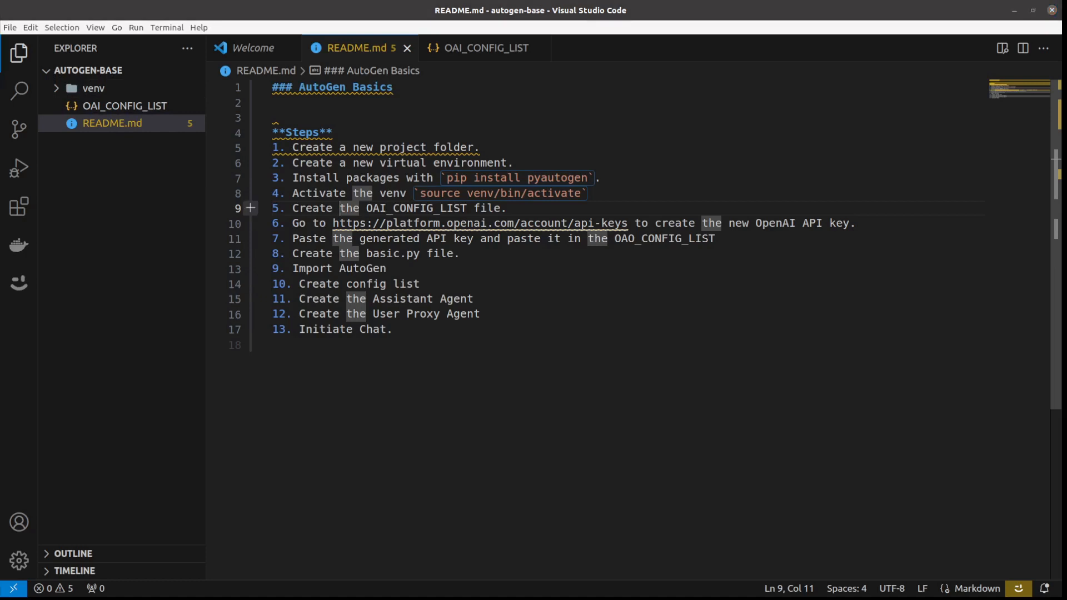
- Create basic.py in the project and type import autogen as its first line
left_click(137, 71)
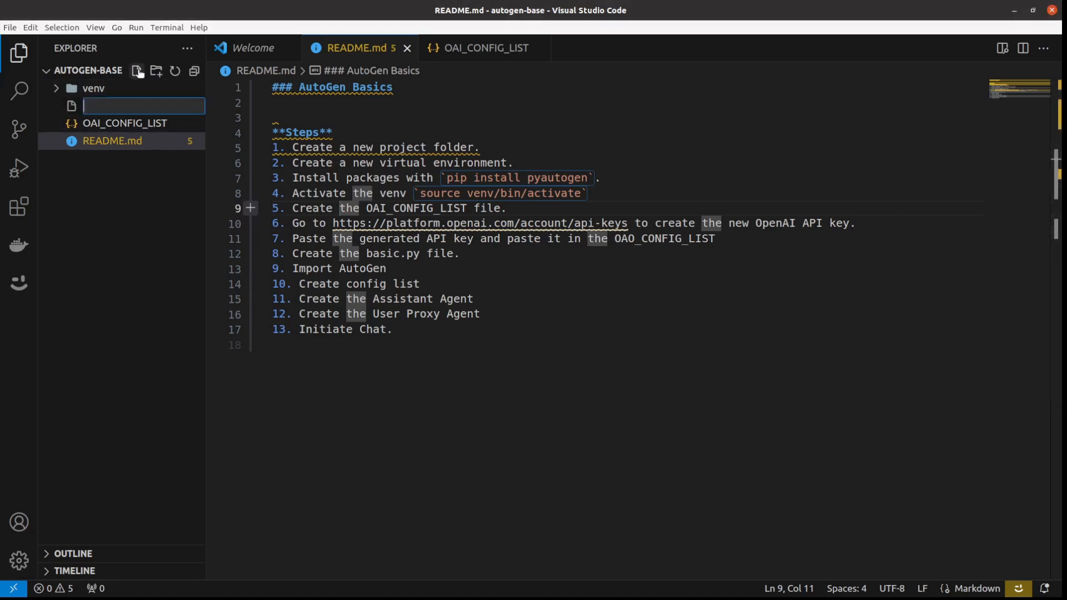
type("ba")
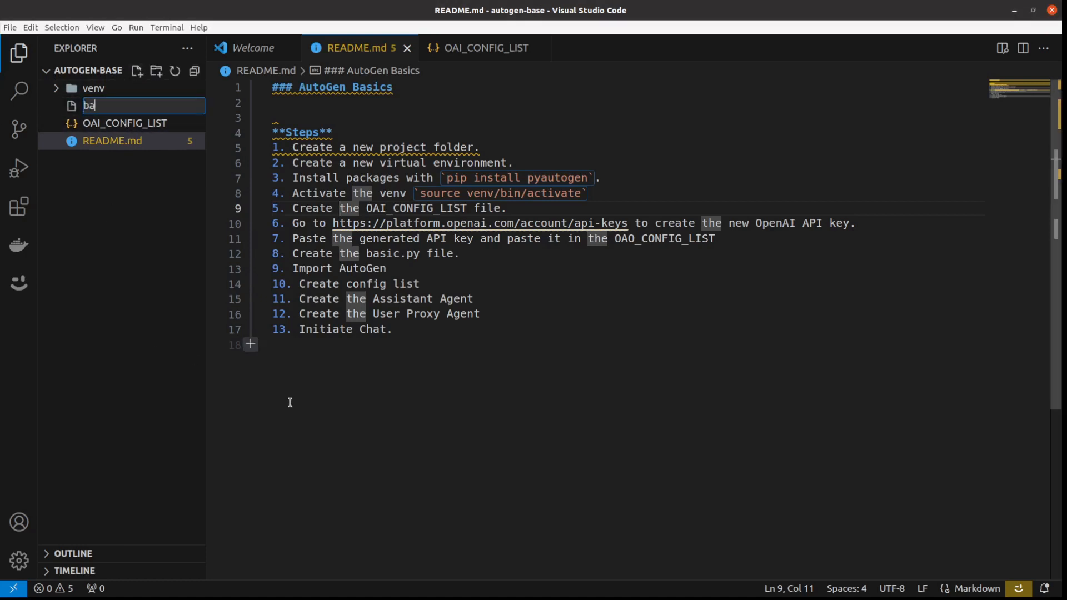
type("basic.py")
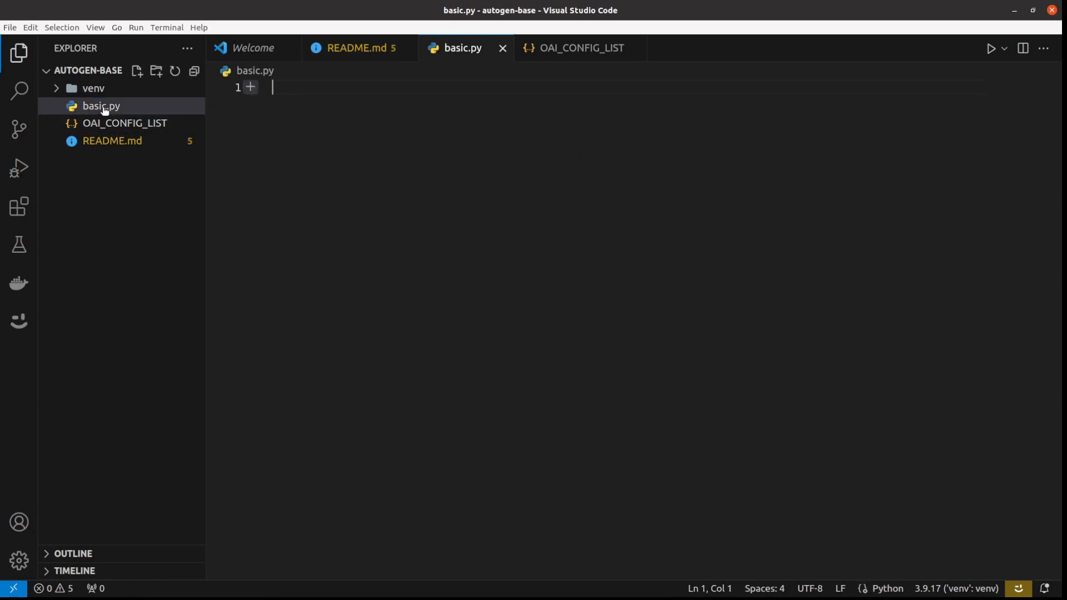
mouse_move(321, 91)
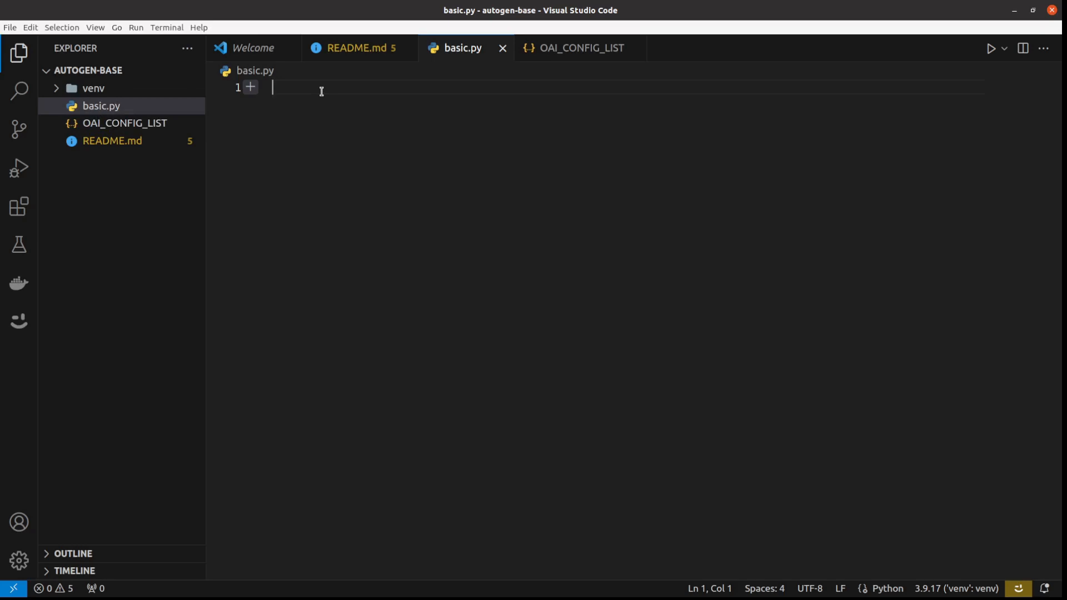
type("import")
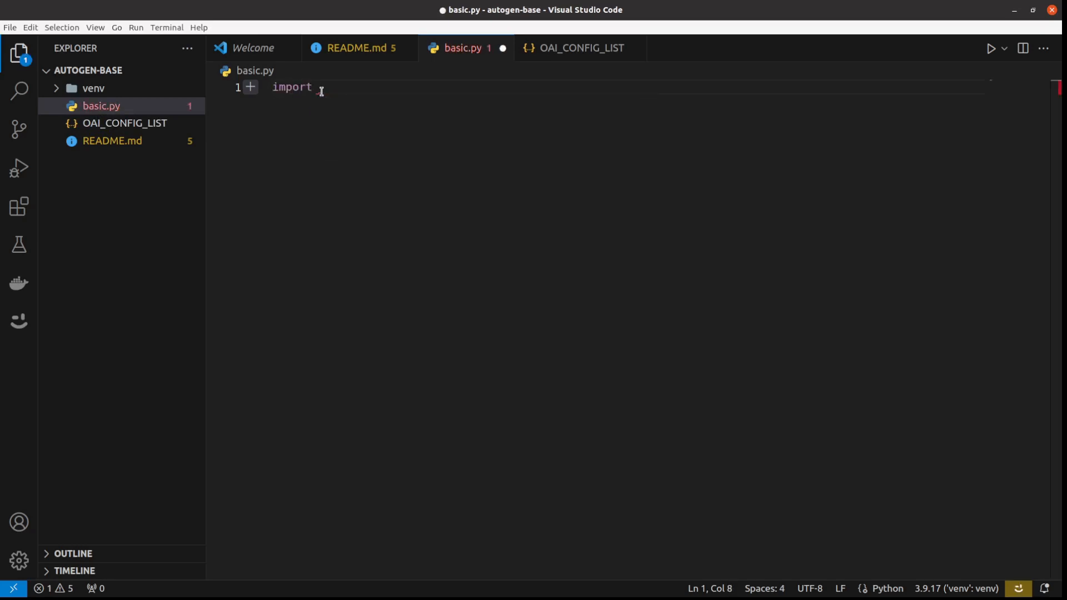
type("autogen")
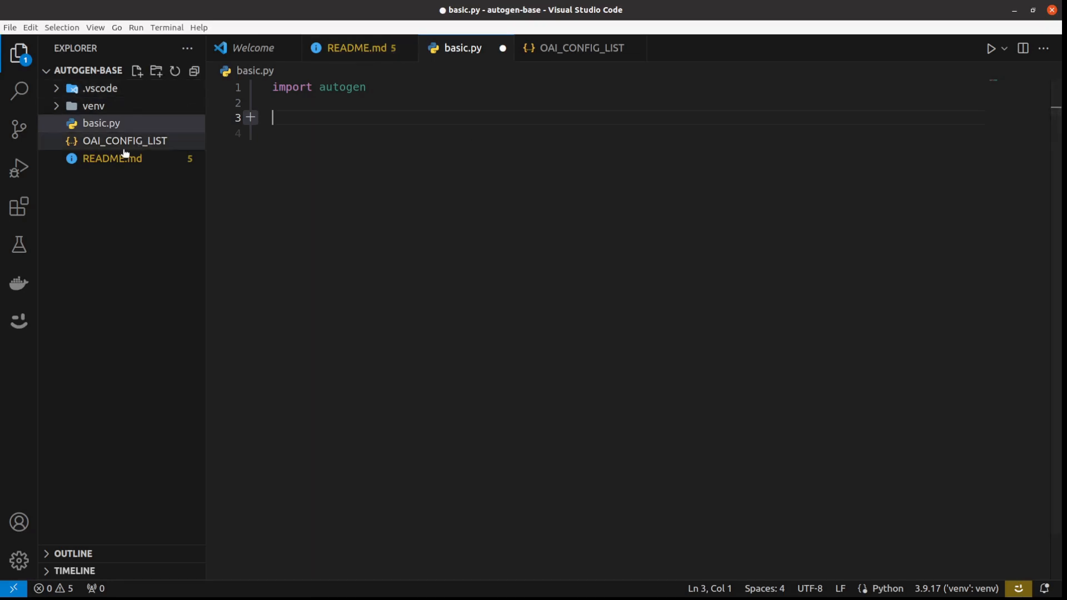
- On line 3, load config_list via autogen.config_list_from_json(env_or_file="OAI_CONFIG_LIST")
left_click(124, 140)
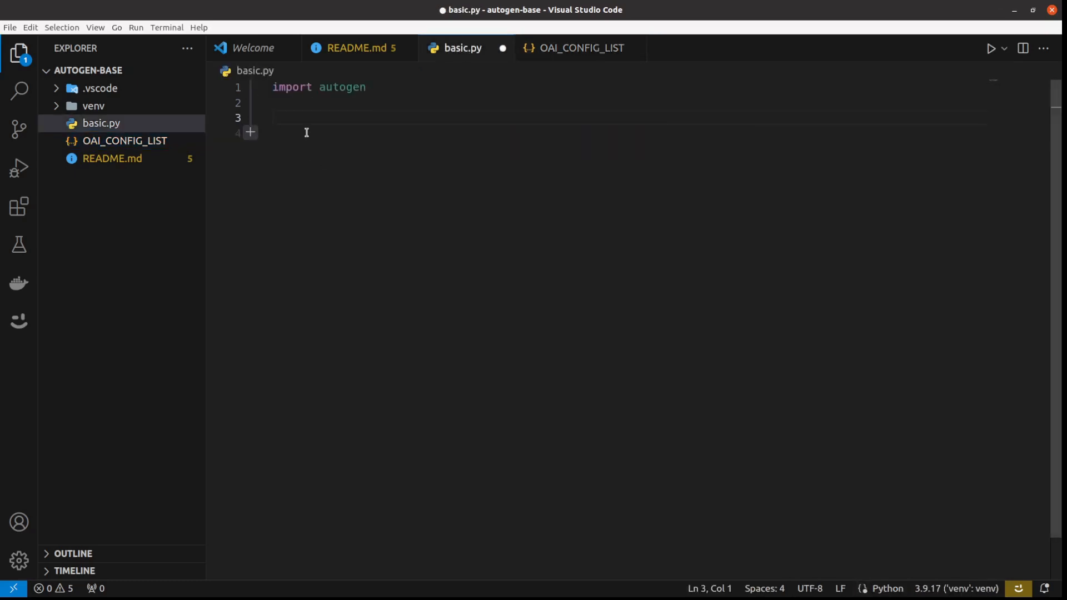
type("co")
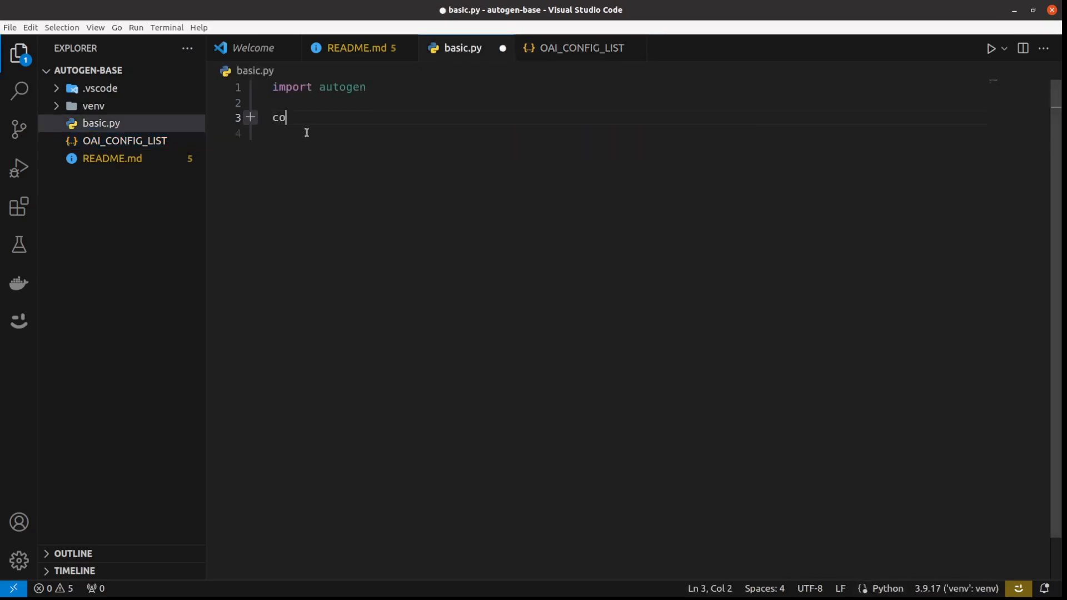
type("nfi")
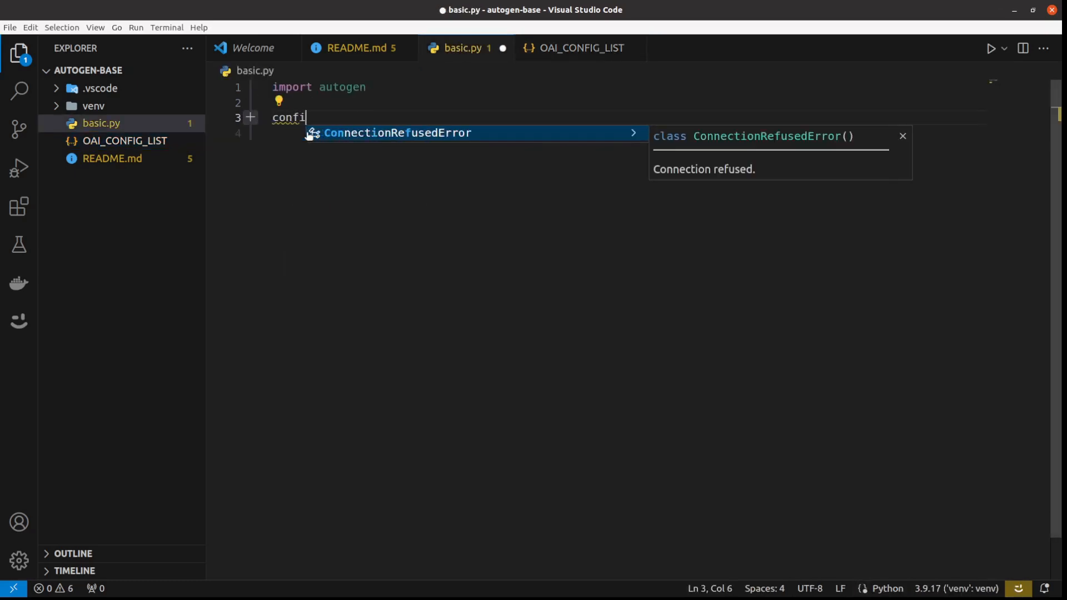
type("g_list")
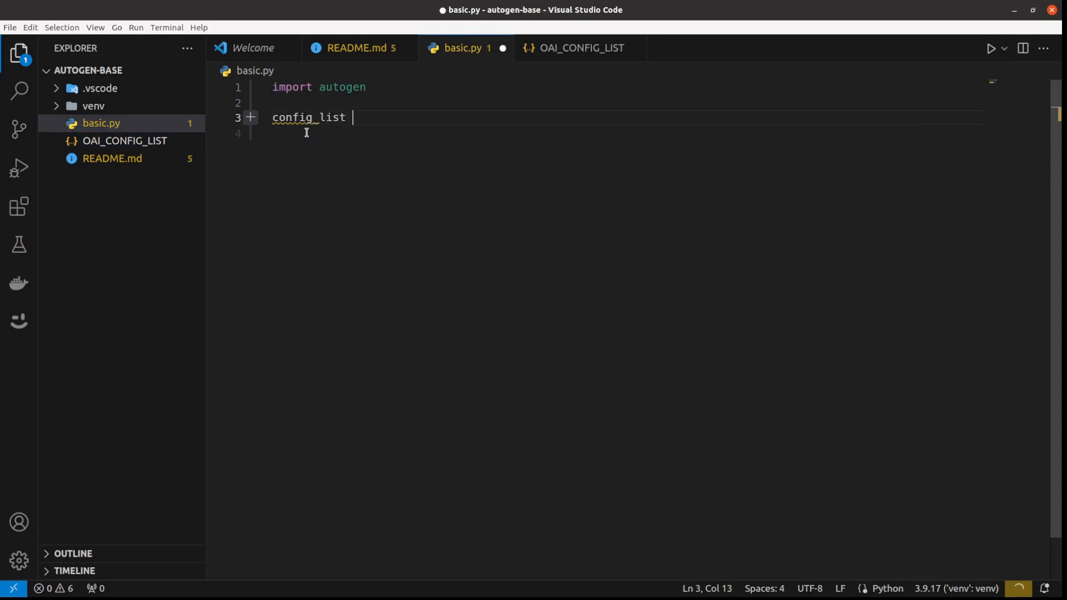
type("=")
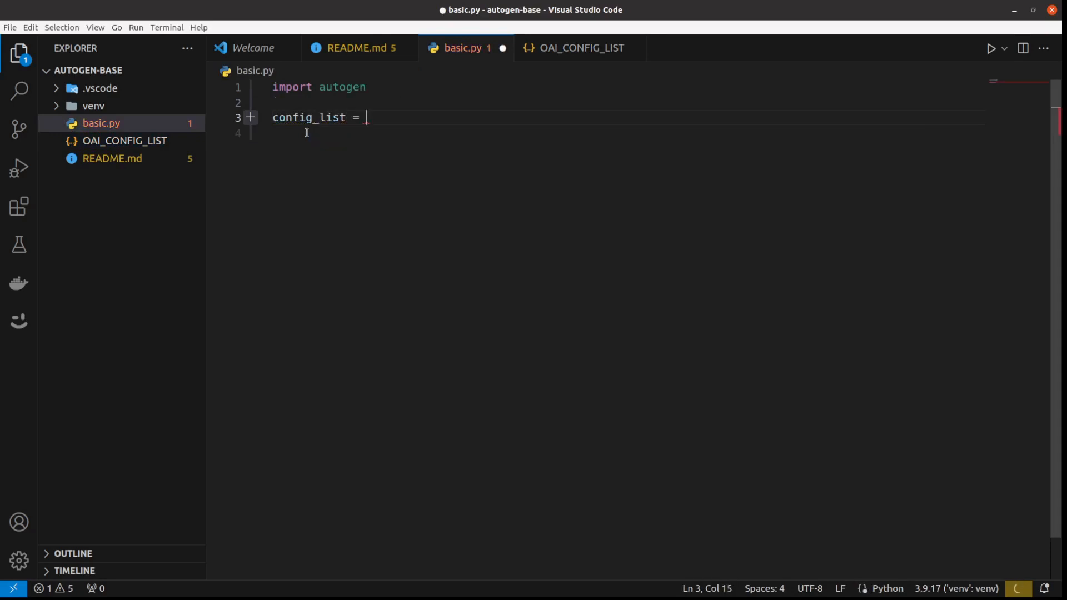
type("autogen.")
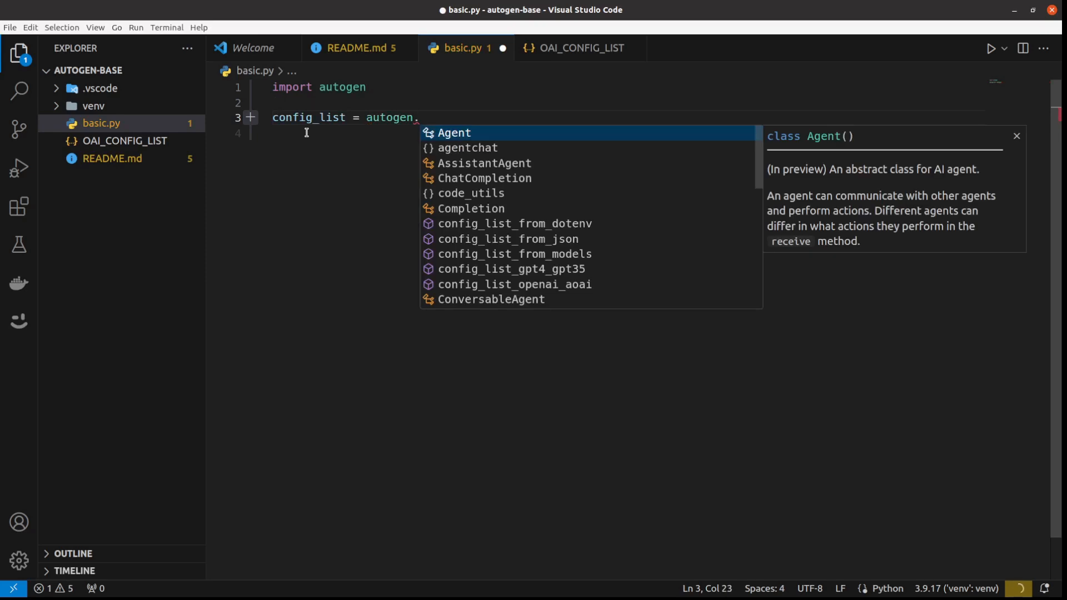
type("config_list_from_json")
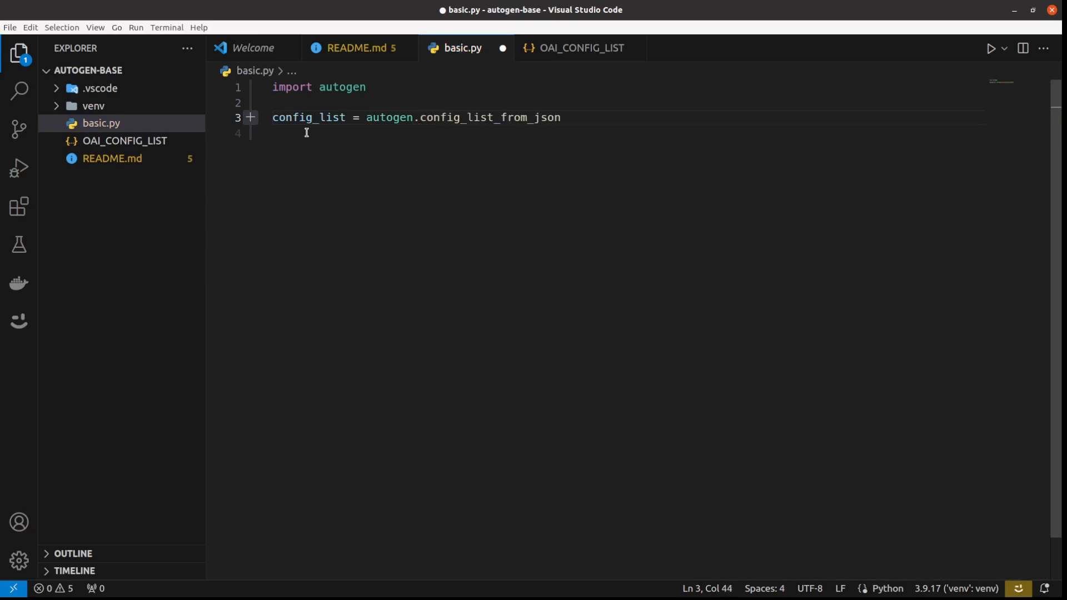
type("(e")
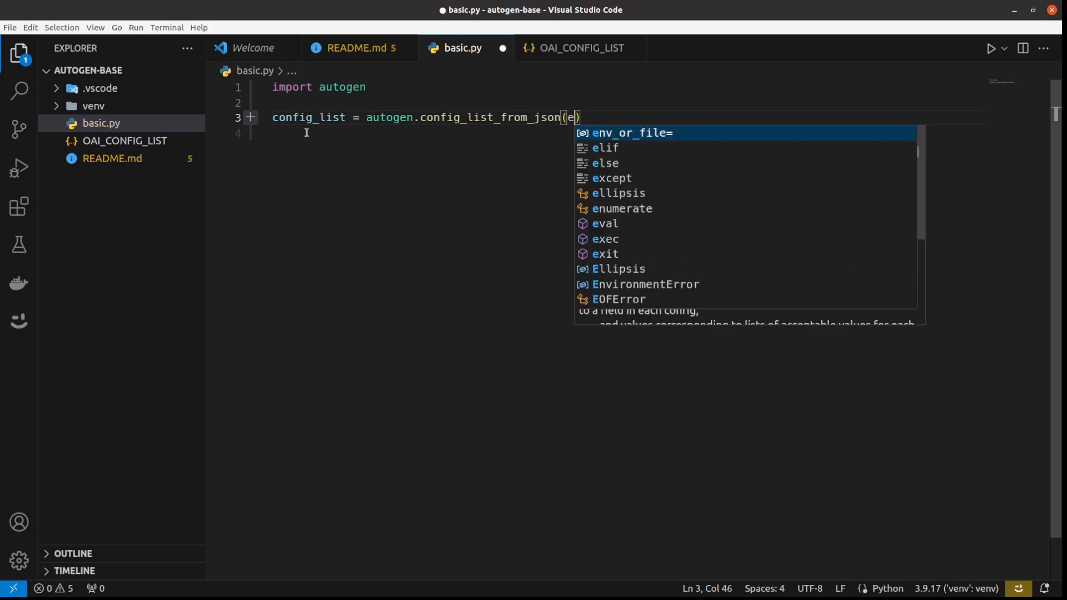
key("Tab")
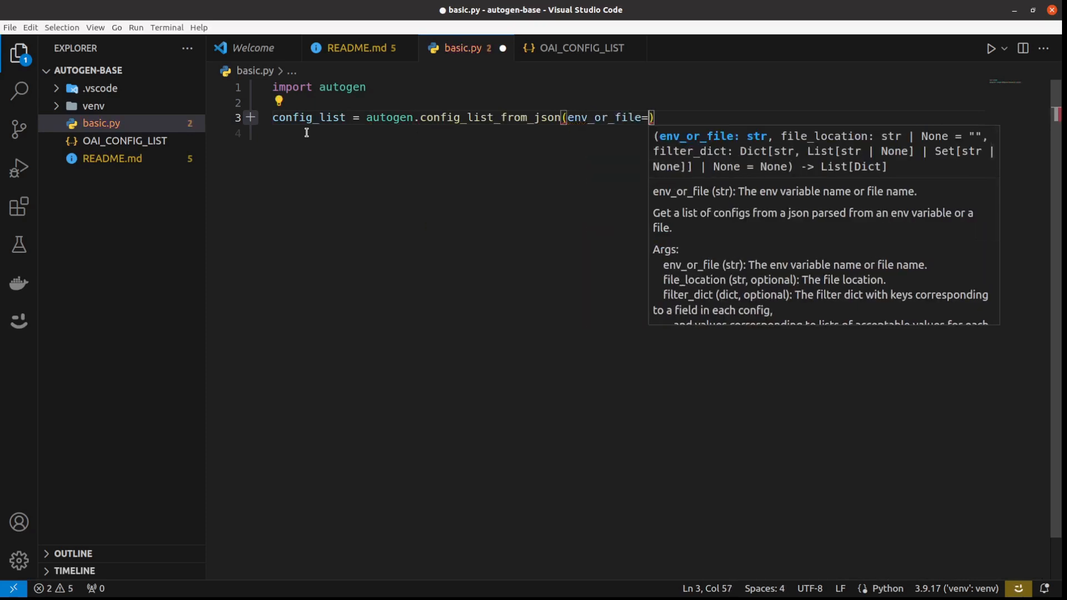
type("\"OAI_")
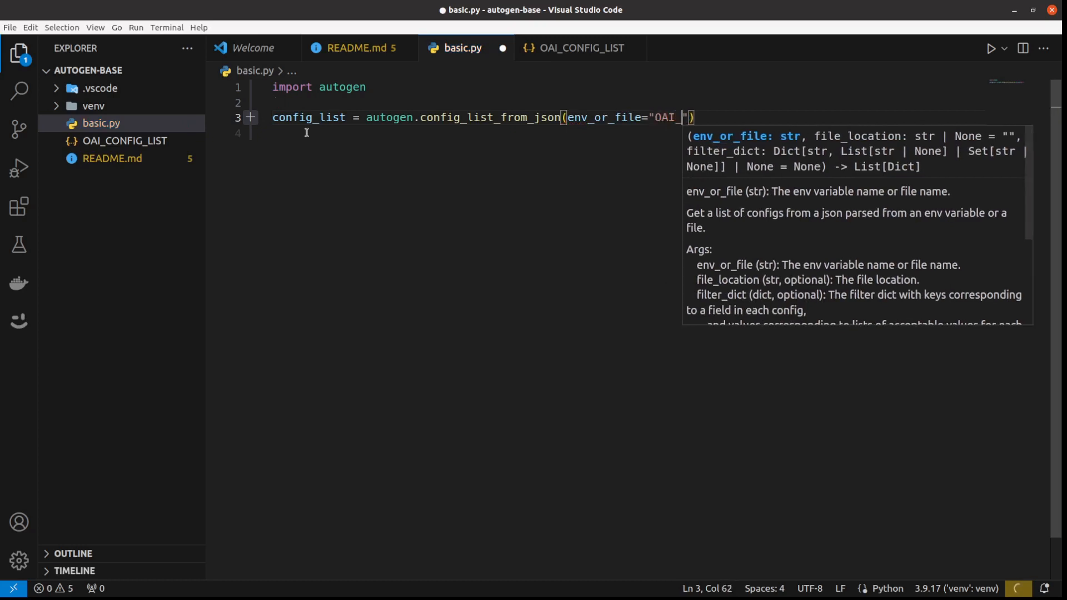
type("CONFIG_LIST")
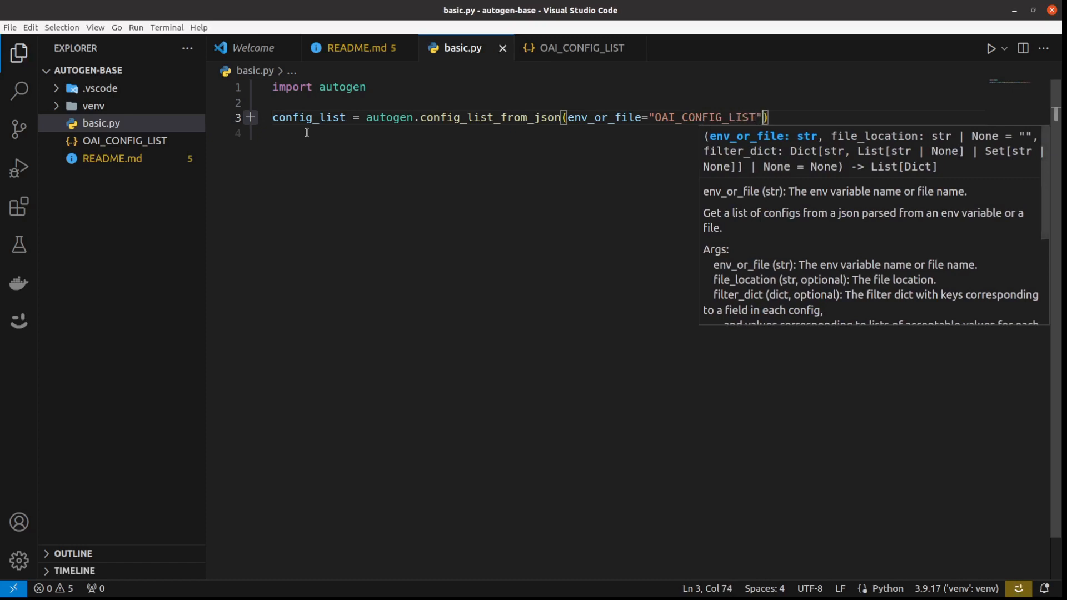
- Add the comment '# import OpenAI API key' above the config_list line
key("Enter")
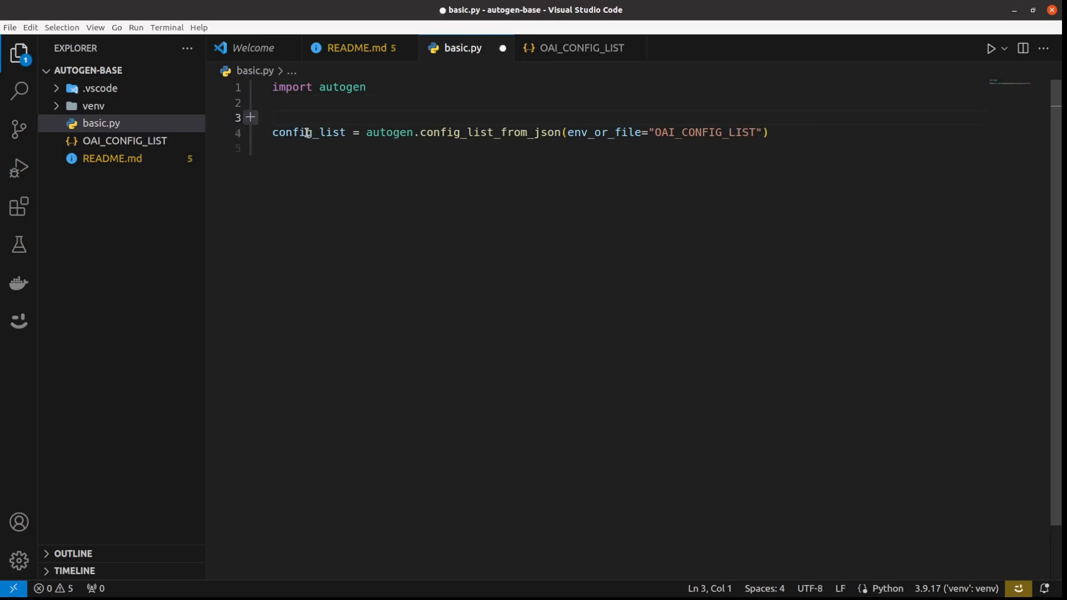
type("#")
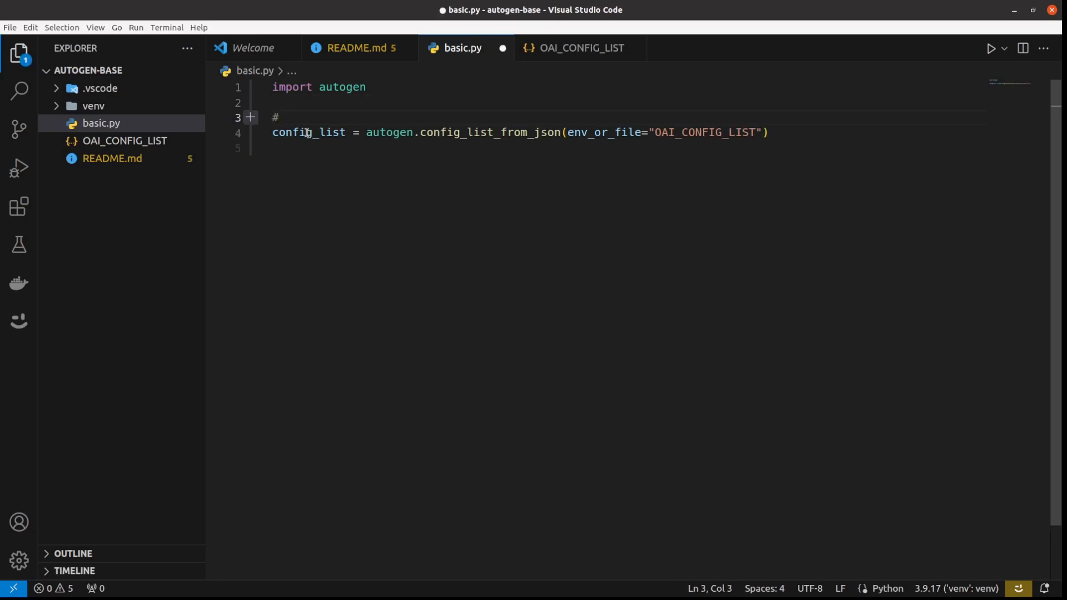
type("cr")
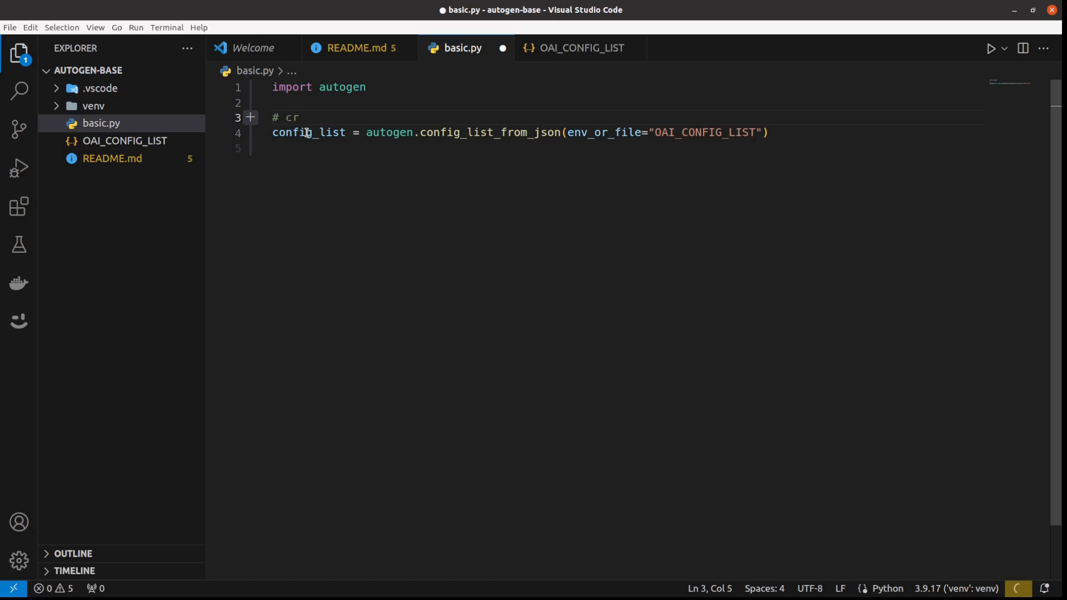
type("import")
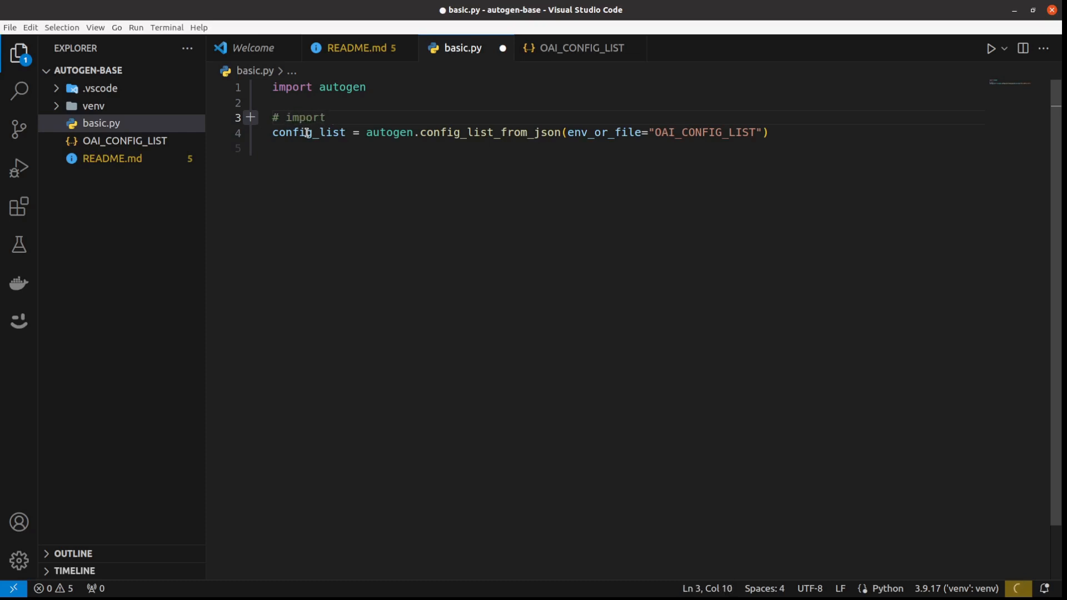
type("OpenAI")
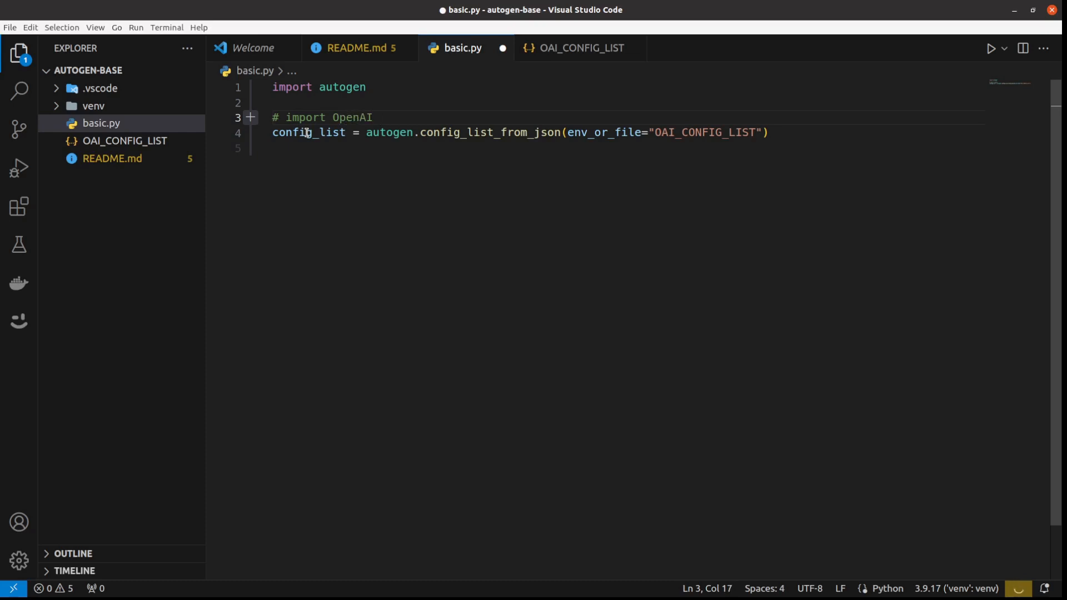
type("API key")
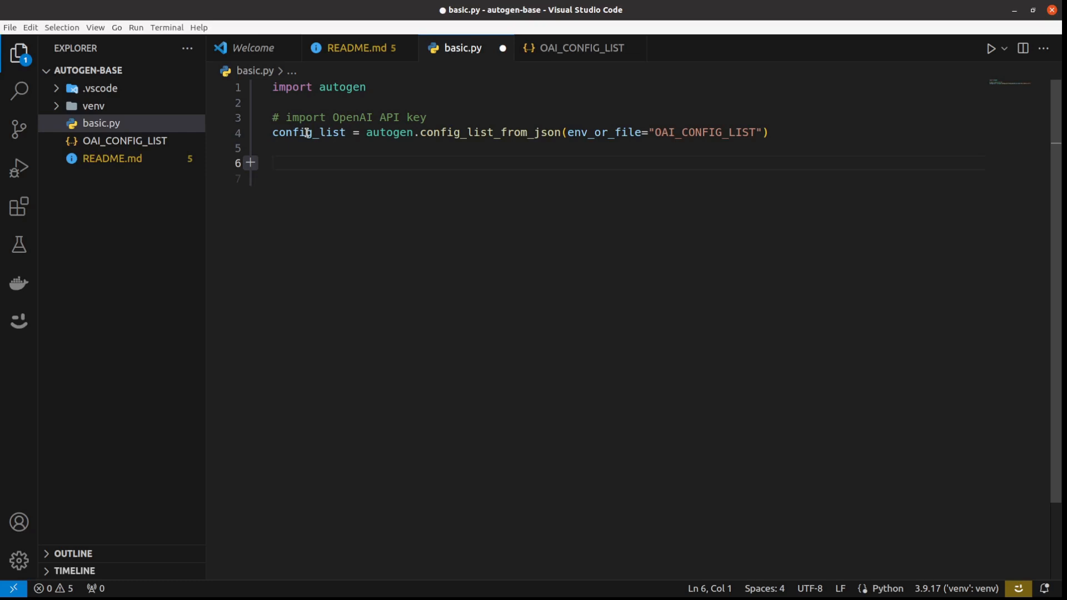
- Write the comment '# create the assistant agent' below the config_list line
type("# create")
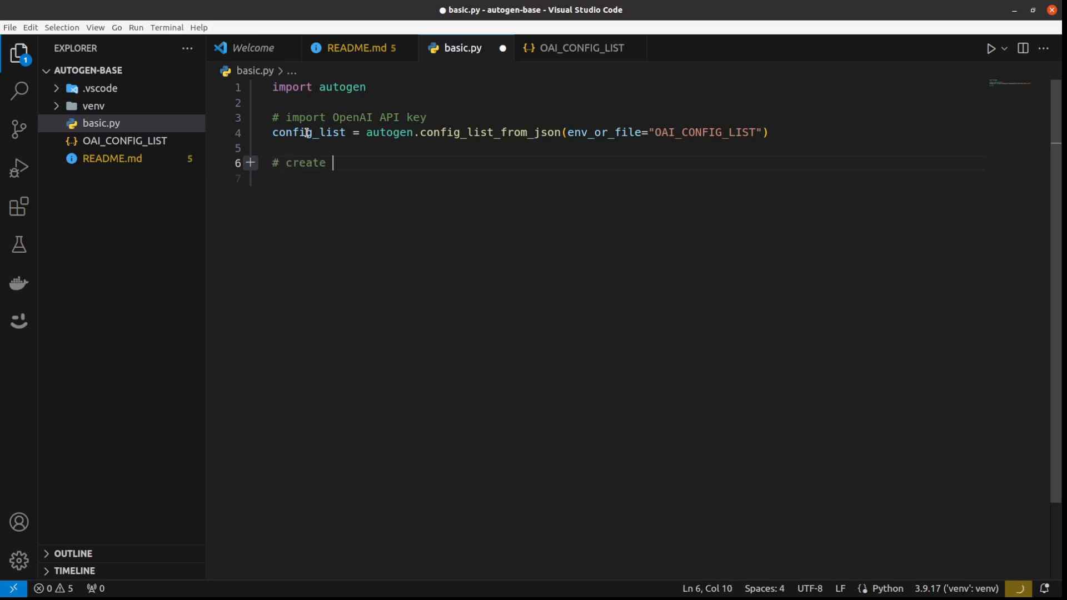
type("assistan")
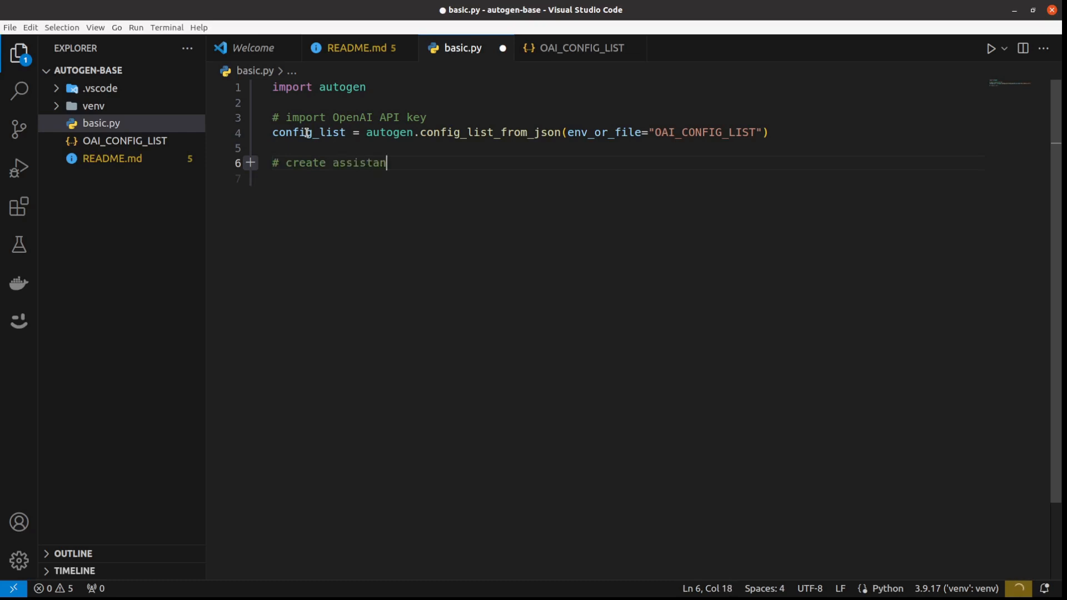
type("t agent")
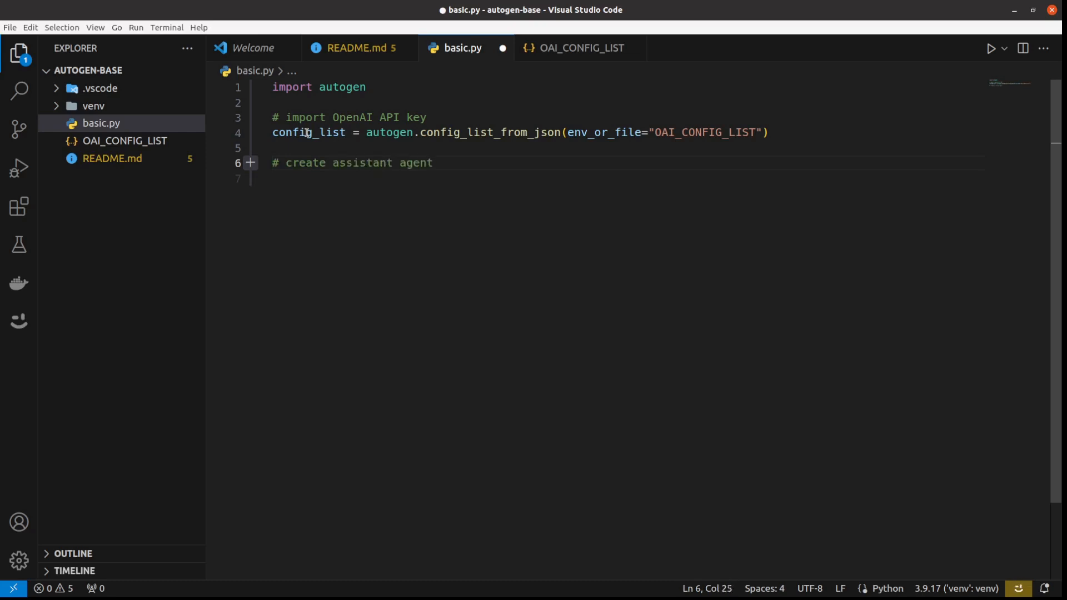
type("th")
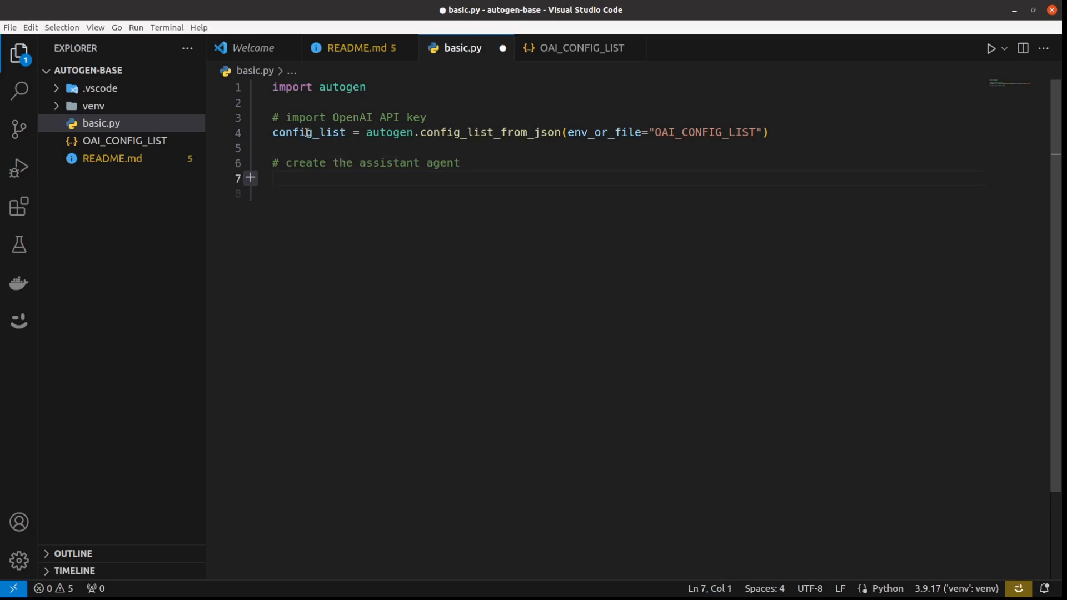
- Start assistant = autogen.AssistantAgent(name="assistant" using autocomplete
type("assis")
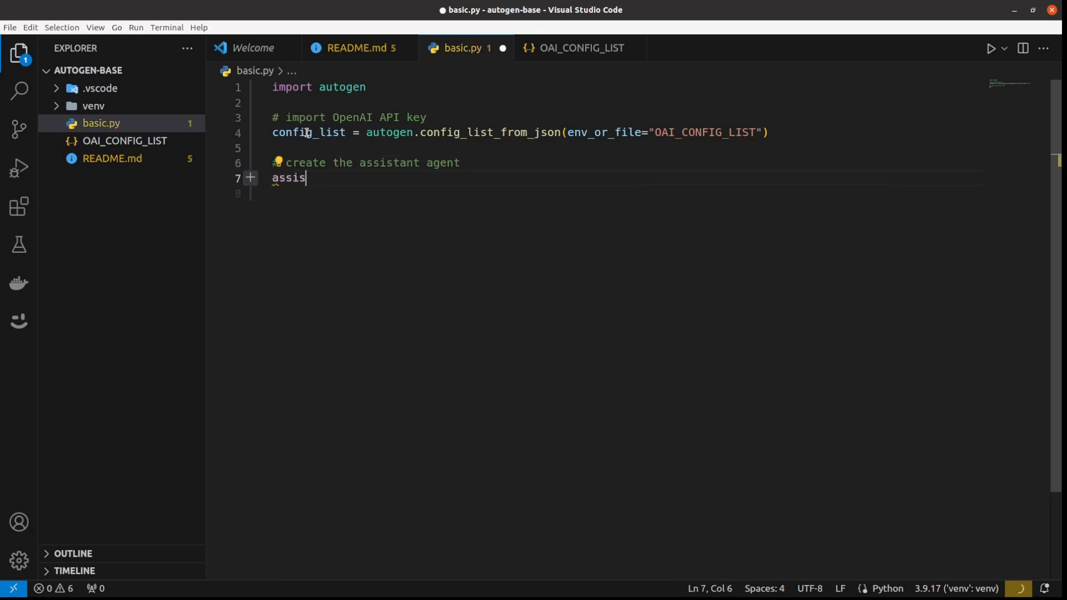
type("tant =")
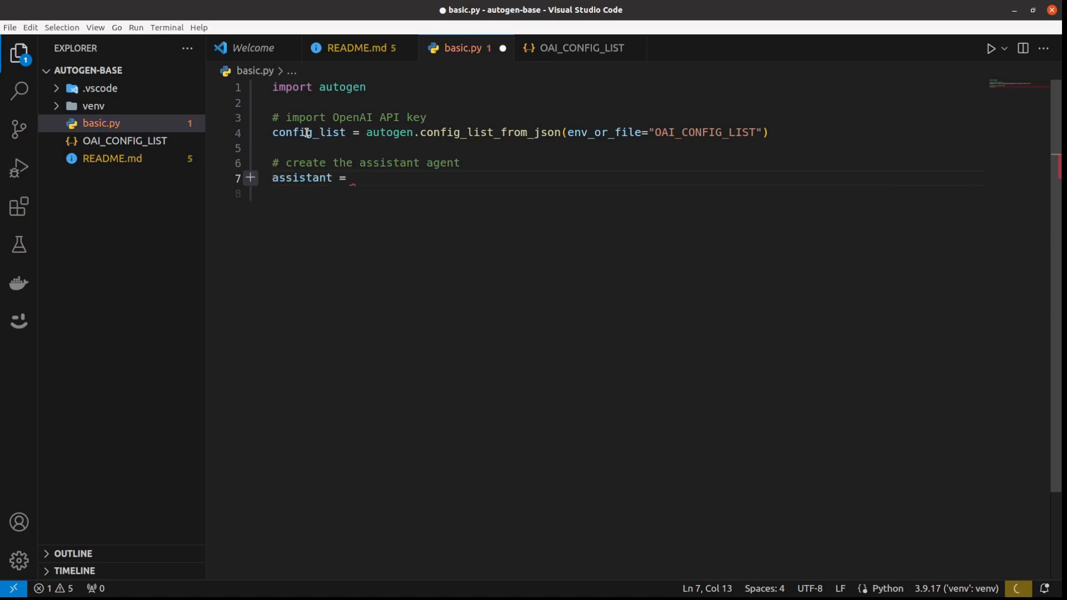
type("au")
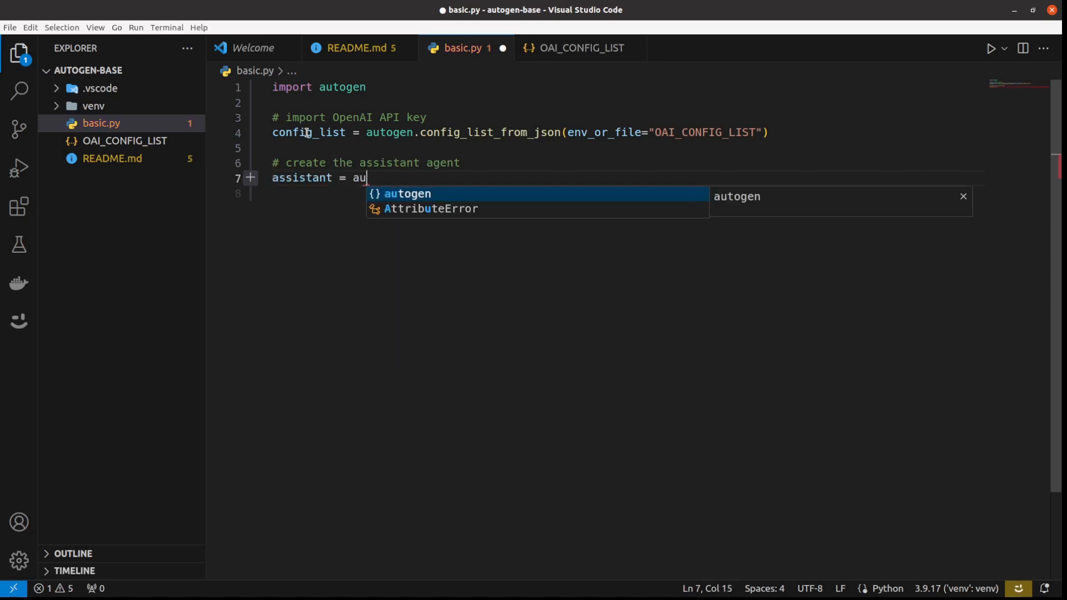
type("togen.aS")
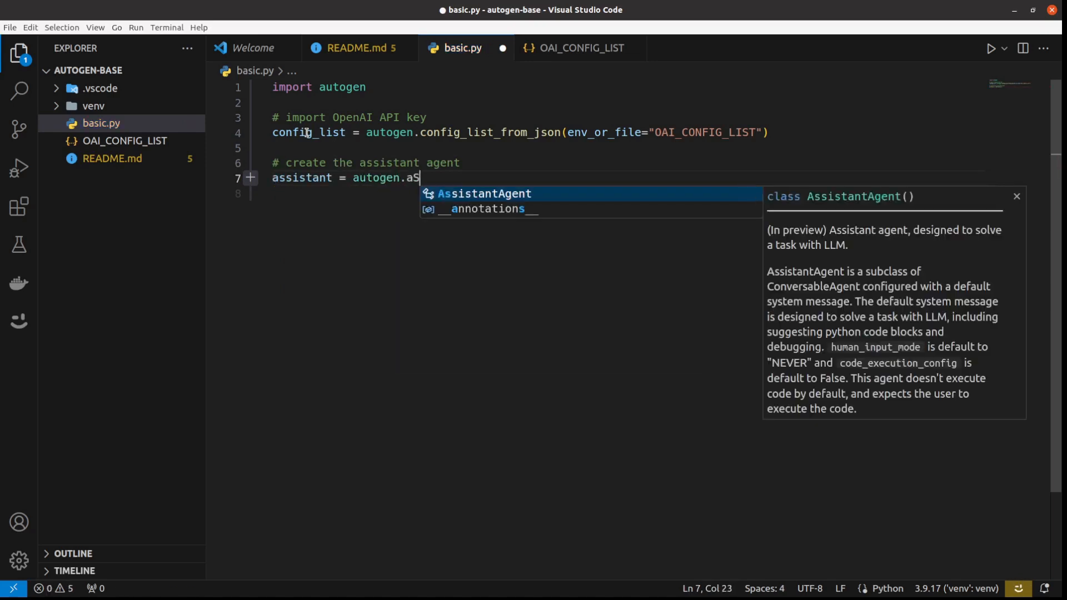
key("Backspace")
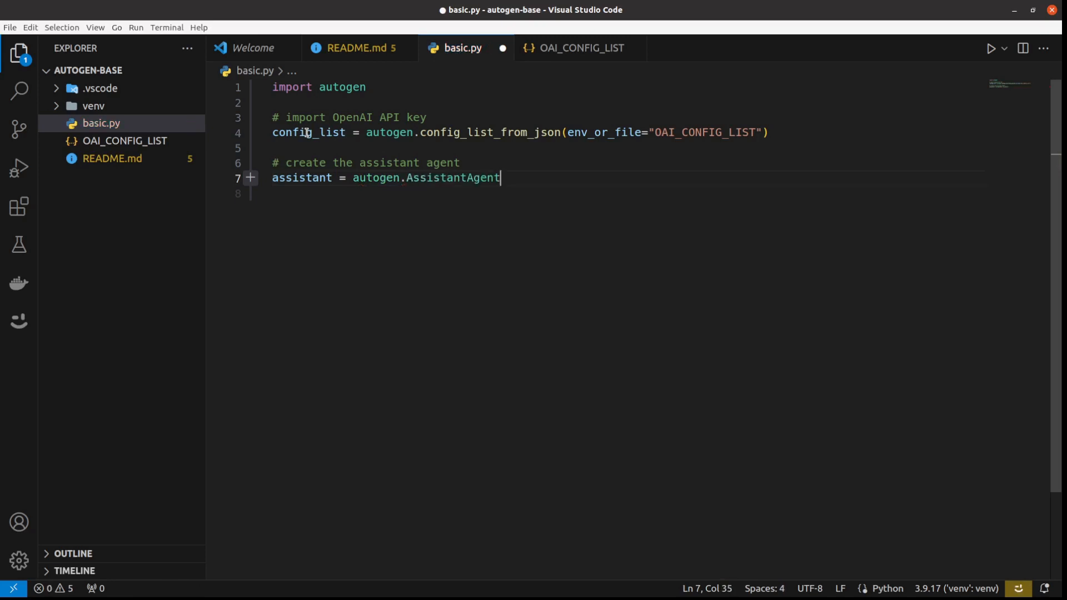
type("(")
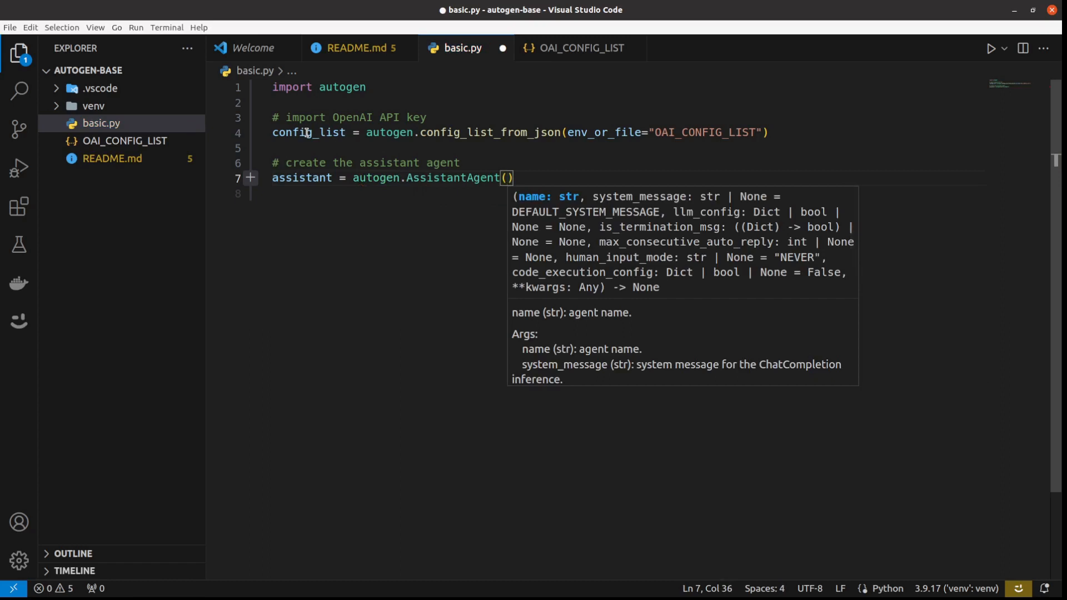
type("name=\"assists")
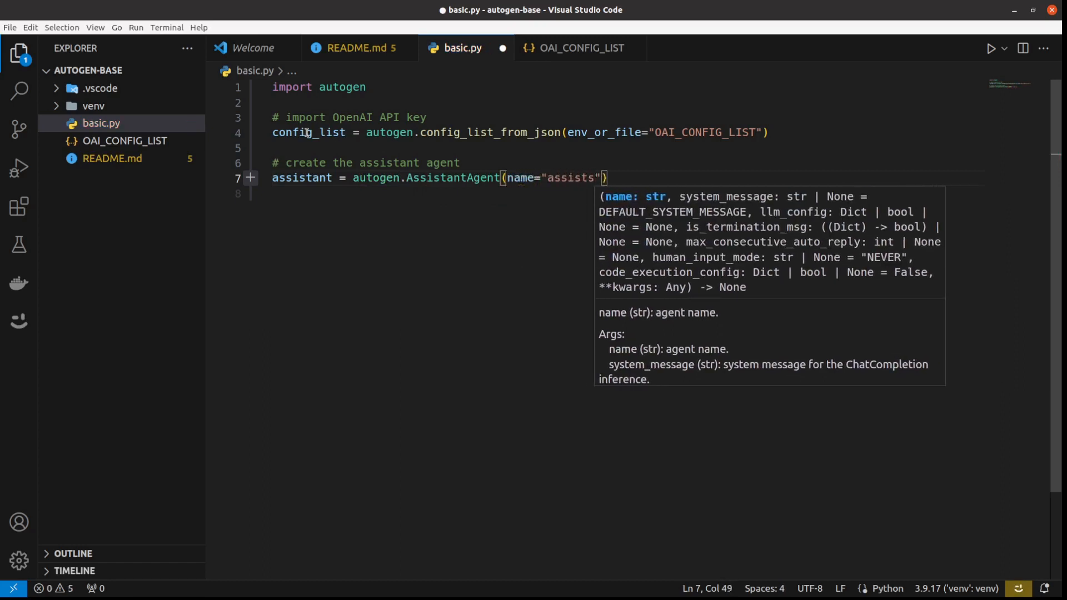
type("assistant")
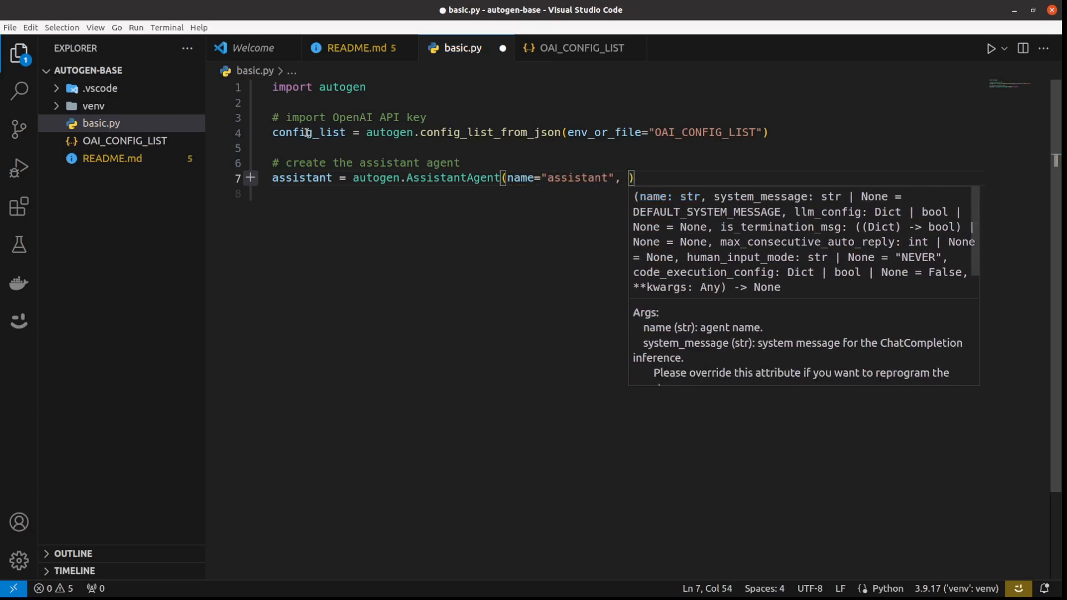
- Add llm_config={"config_list": config_list} to the AssistantAgent call
type("llm_config=")
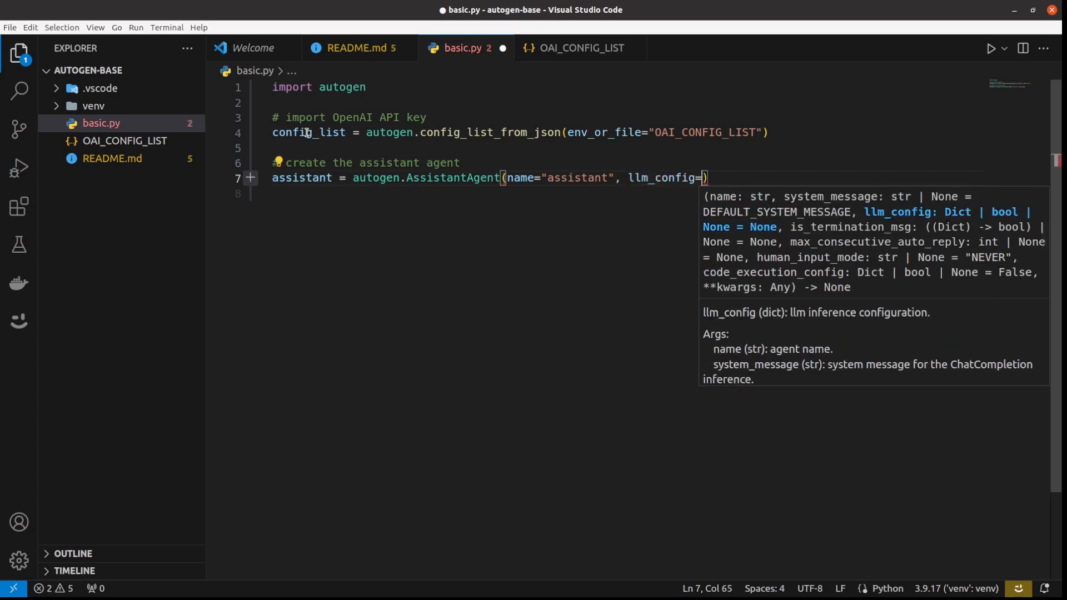
type("{}")
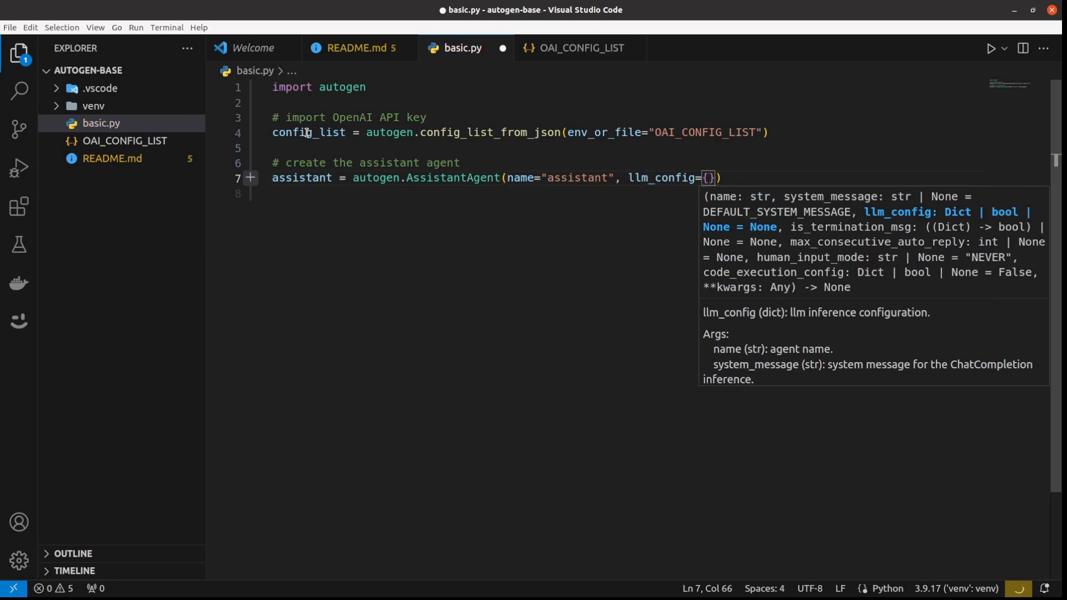
type("\"config\"")
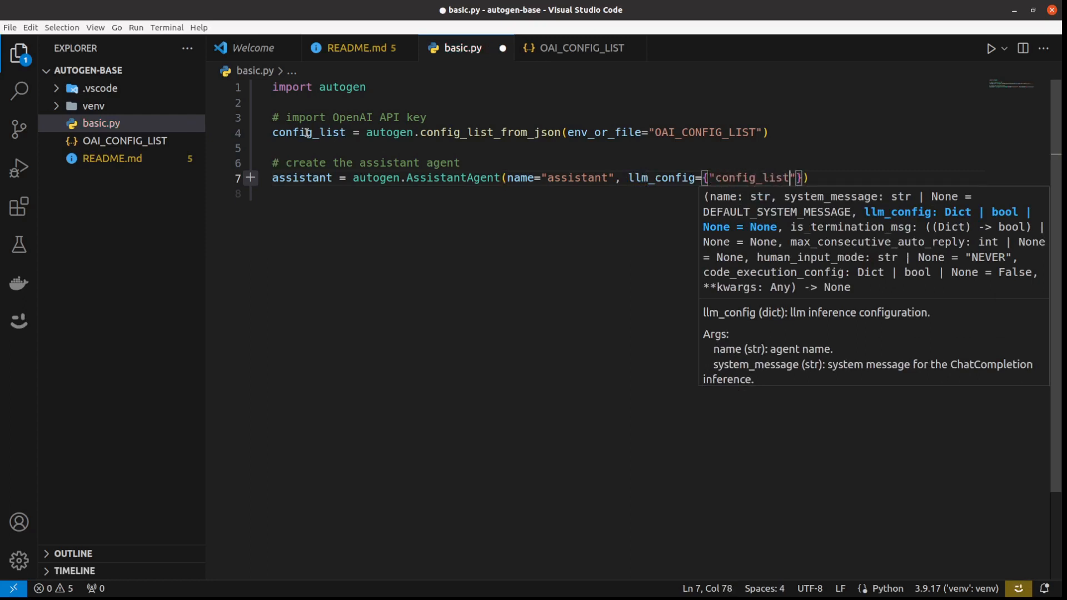
type(":")
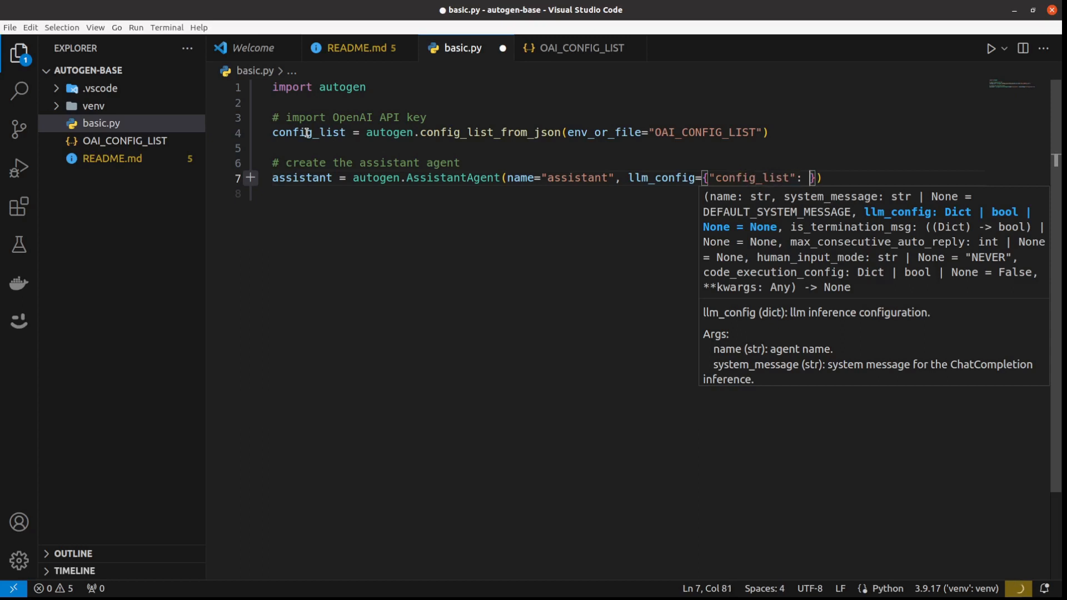
type("config_list")
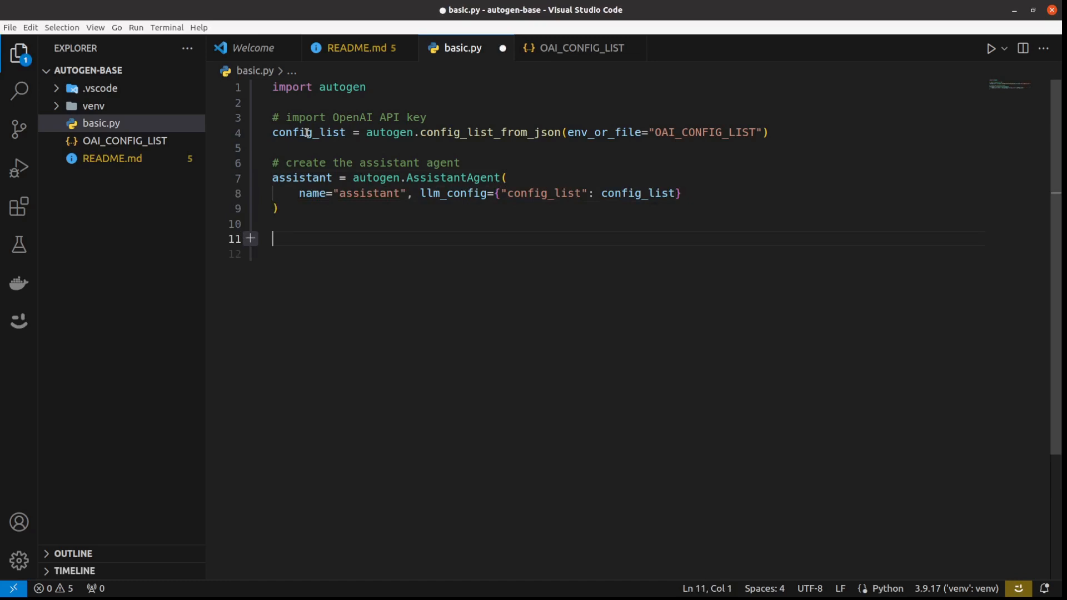
- Write the comment '# Create the user proxy agent' and begin the user line below
type("#")
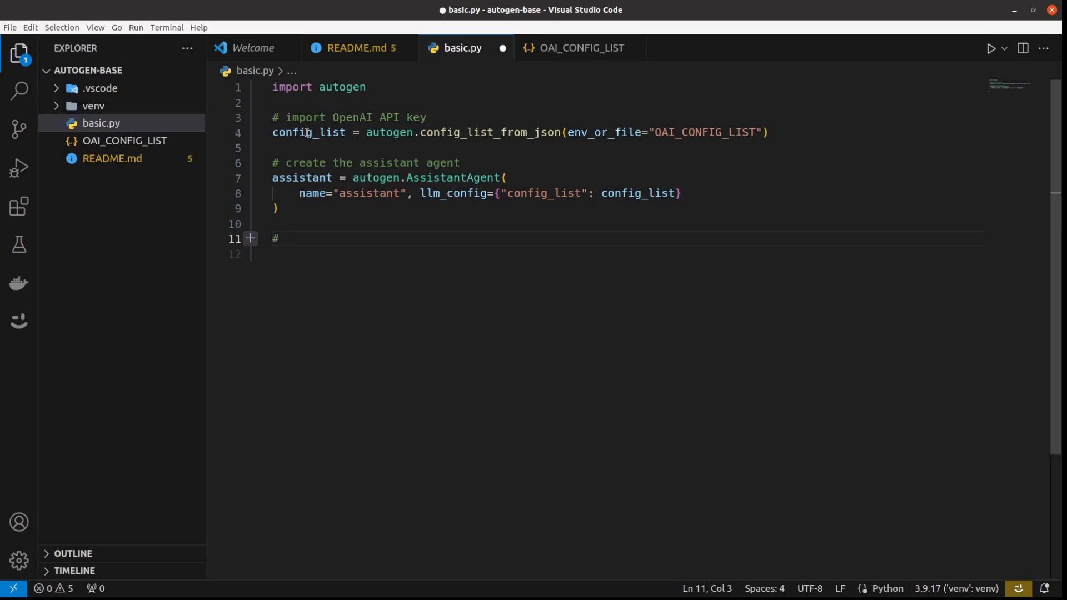
type("Create")
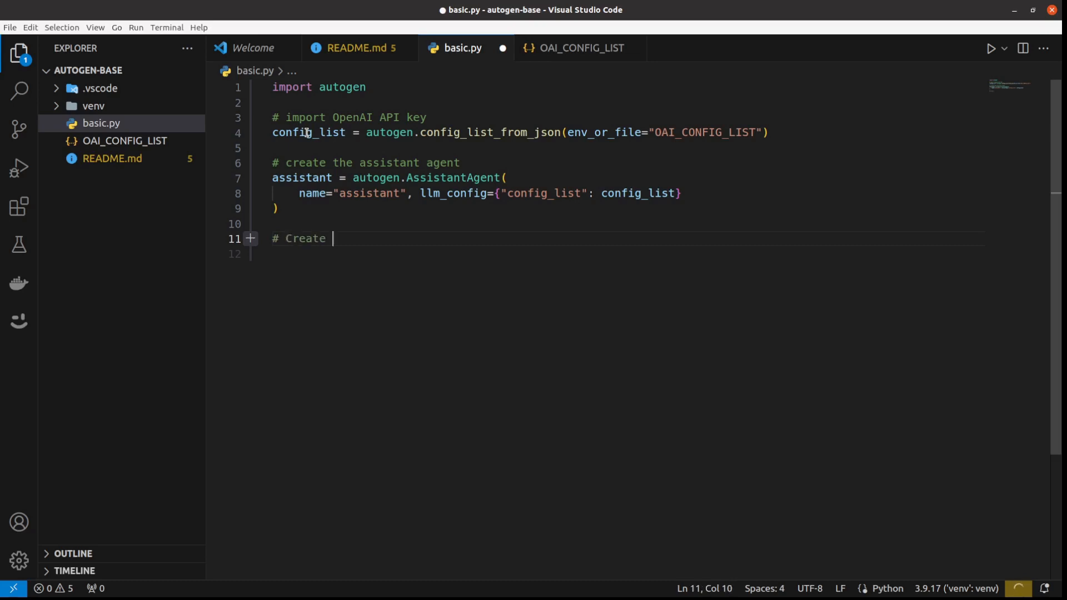
type("use")
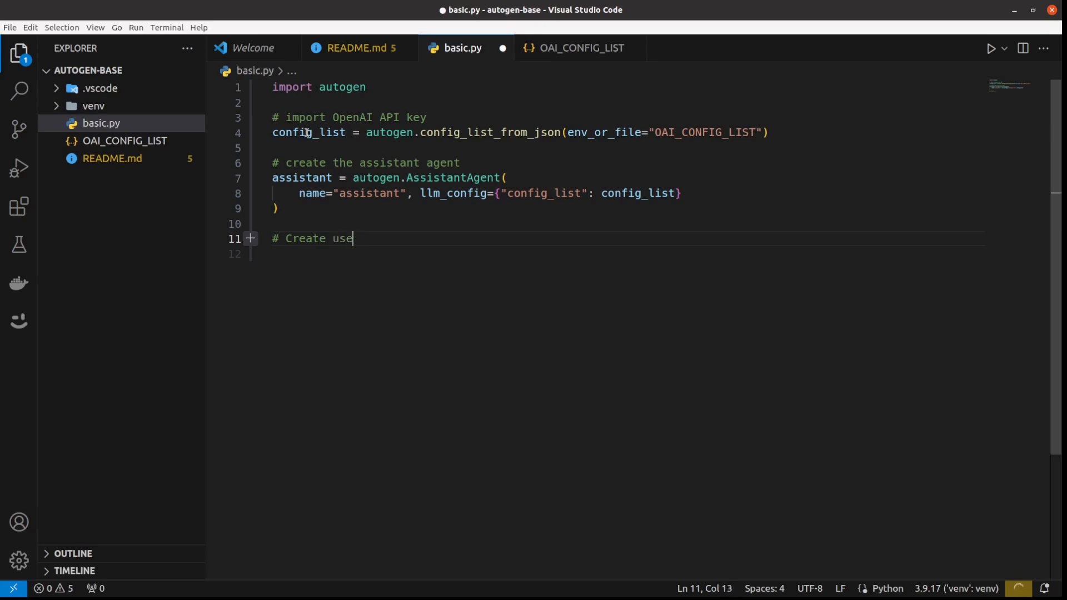
type("the")
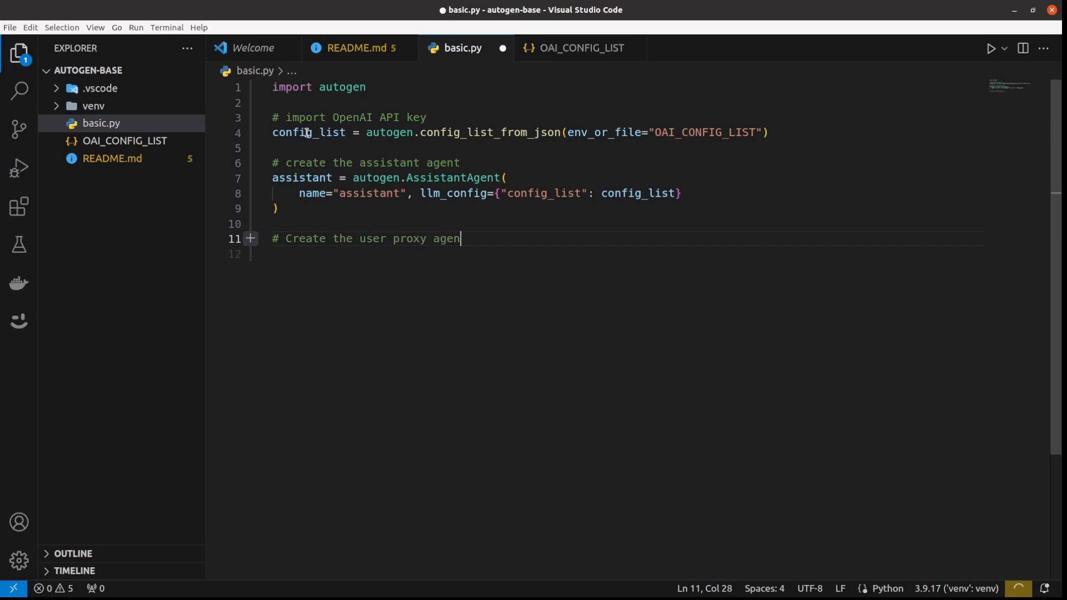
type("t")
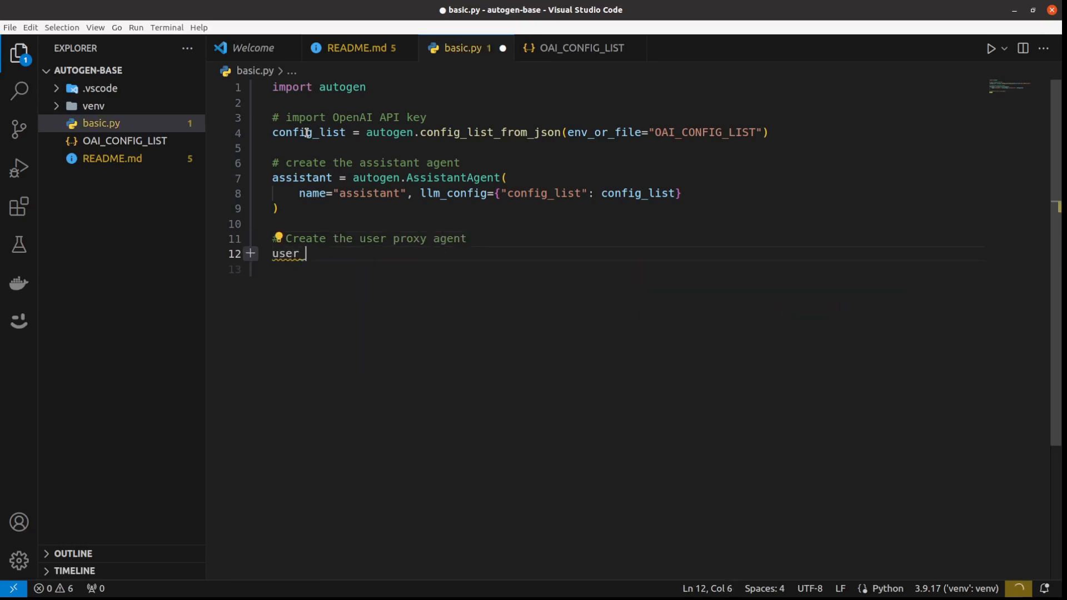
- Define user_proxy = autogen.UserProxyAgent(name="UserProxy", code_execution_config={"work_dir": "results"})
type("_proxy =")
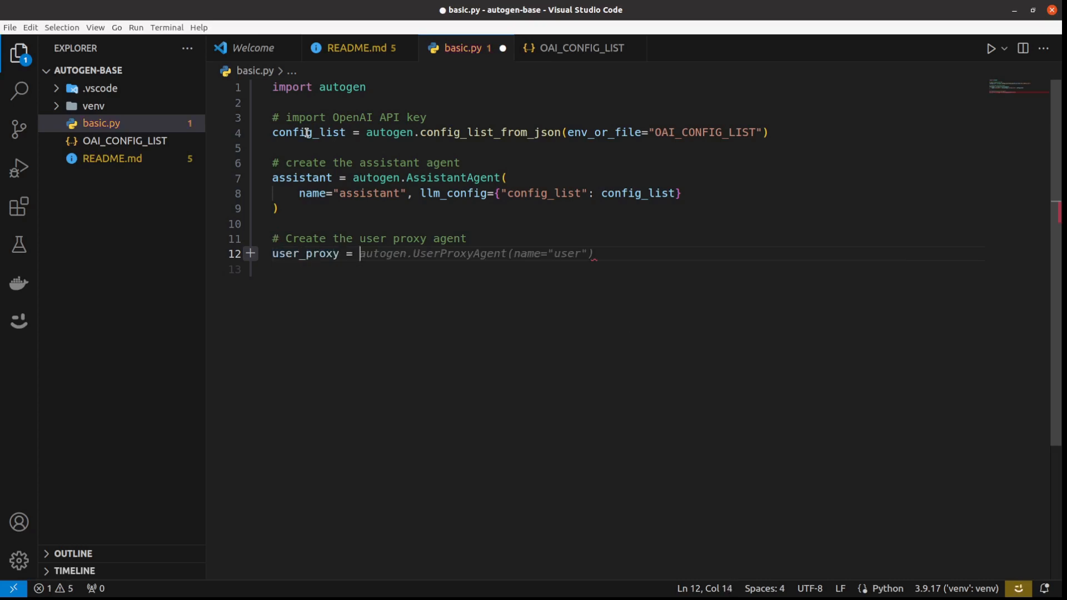
type("au")
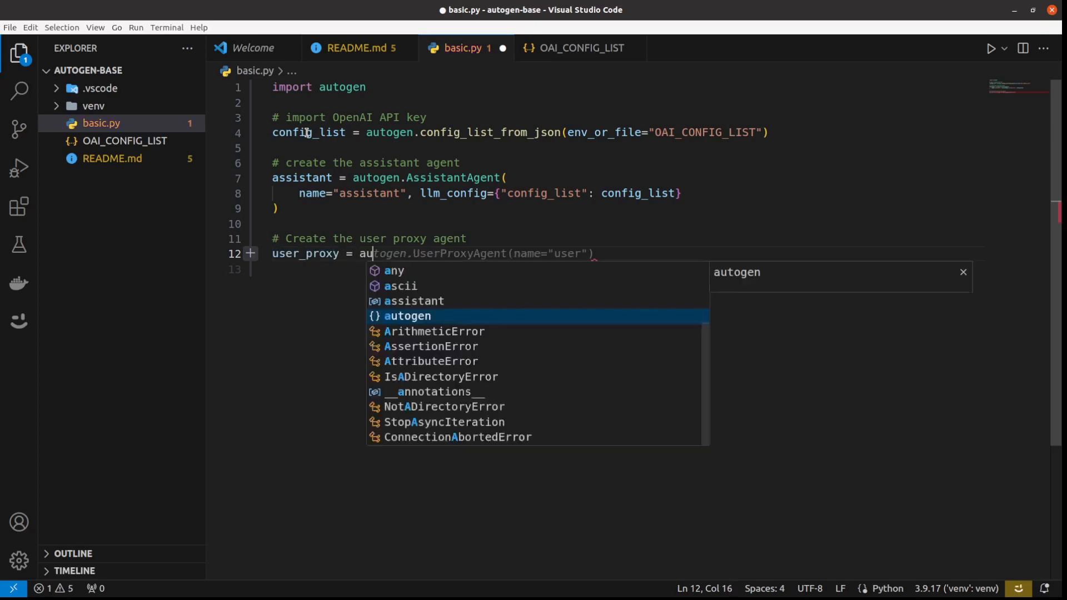
type("togen.UserProxyAgent(")
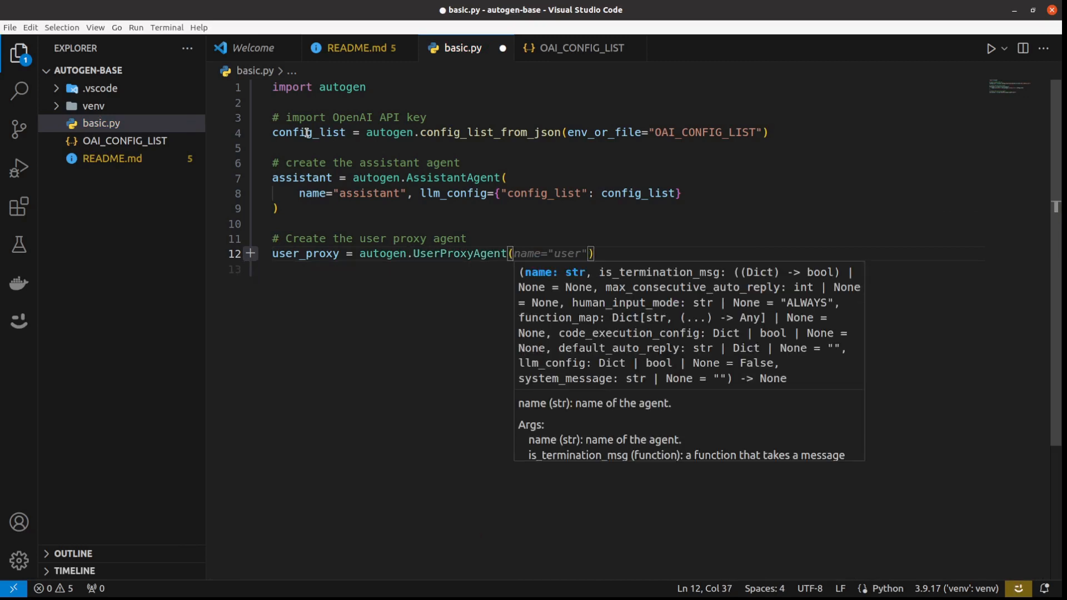
type("name=\"")
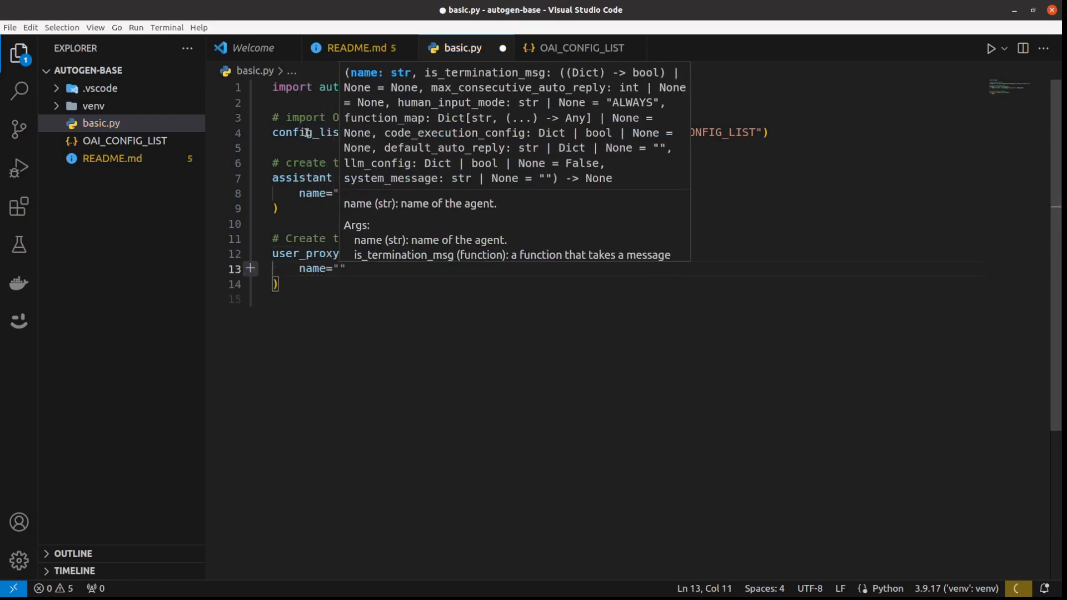
type("User")
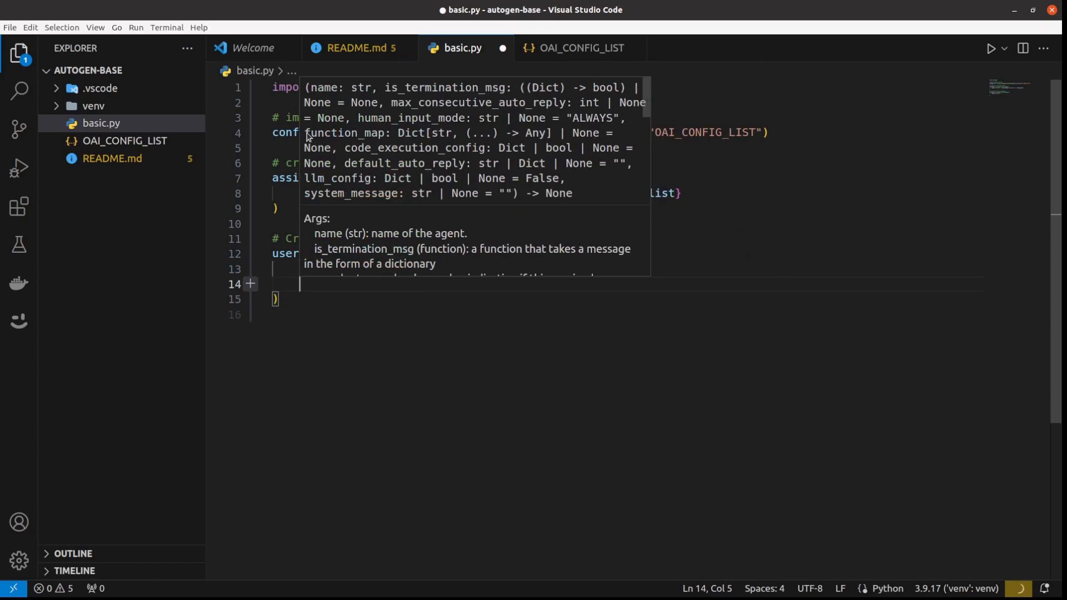
type("code_execution_config=")
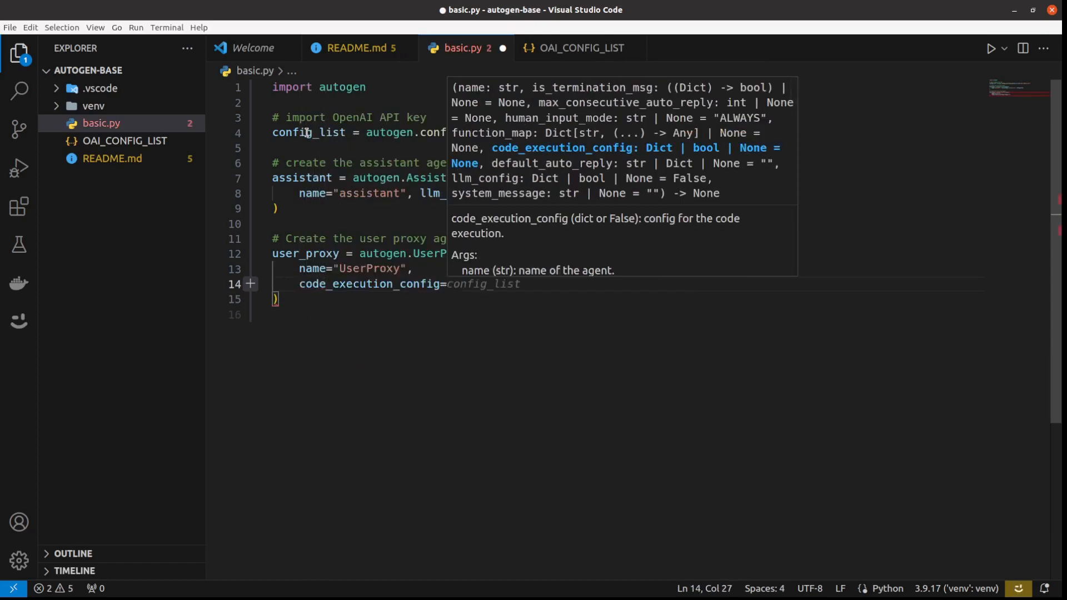
type("{}")
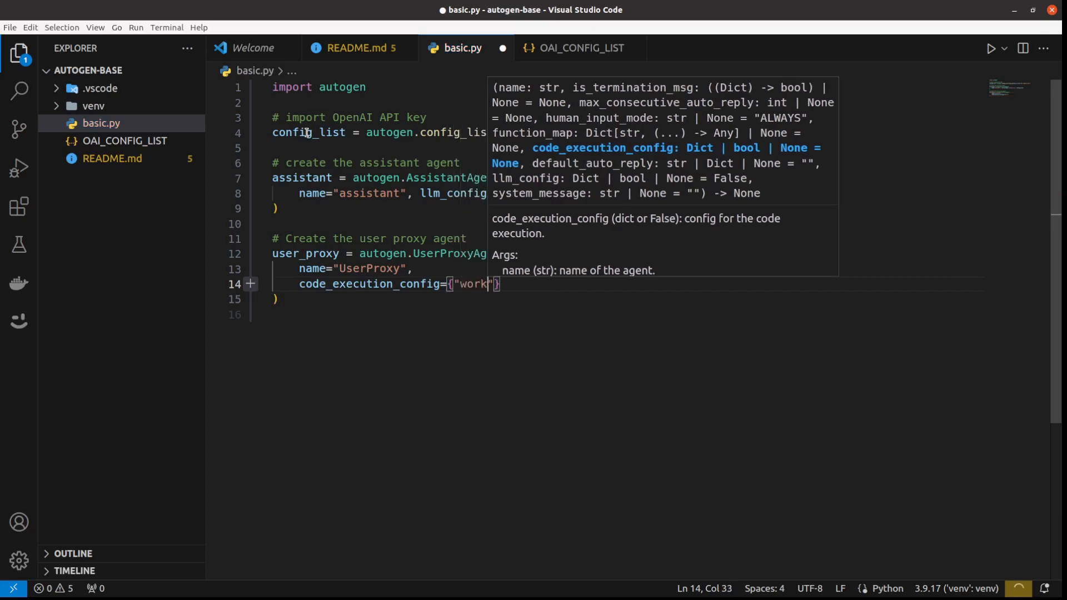
type("_dir")
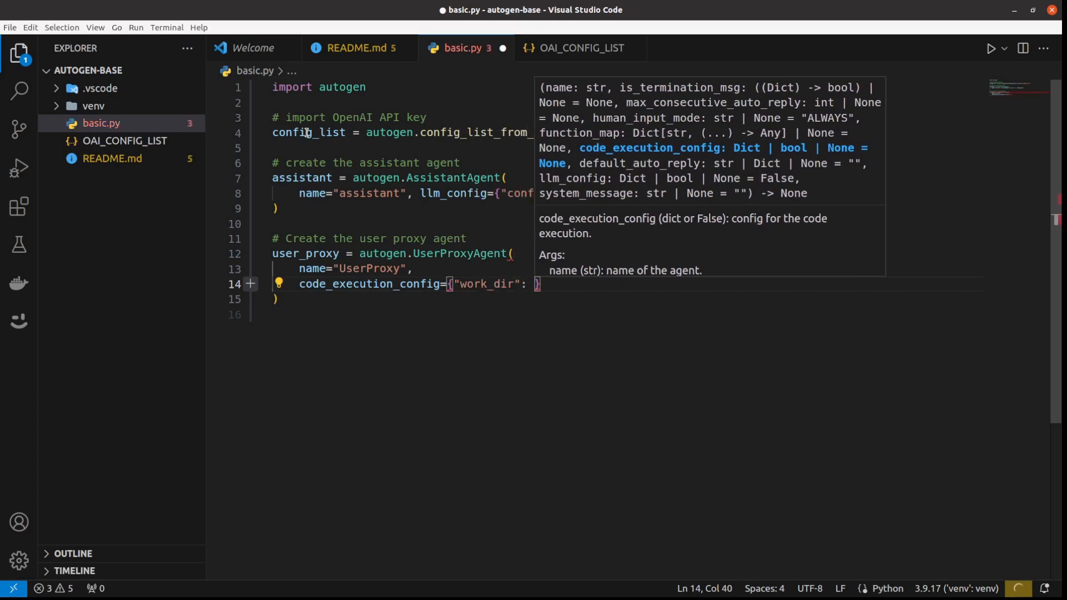
type("\"/tmp\"")
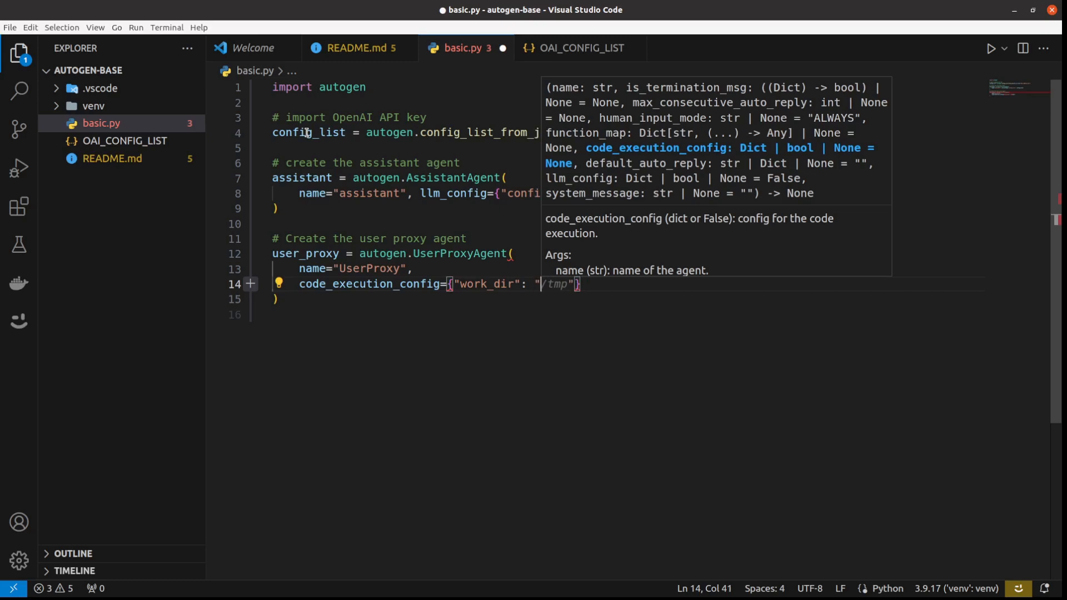
type("results")
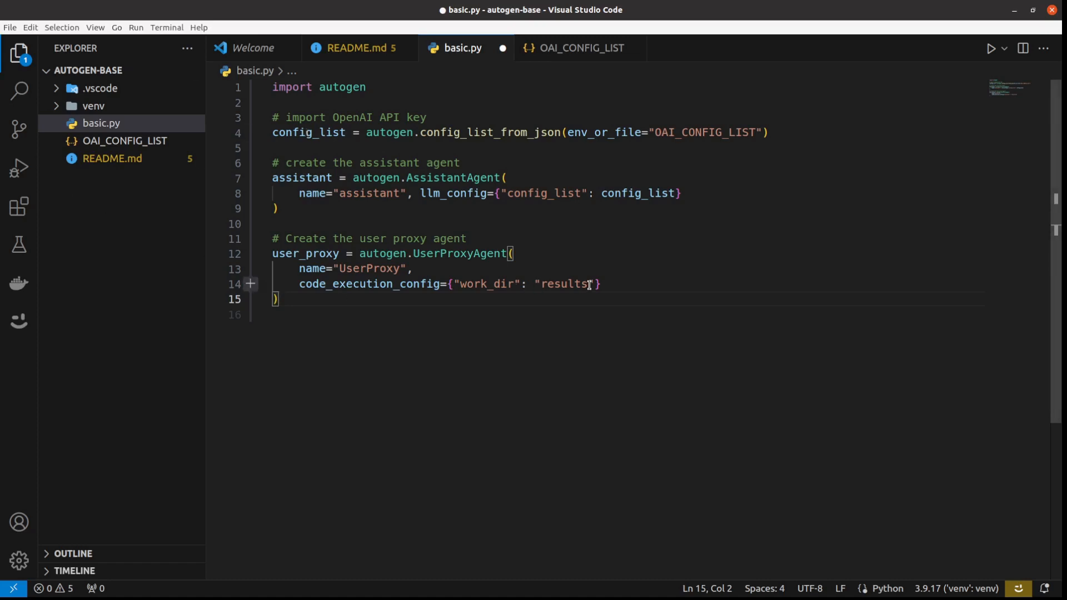
- Highlight the work_dir "results" setting in the user proxy definition
left_click_drag(460, 283, 587, 284)
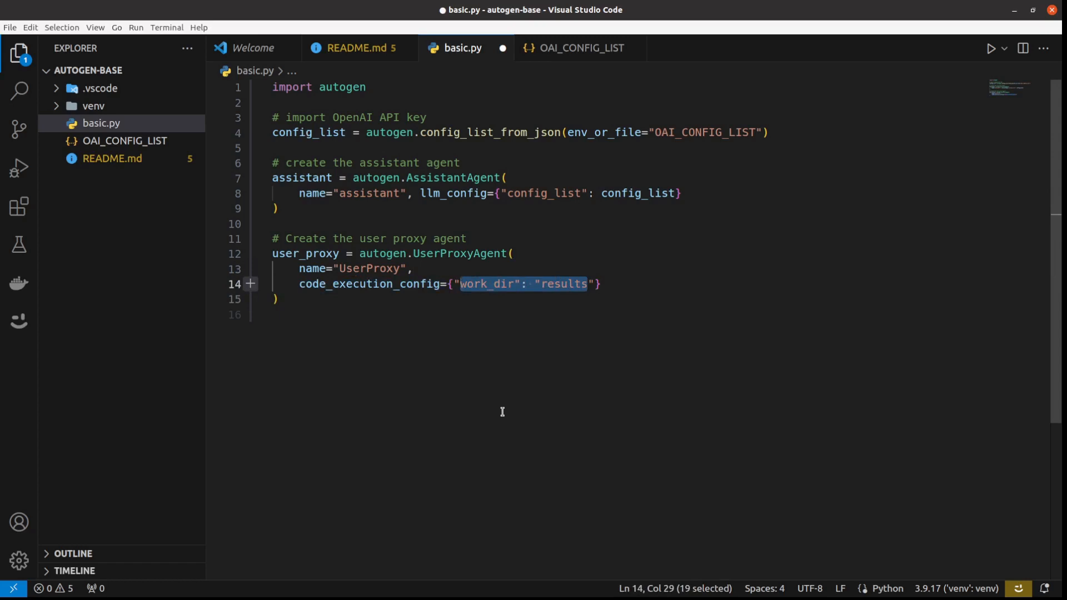
mouse_move(316, 253)
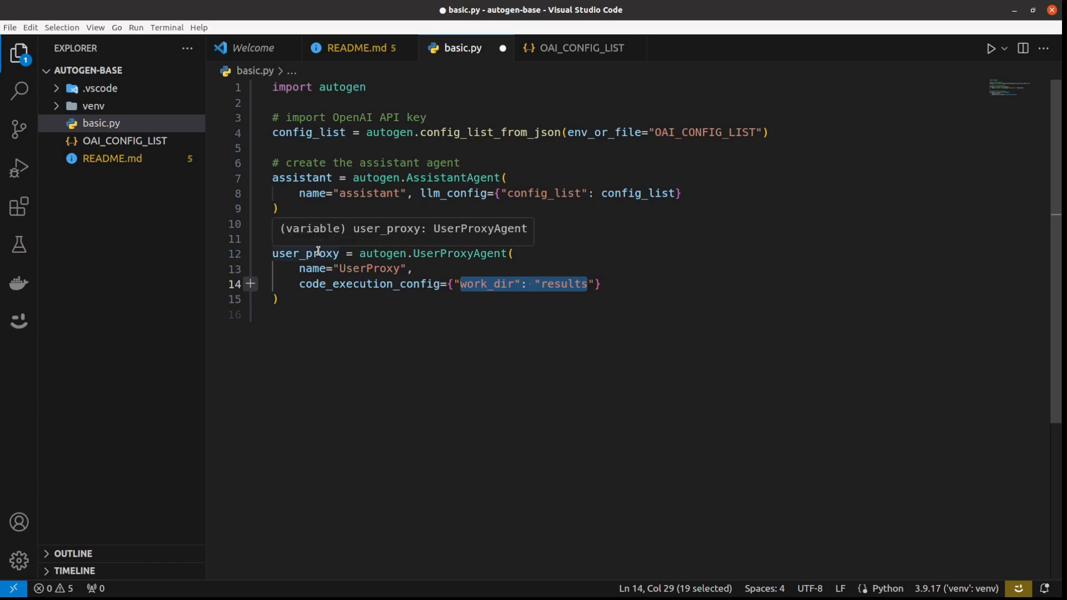
mouse_move(463, 343)
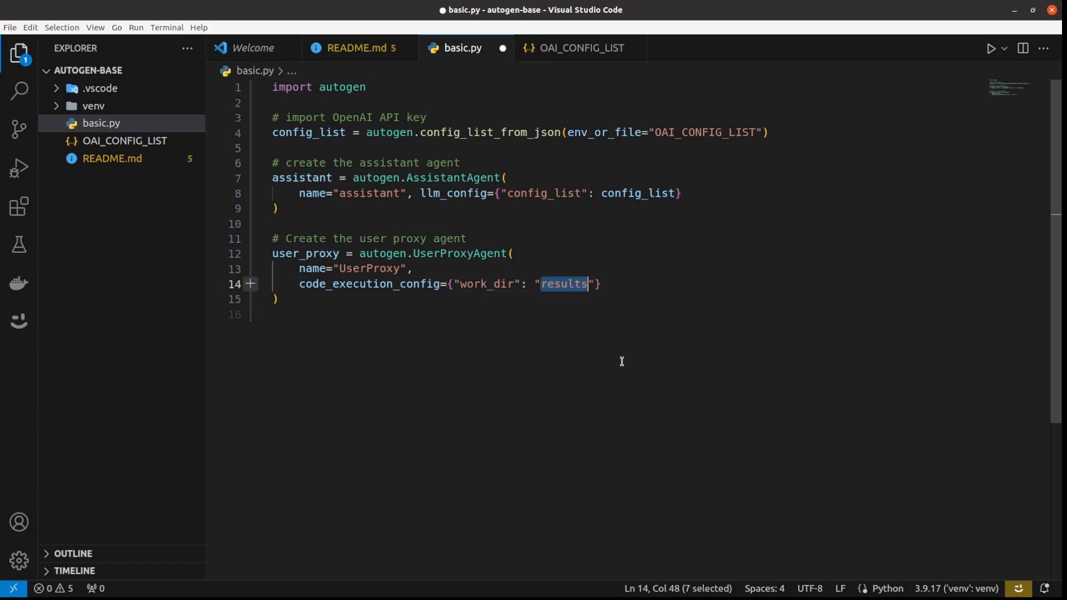
mouse_move(454, 322)
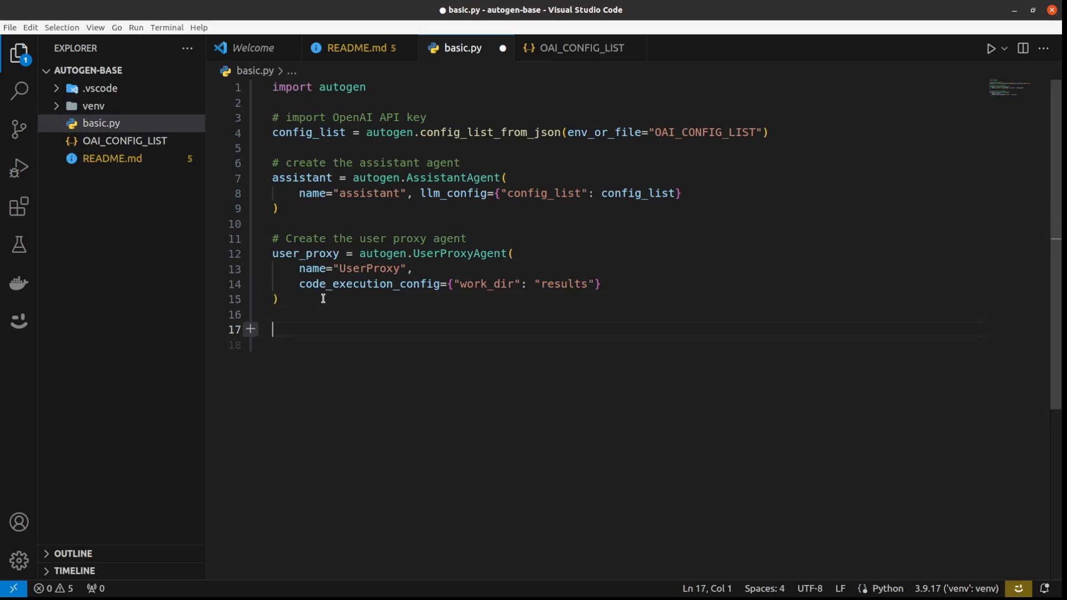
- Add a comment about starting the conversation
type("# Star")
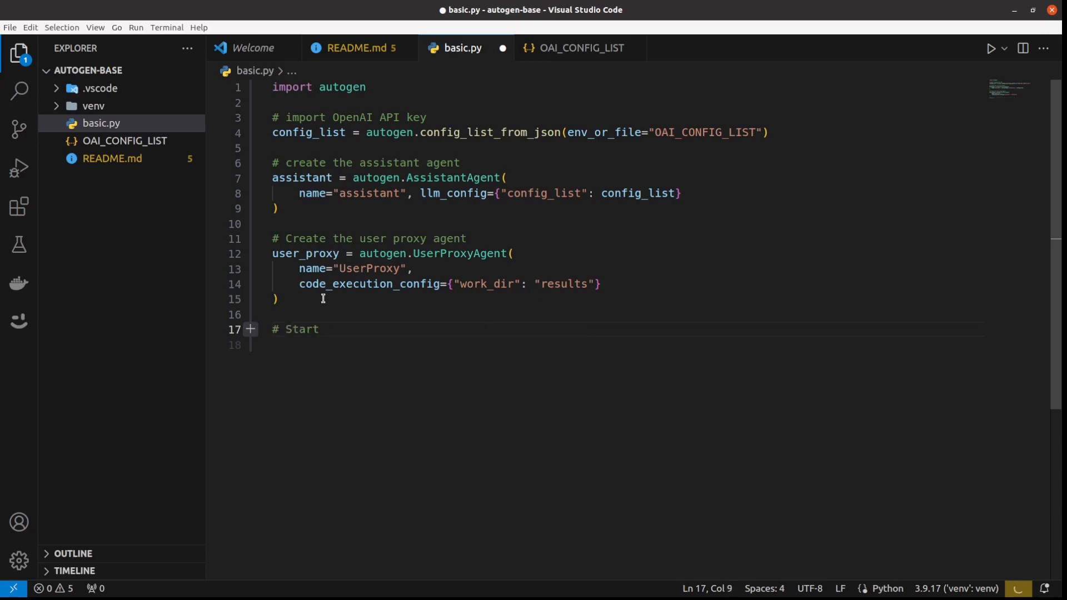
type("the converstaio")
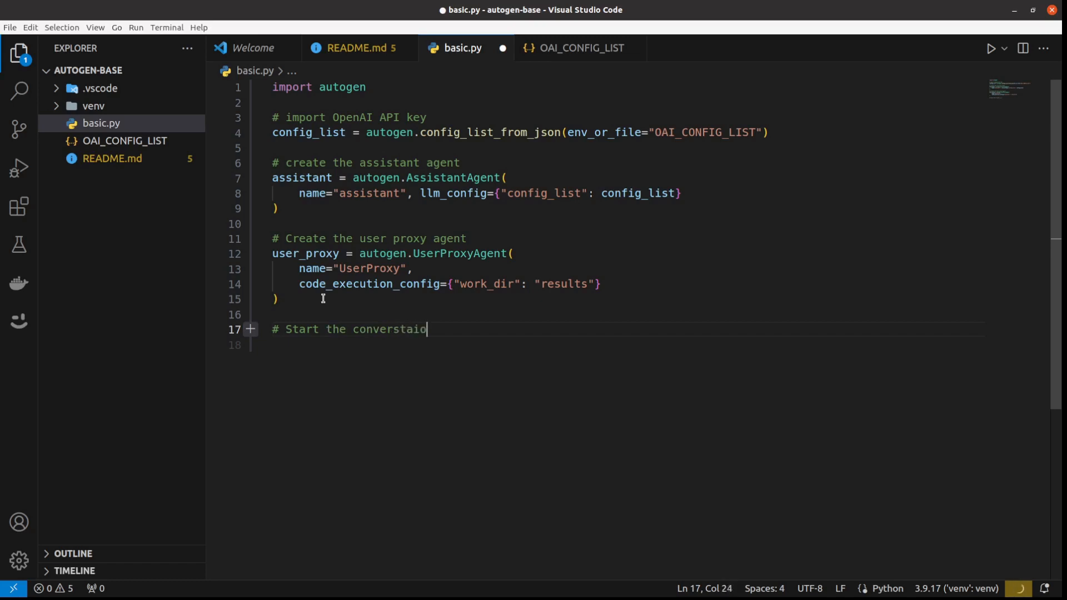
key("Backspace")
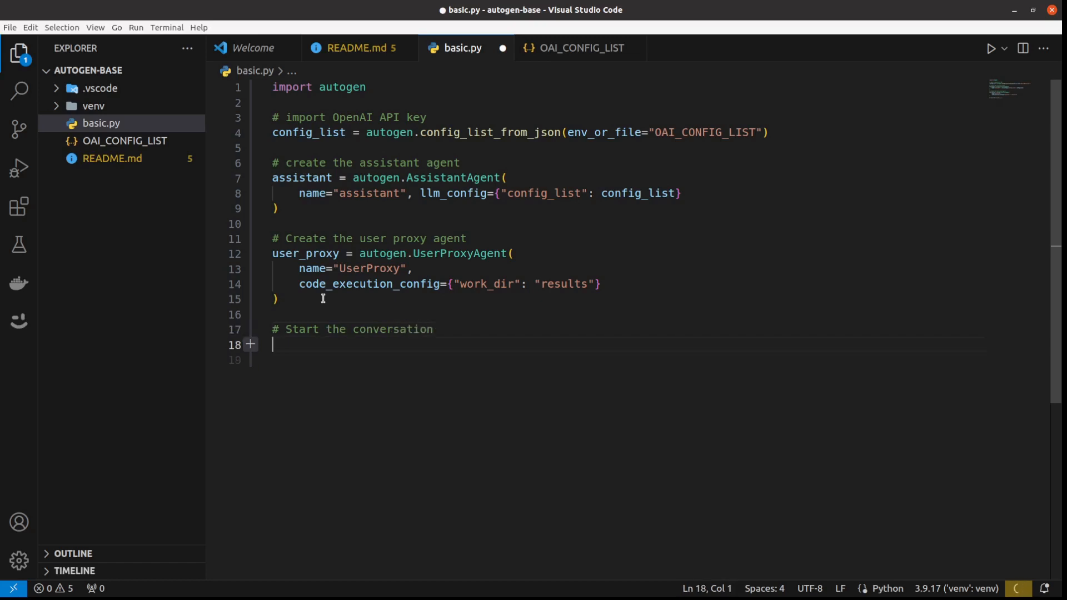
- Call user_proxy.initiate_chat(assistant, message="Write a code to print odd numbers from 2 to 100.")
type("user_proxy")
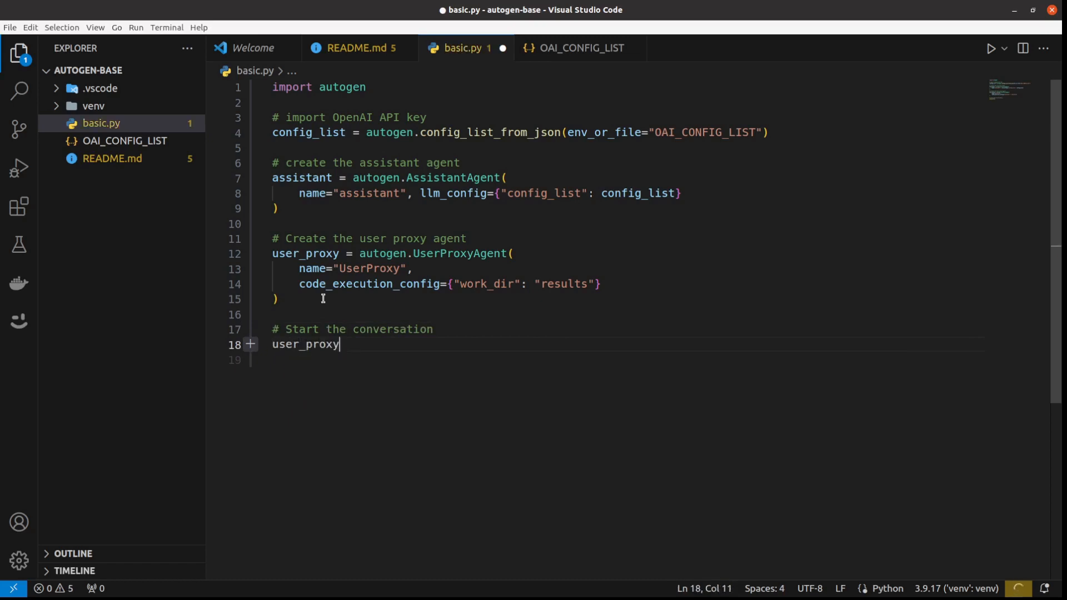
type(".initiate_chat(")
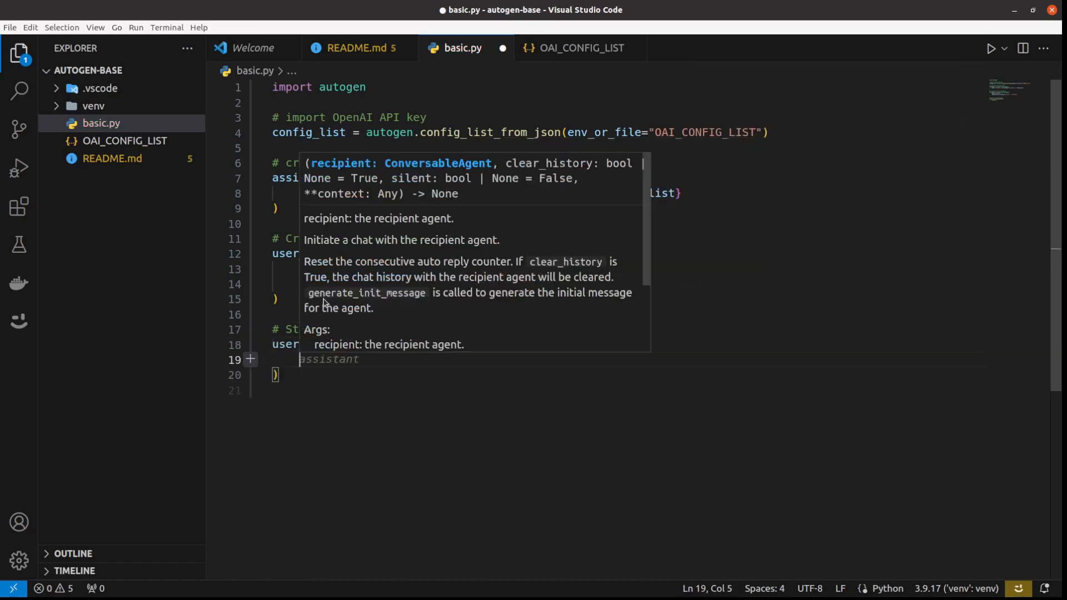
type("asi")
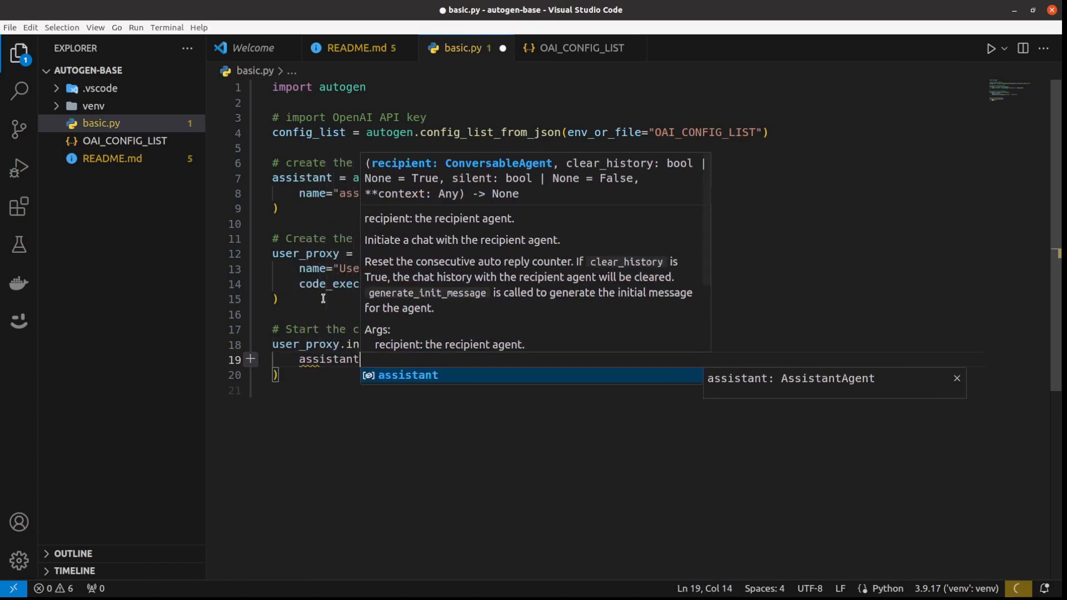
type(",")
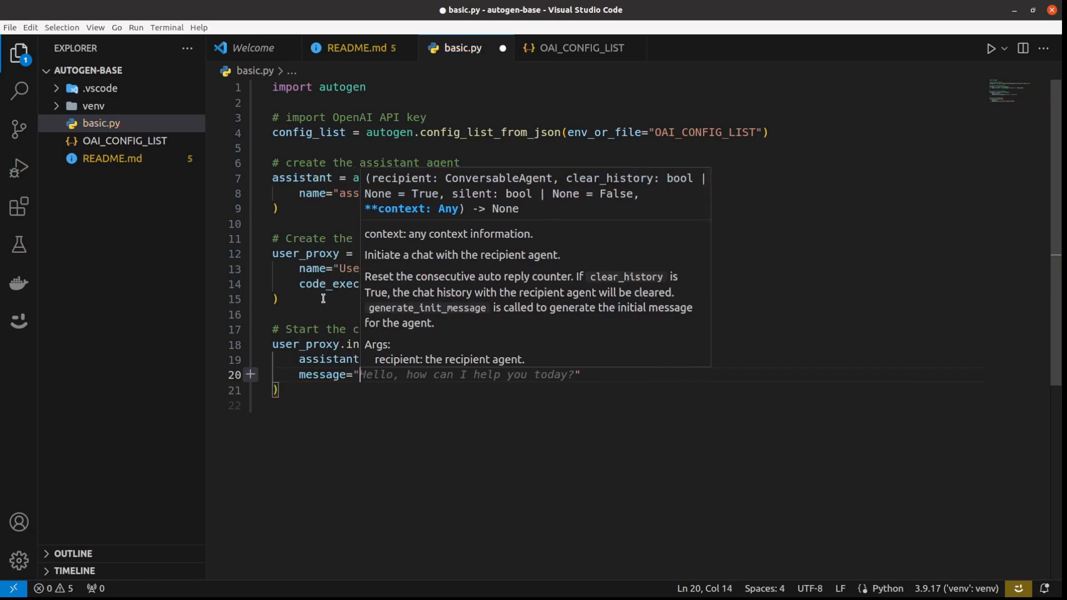
type("Write a code to prin\"")
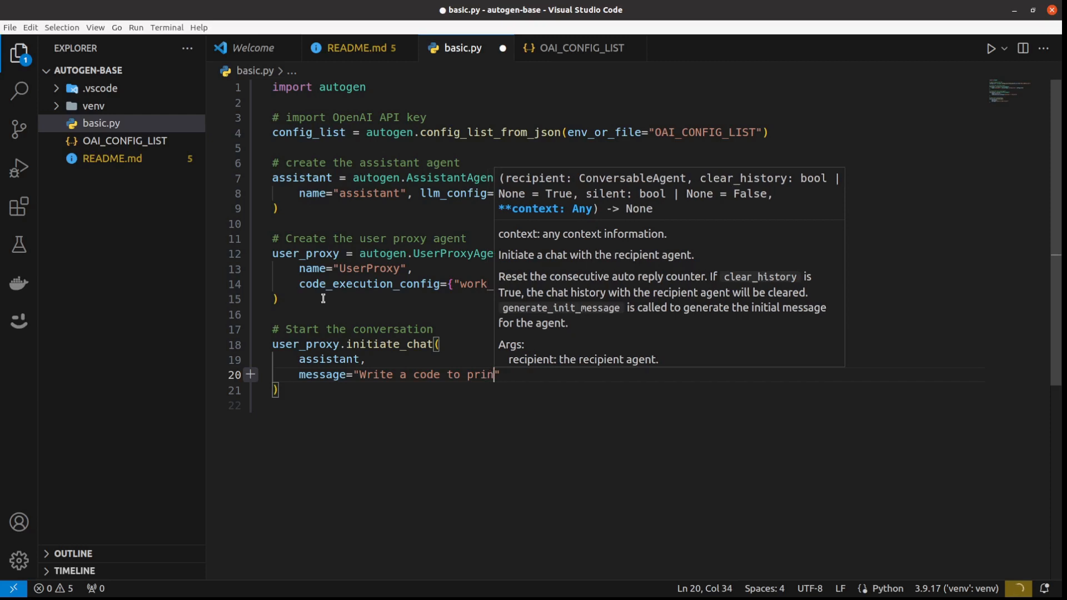
type("odd numbers for m")
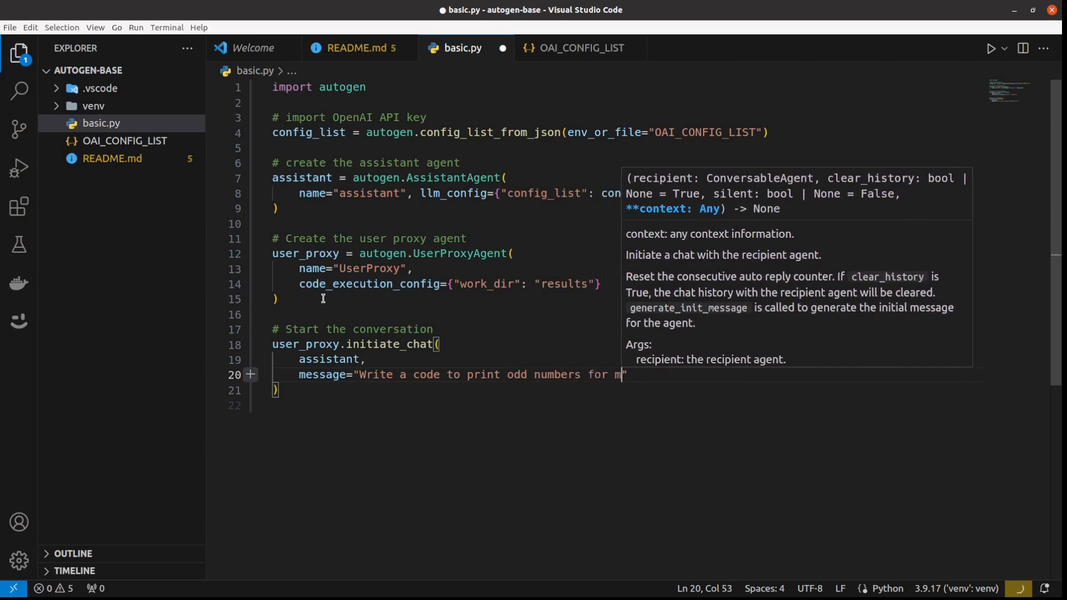
type("from")
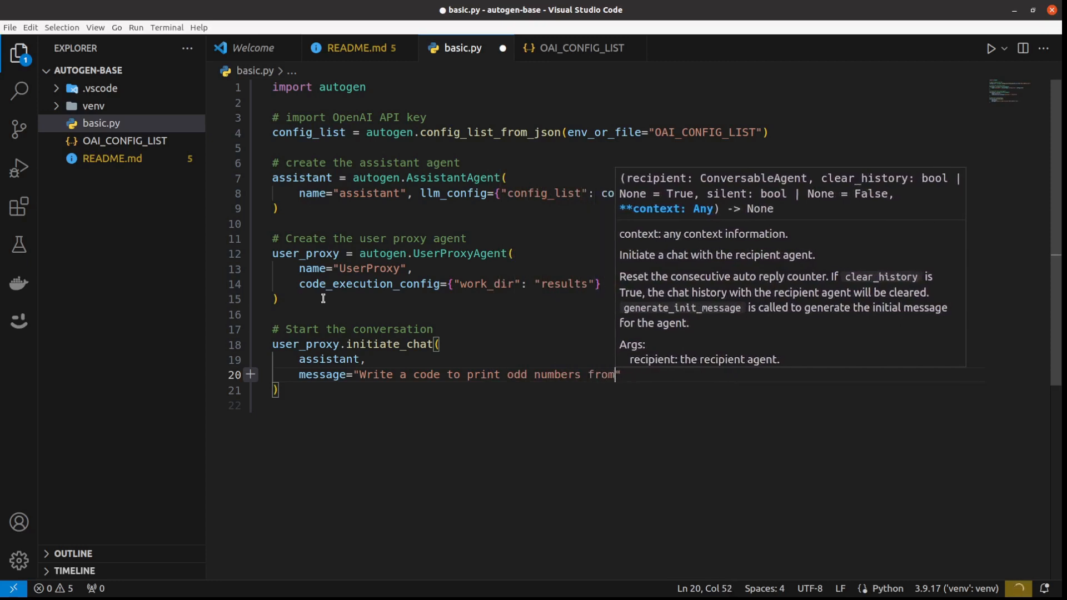
type("2 to 100.")
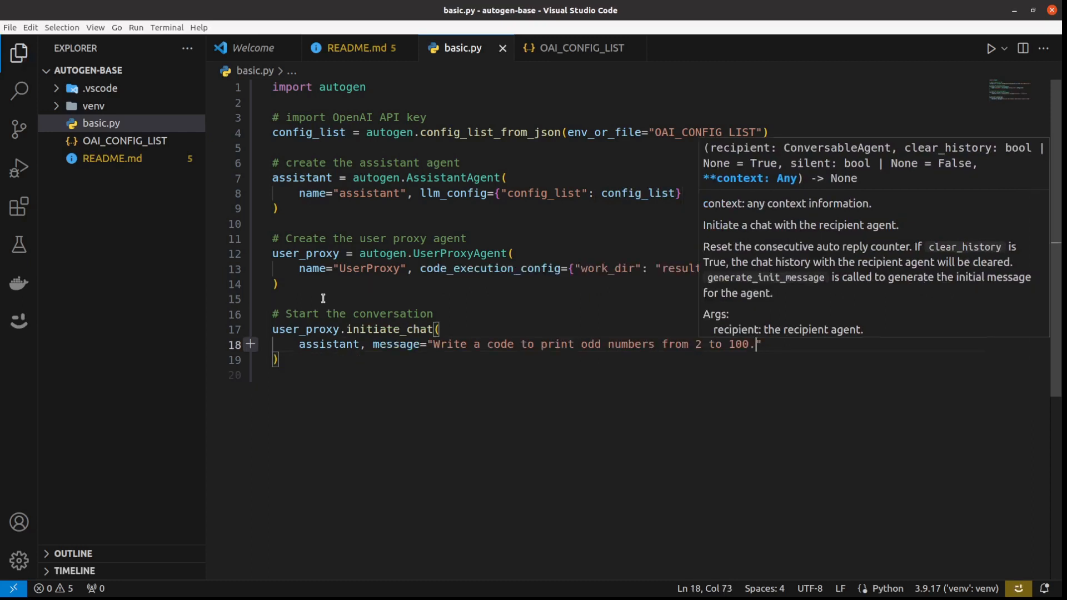
mouse_move(537, 267)
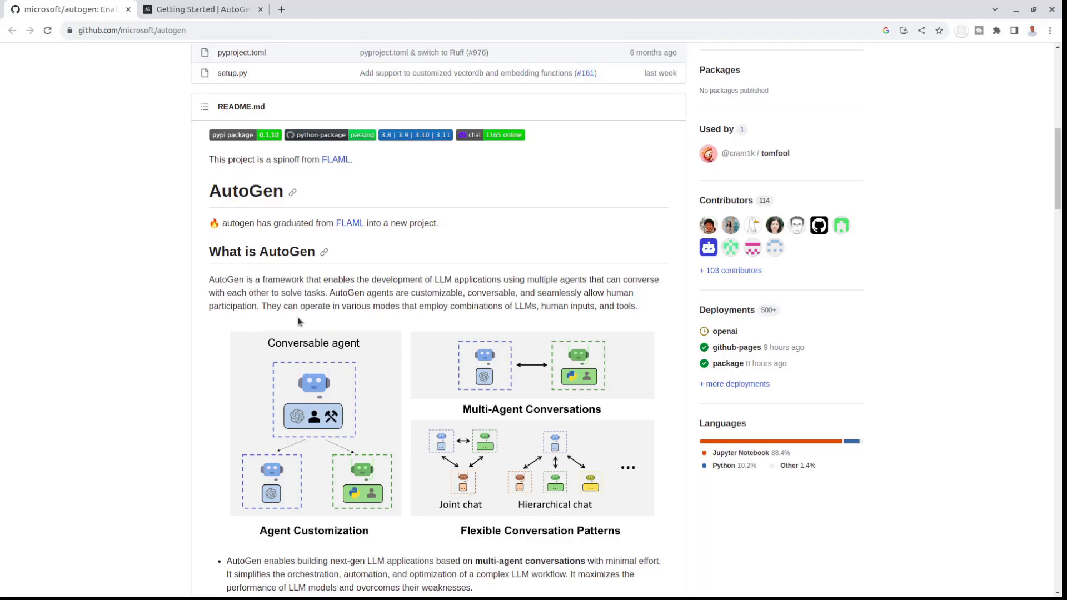
- Scroll the AutoGen README to the Installation section's docker recommendation for code execution
scroll("down", 3)
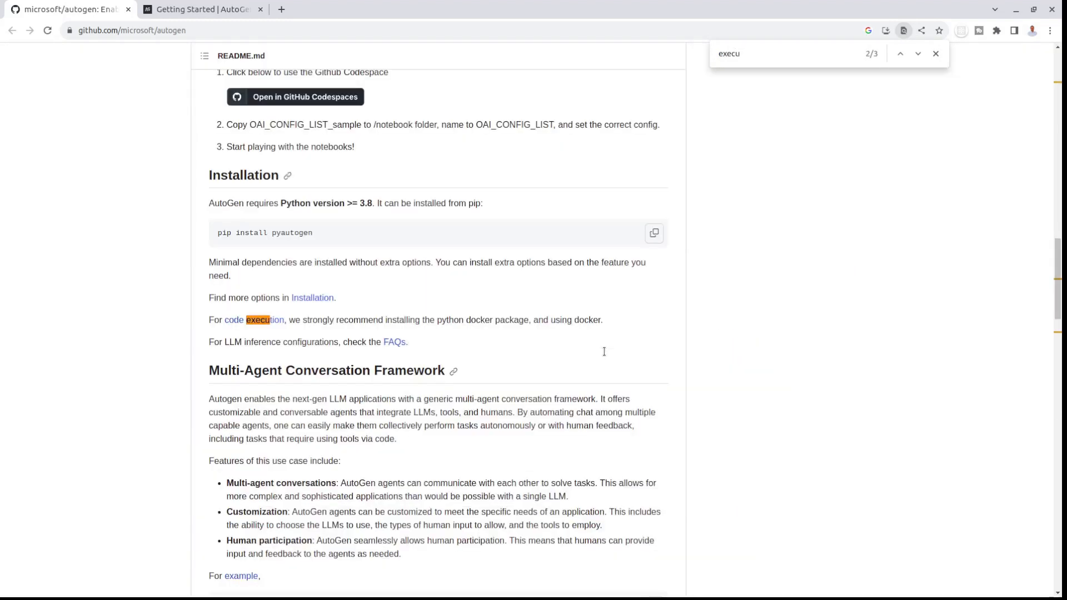
mouse_move(345, 313)
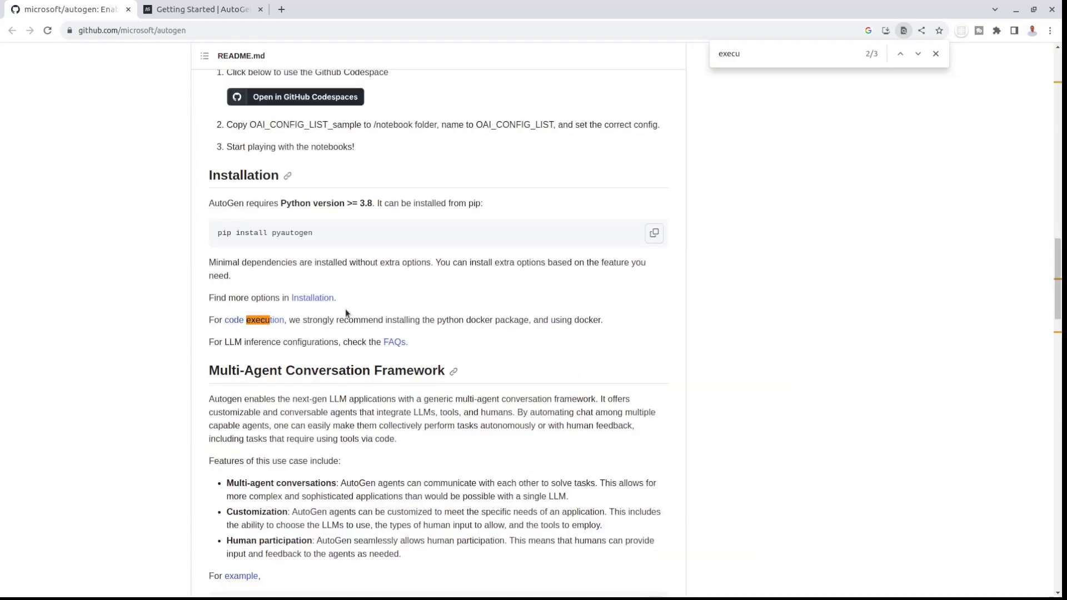
left_click(935, 54)
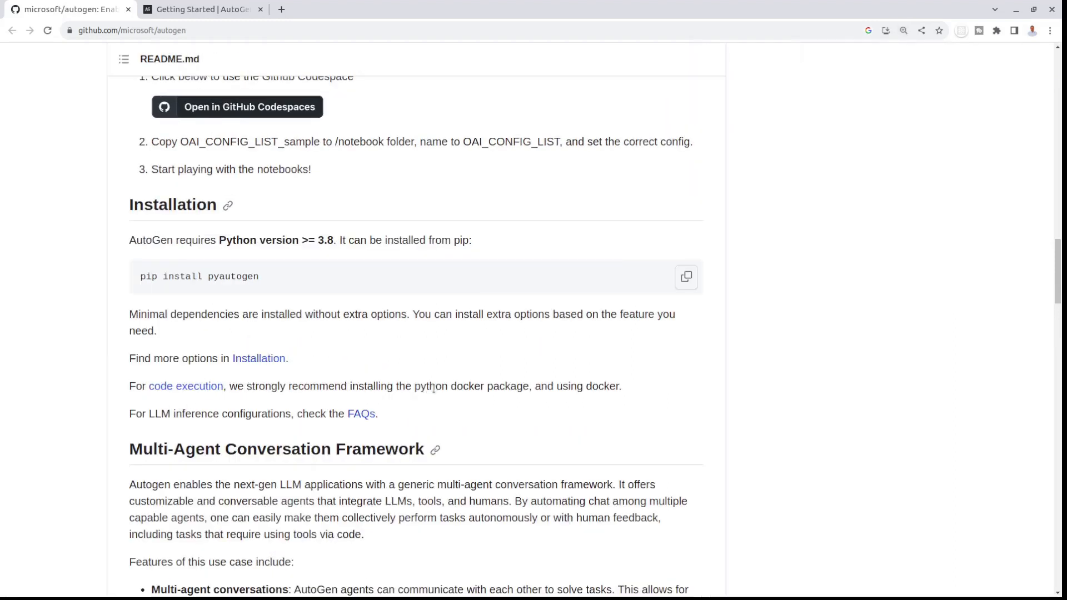
mouse_move(638, 389)
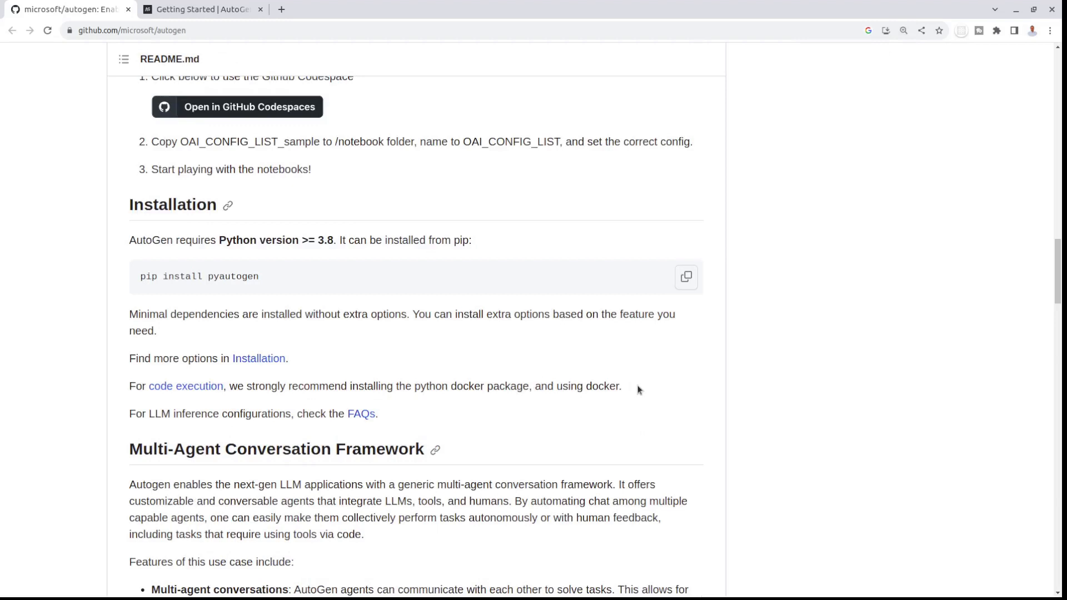
mouse_move(549, 361)
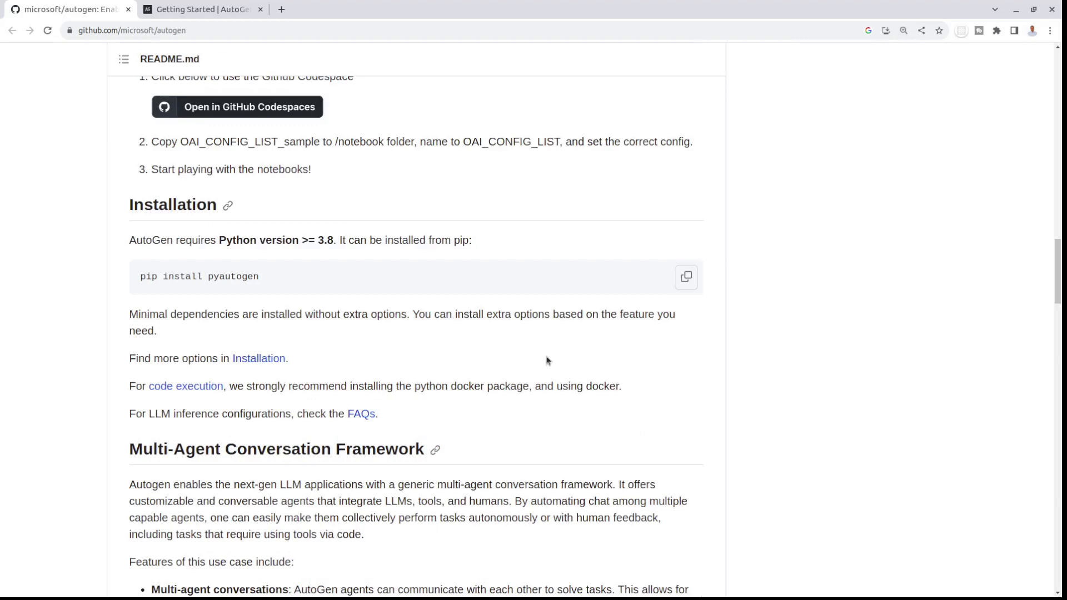
mouse_move(442, 382)
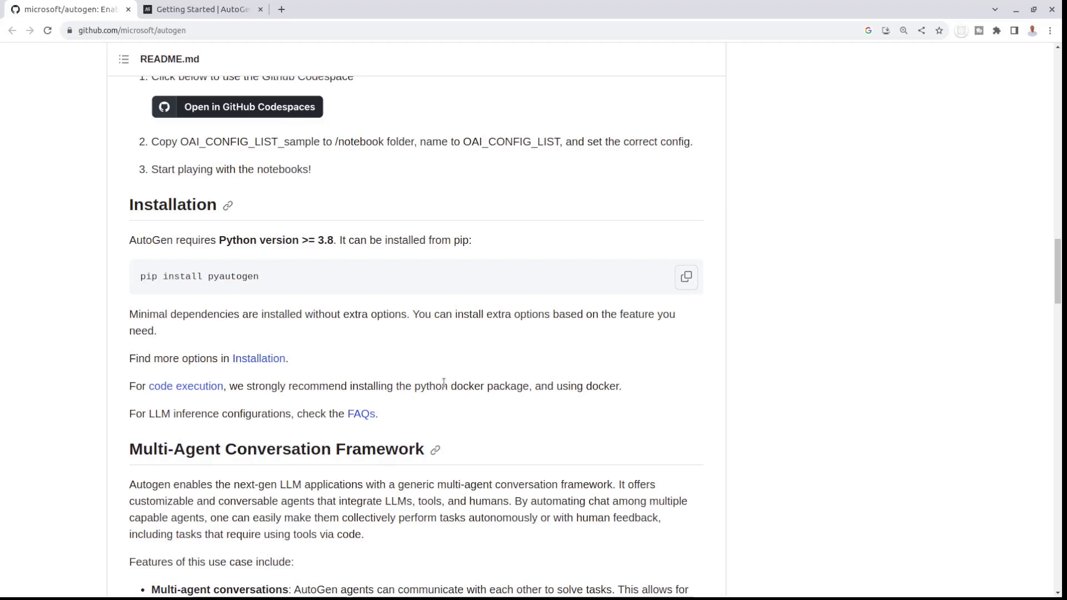
left_click_drag(129, 386, 619, 386)
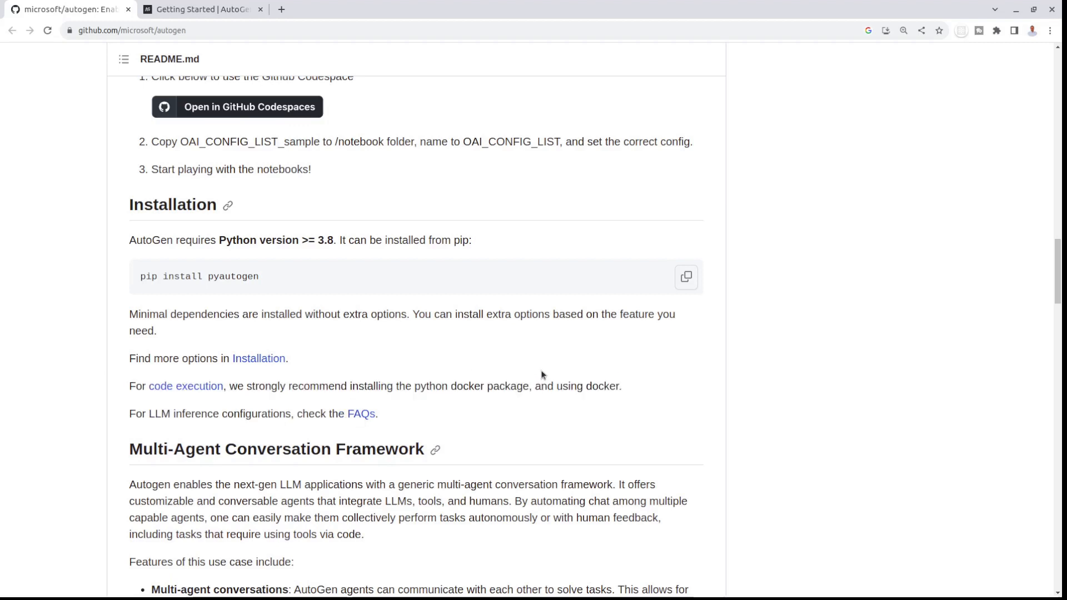
mouse_move(640, 389)
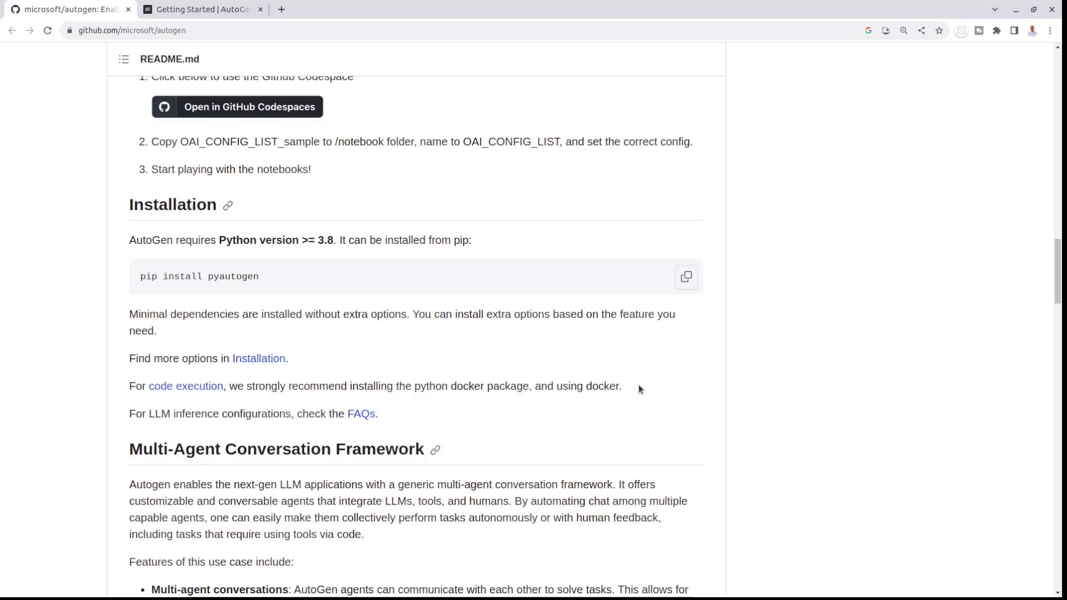
mouse_move(139, 326)
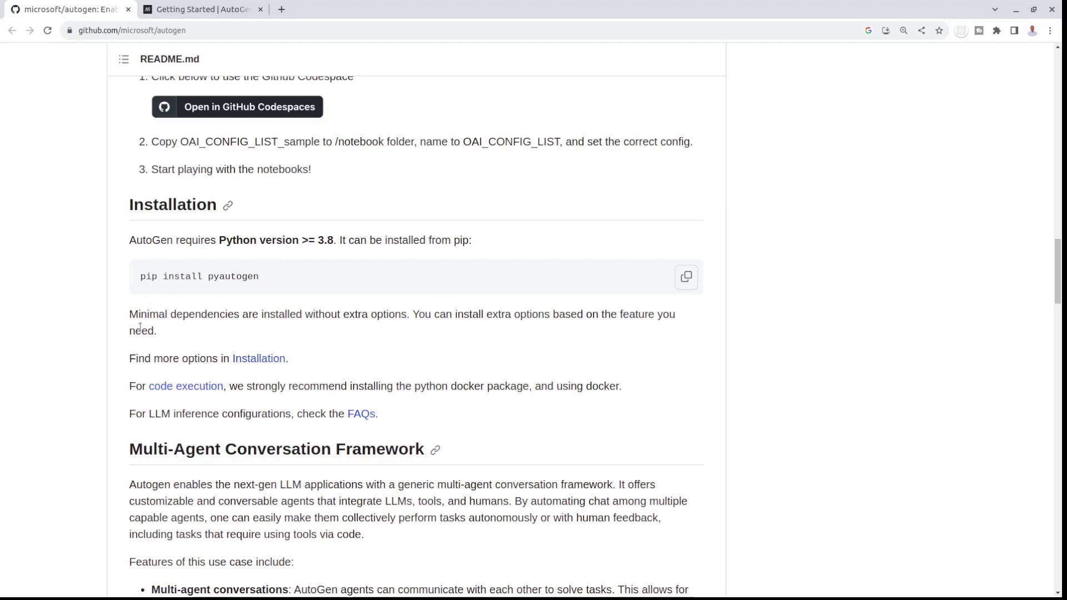
mouse_move(272, 340)
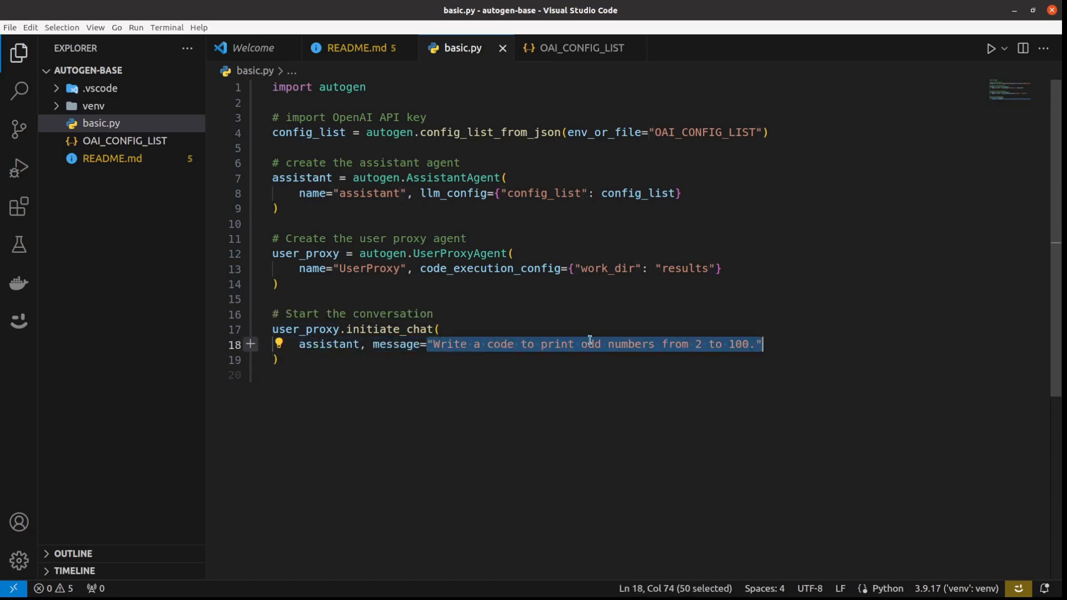
mouse_move(377, 352)
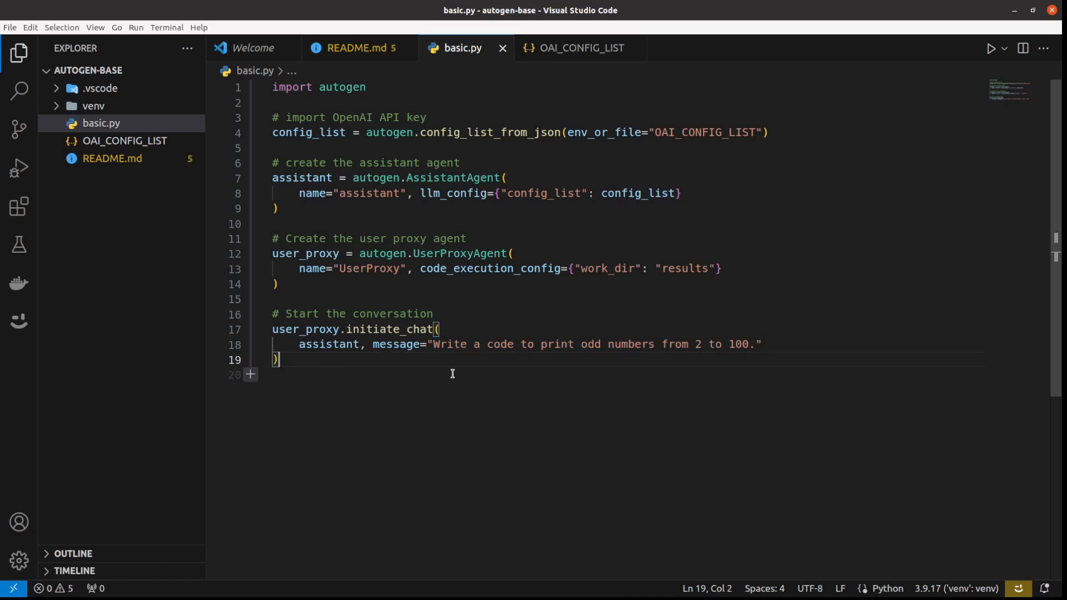
double_click(449, 344)
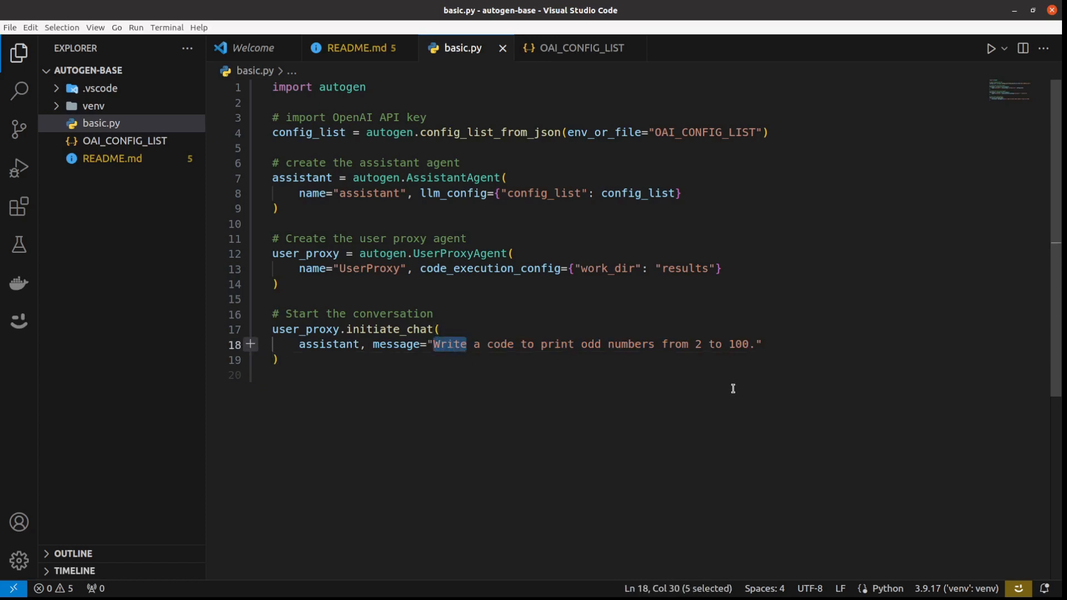
mouse_move(420, 354)
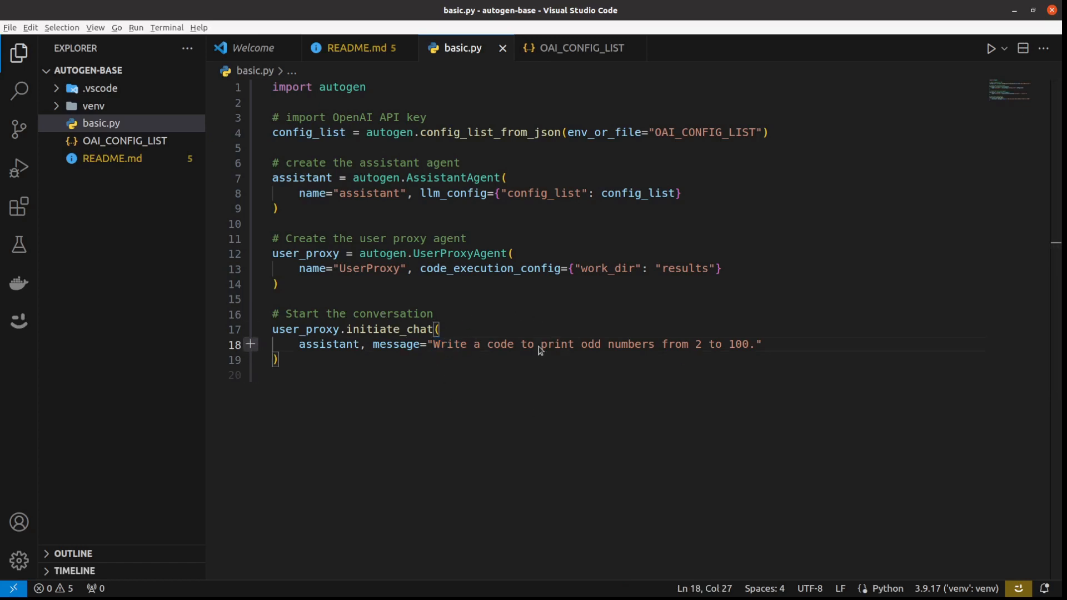
mouse_move(443, 240)
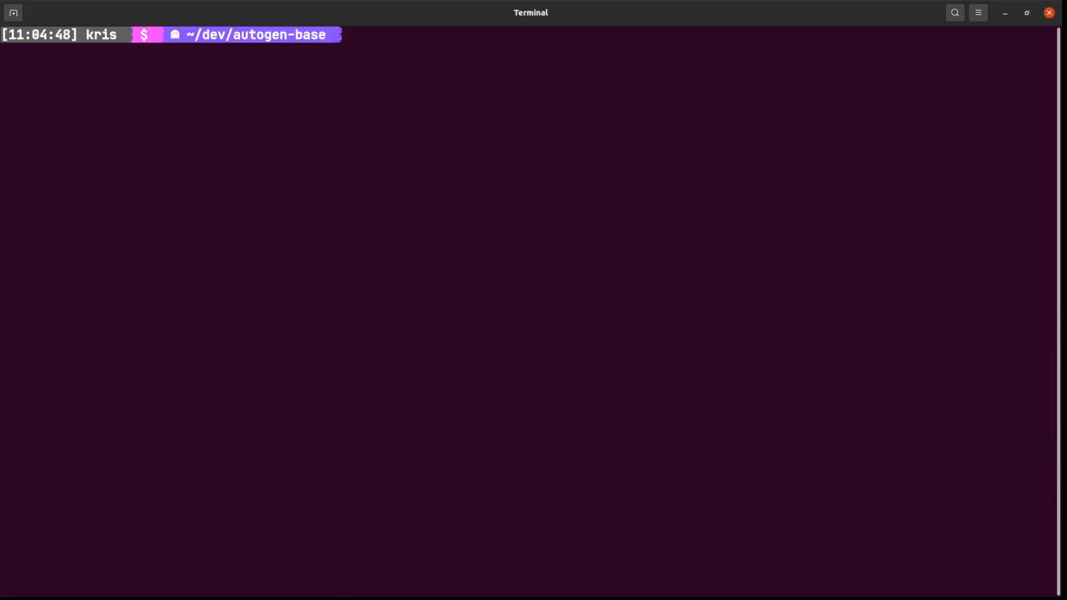
- Run python basic.py and skip feedback so the odd-numbers code auto-executes
type("python bas")
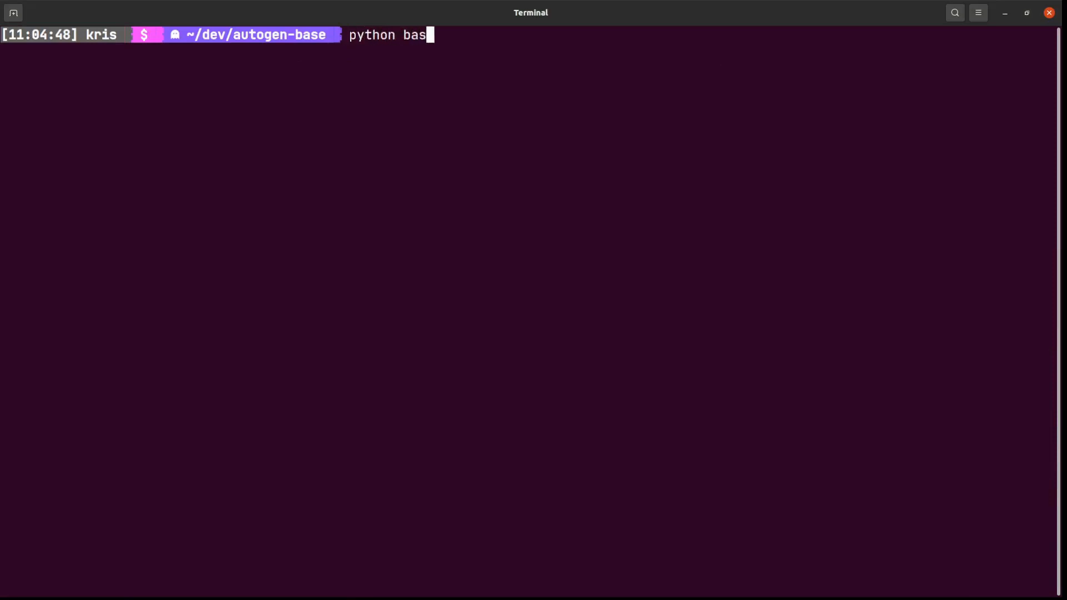
type("ic.py")
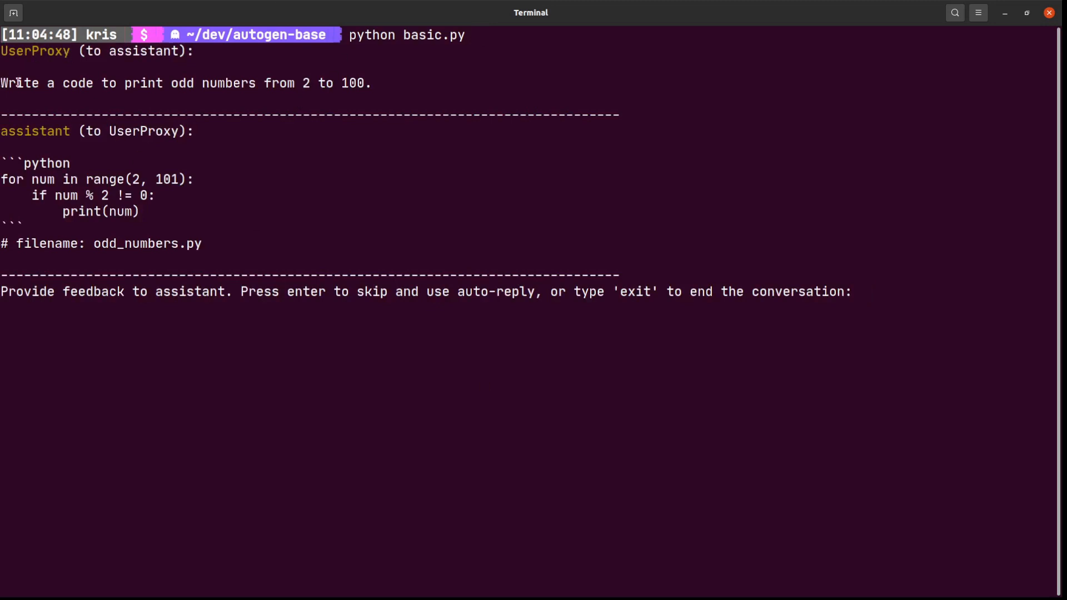
mouse_move(345, 98)
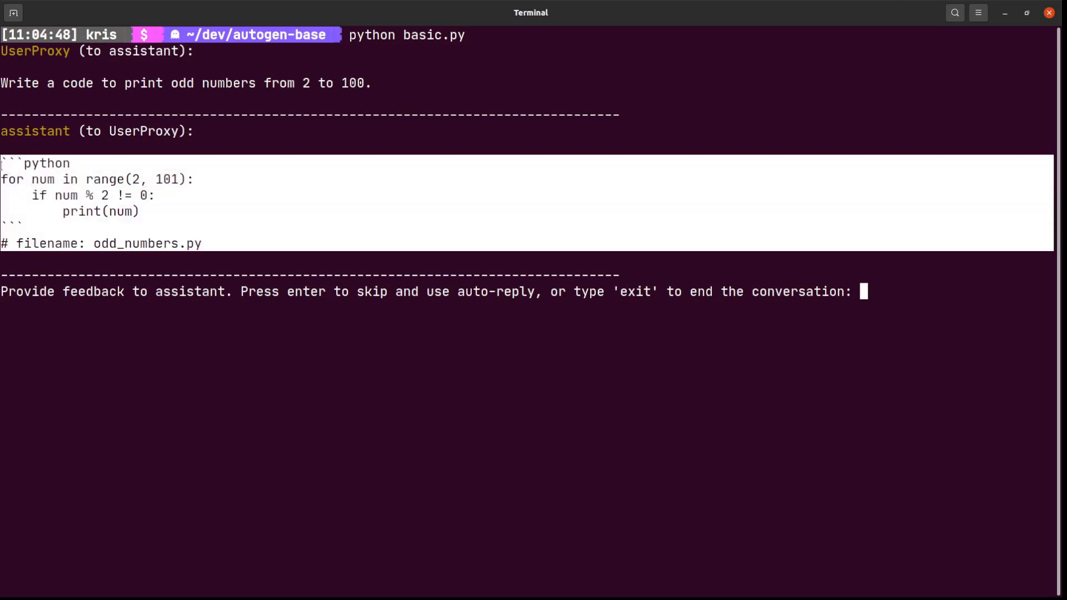
mouse_move(41, 139)
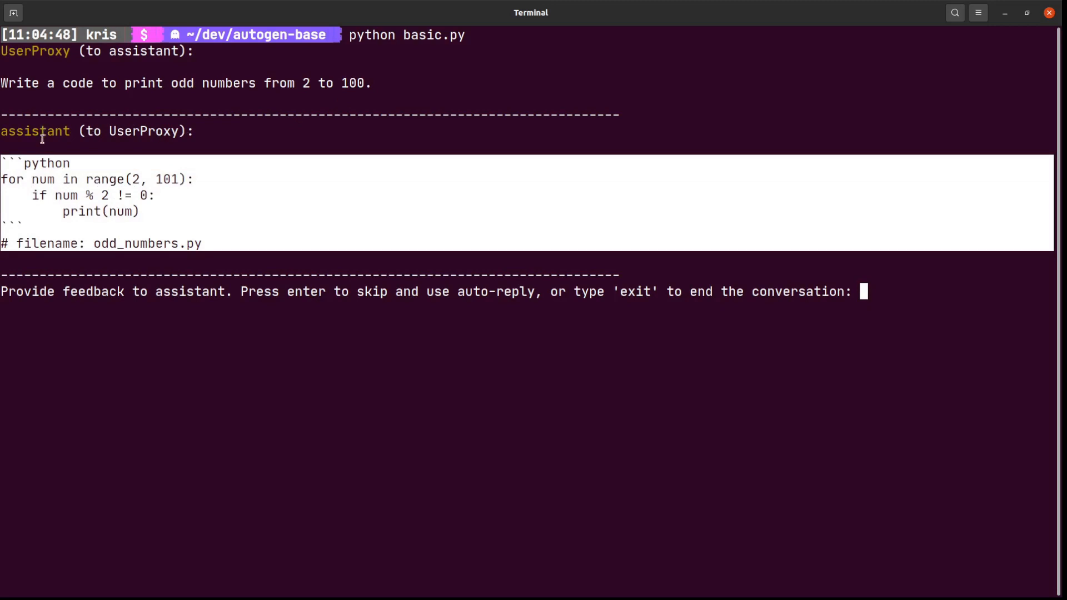
mouse_move(76, 223)
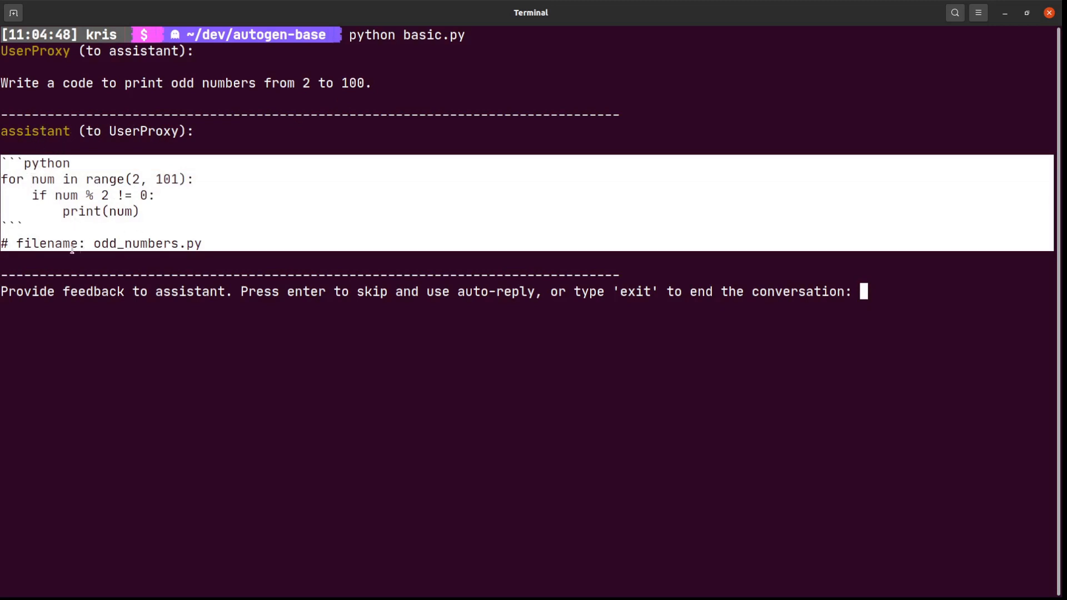
double_click(147, 244)
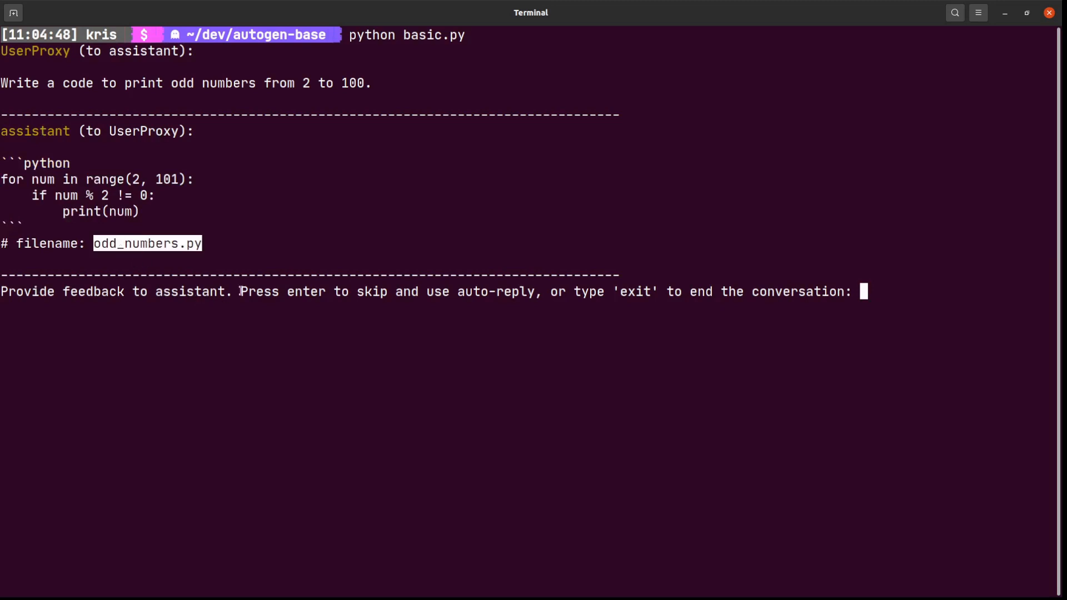
key("enter")
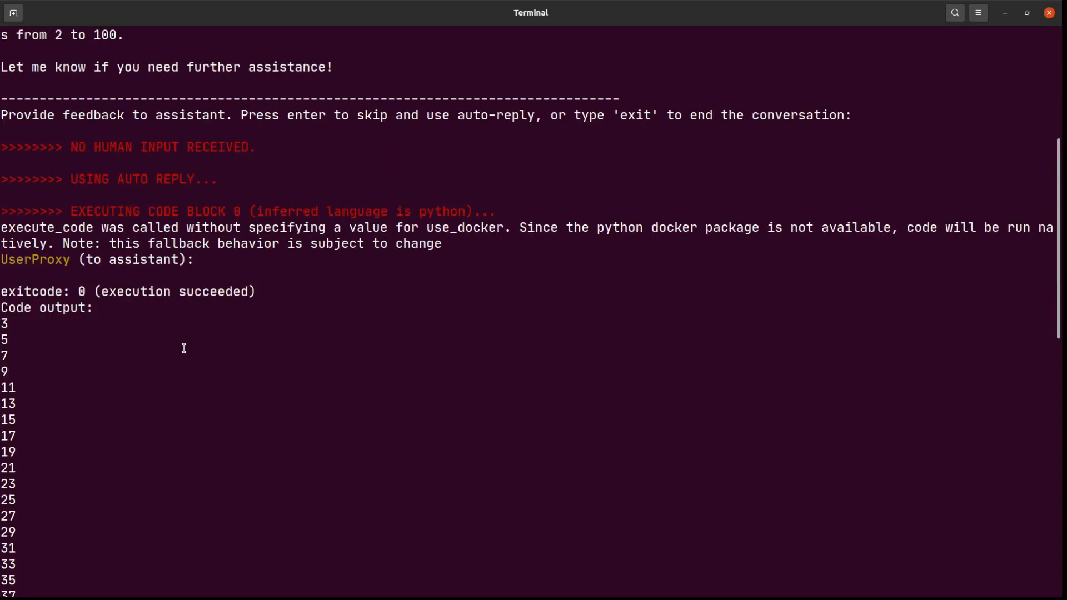
- Scroll the terminal to view the executed code printing odd numbers 3, 5, 7 onward
scroll("down", 3)
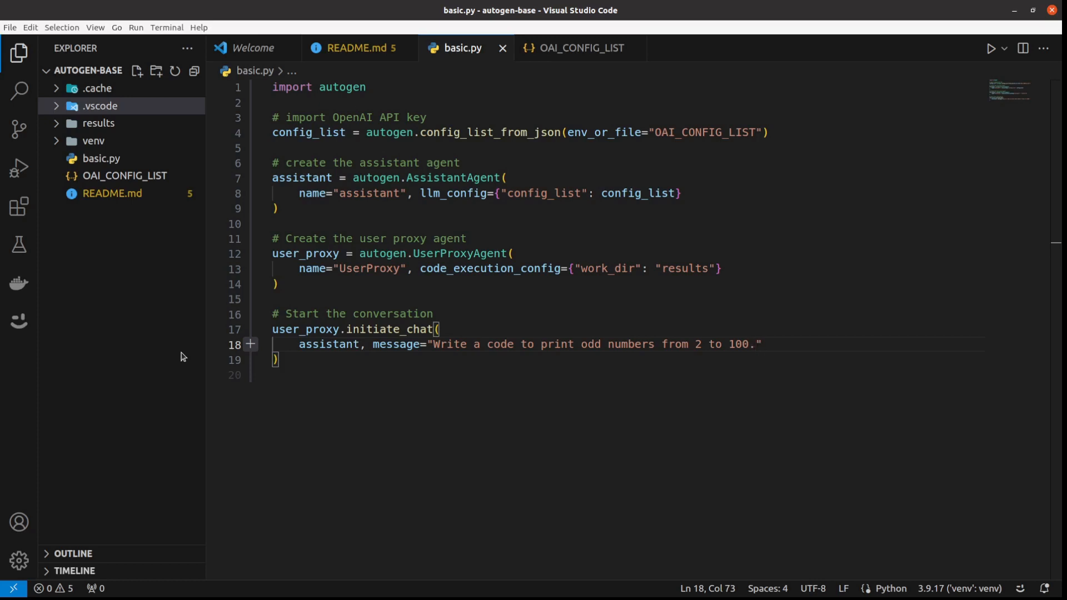
left_click(354, 48)
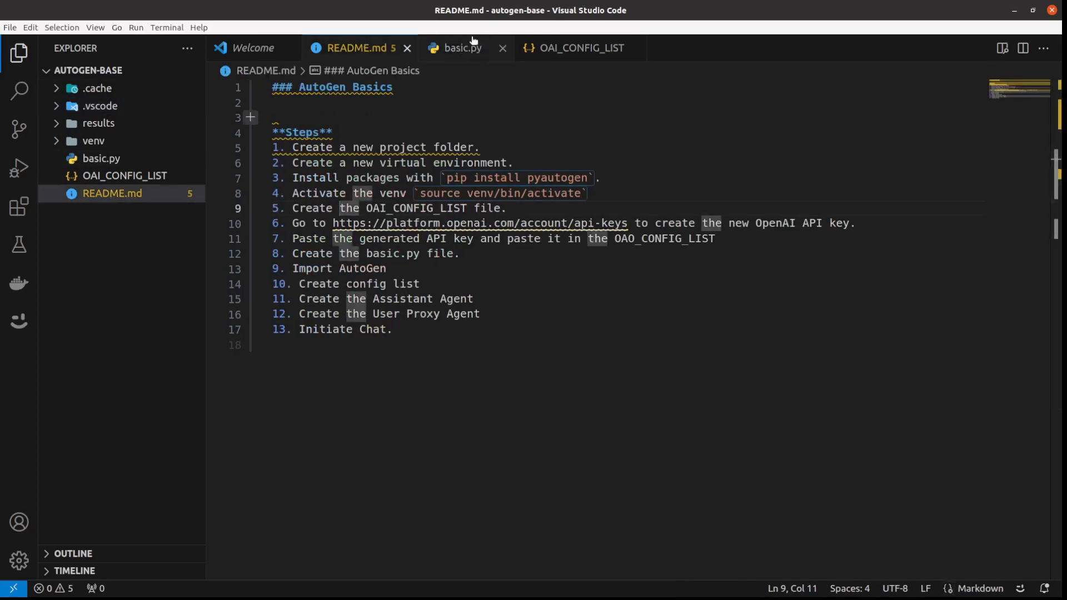
left_click(461, 48)
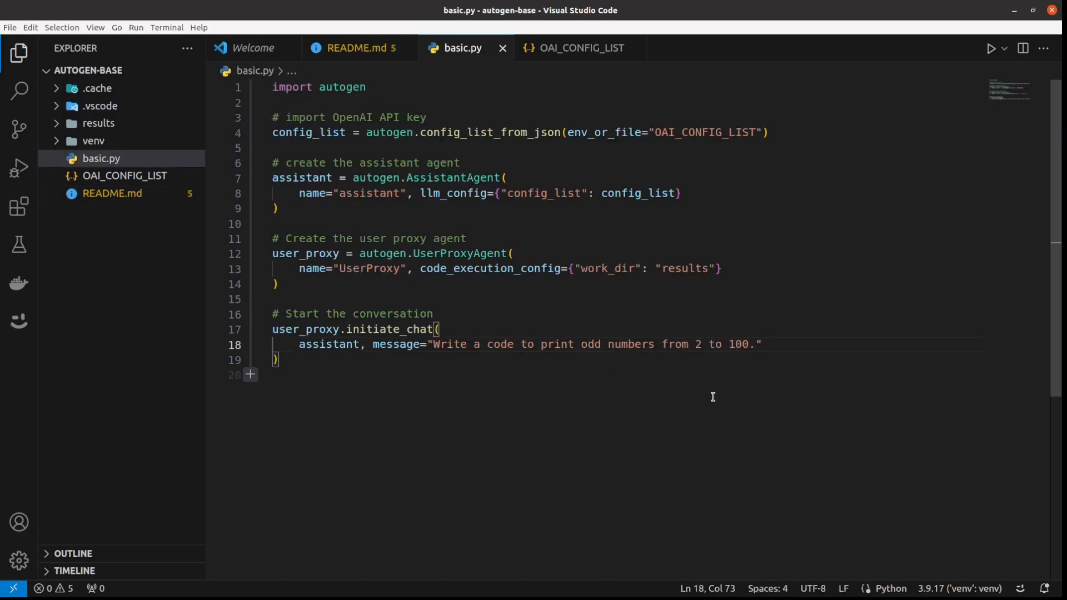